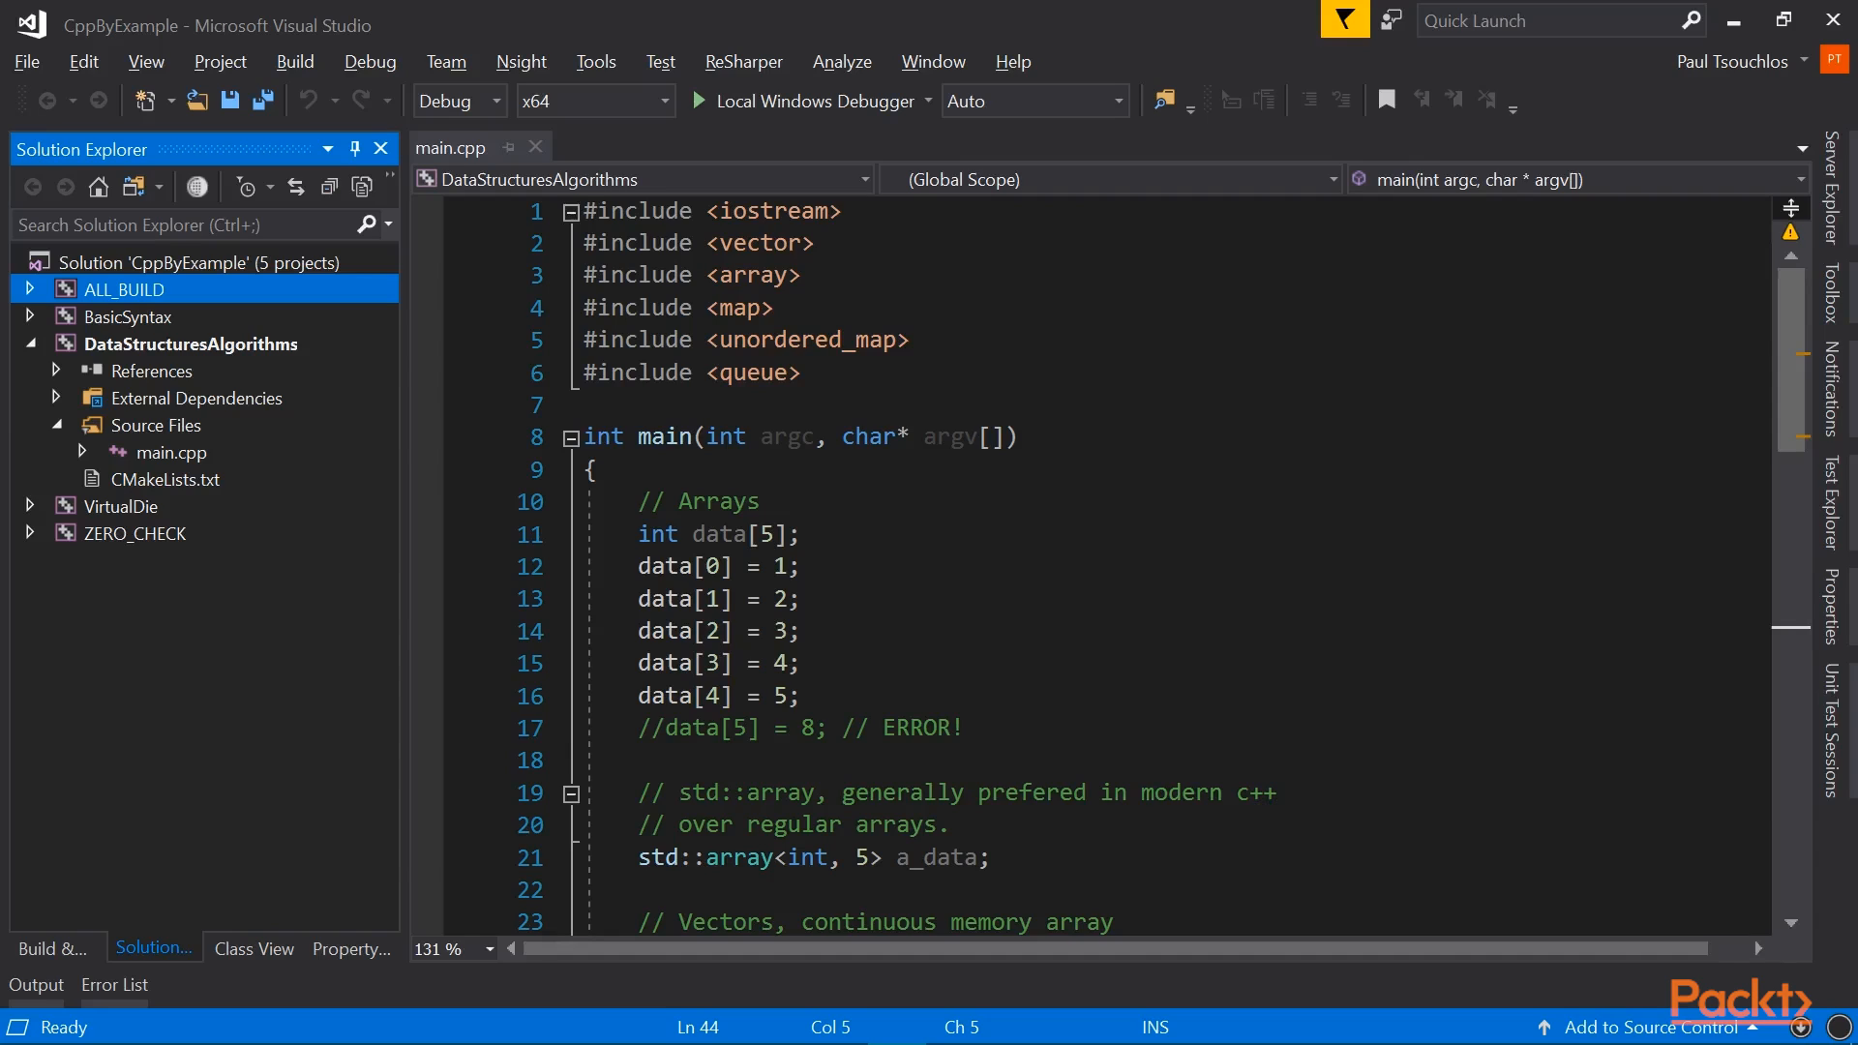
# Step: Highlight the plain C data array declaration and its element assignments for review
pyautogui.scroll(-3)
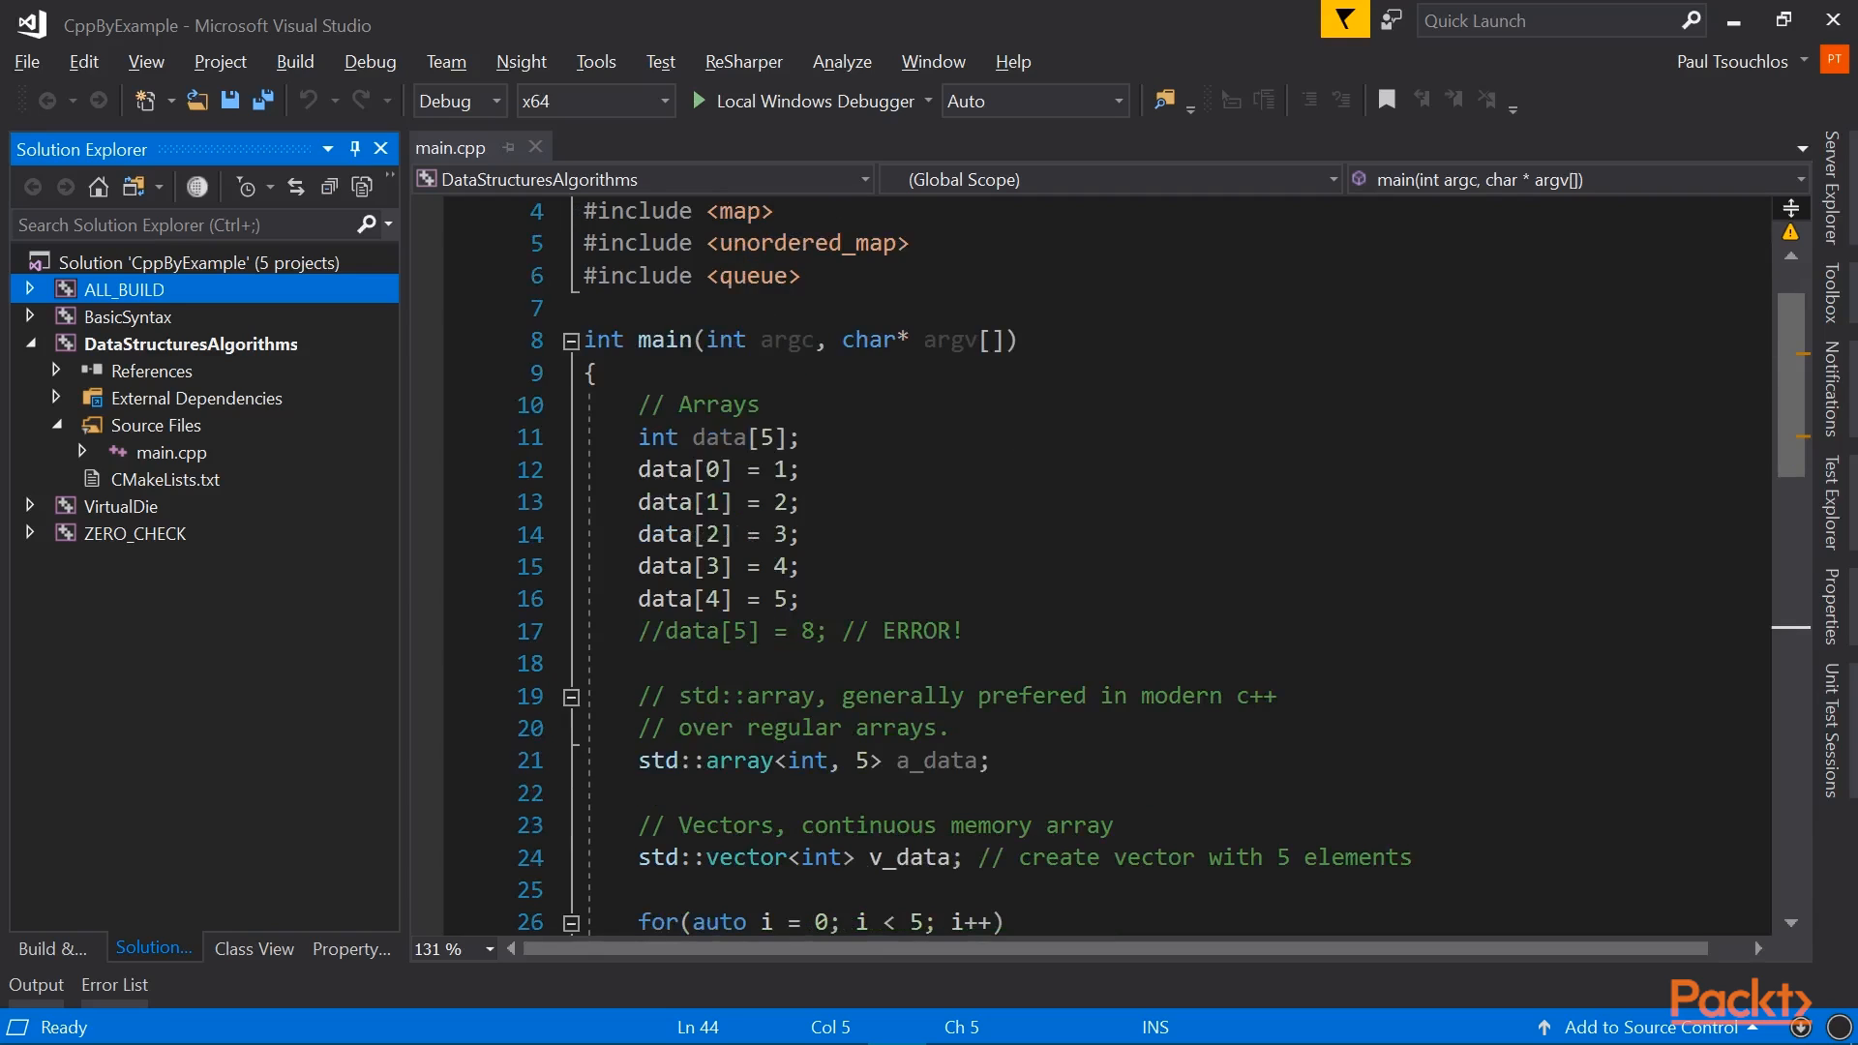
pyautogui.doubleClick(716, 435)
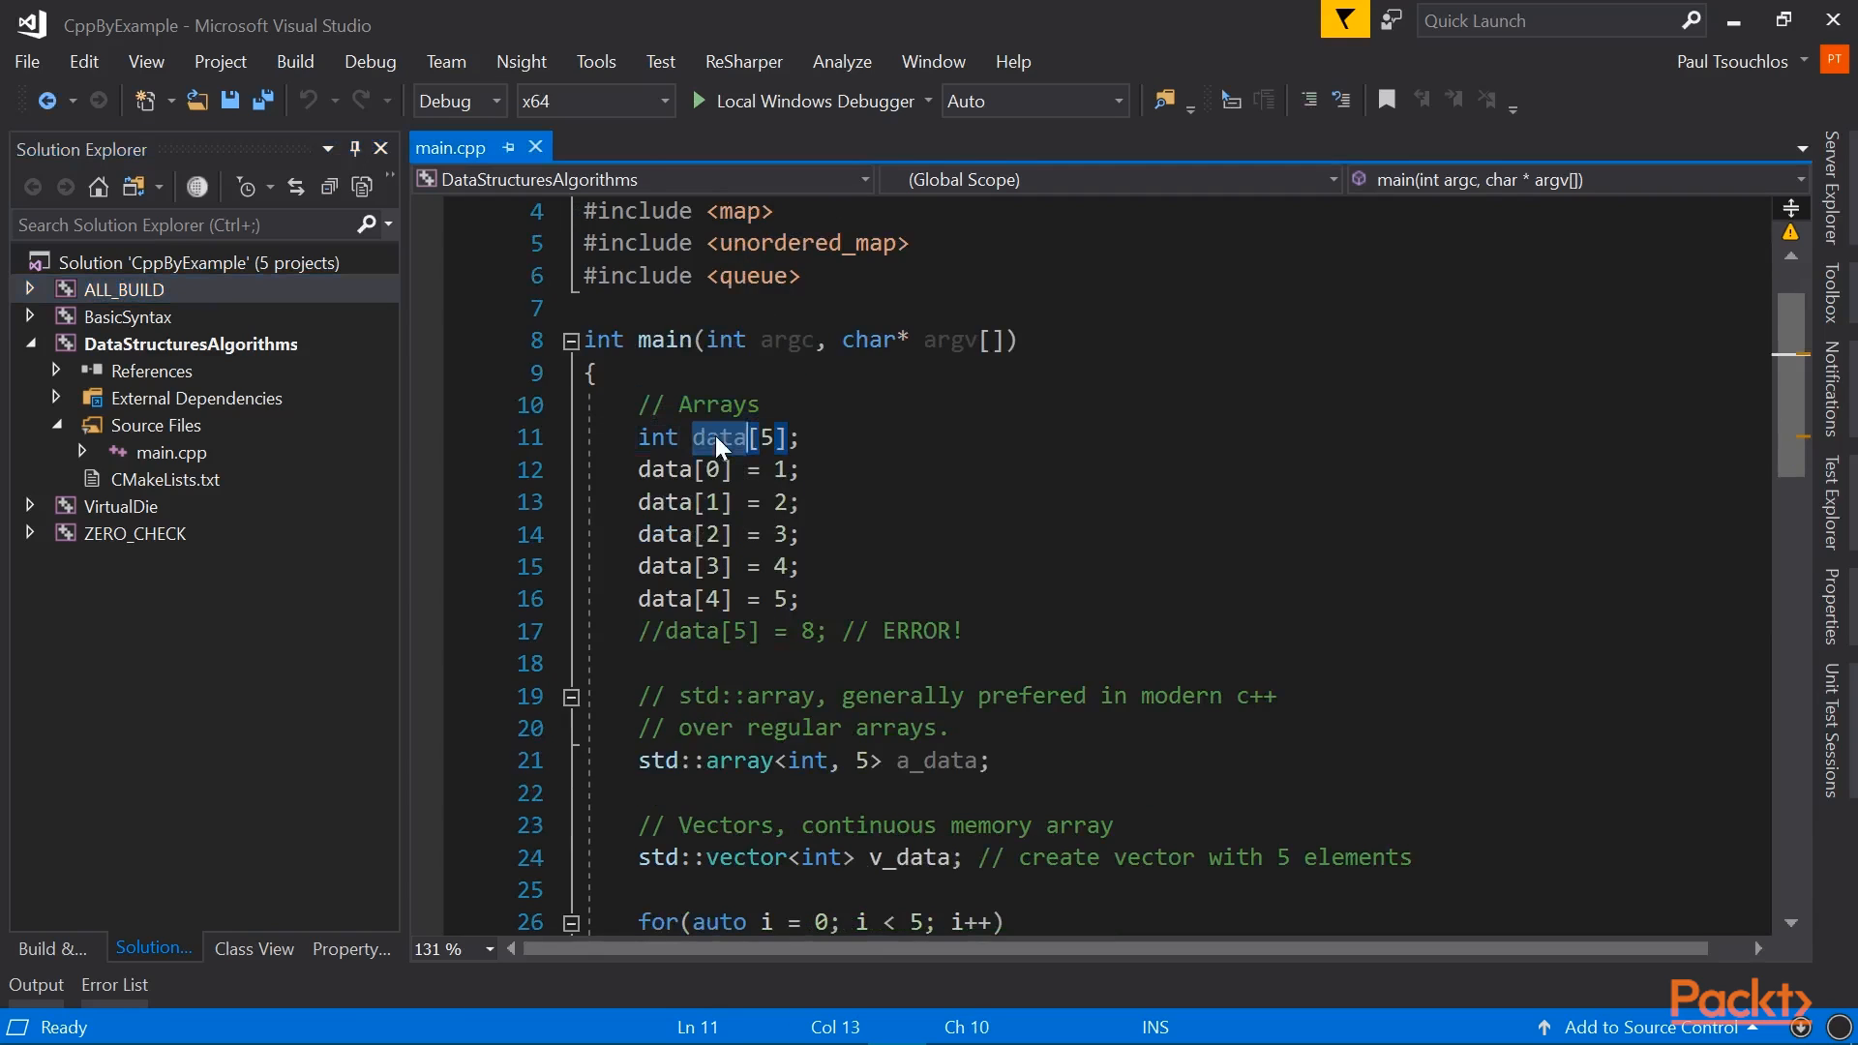
pyautogui.click(718, 437)
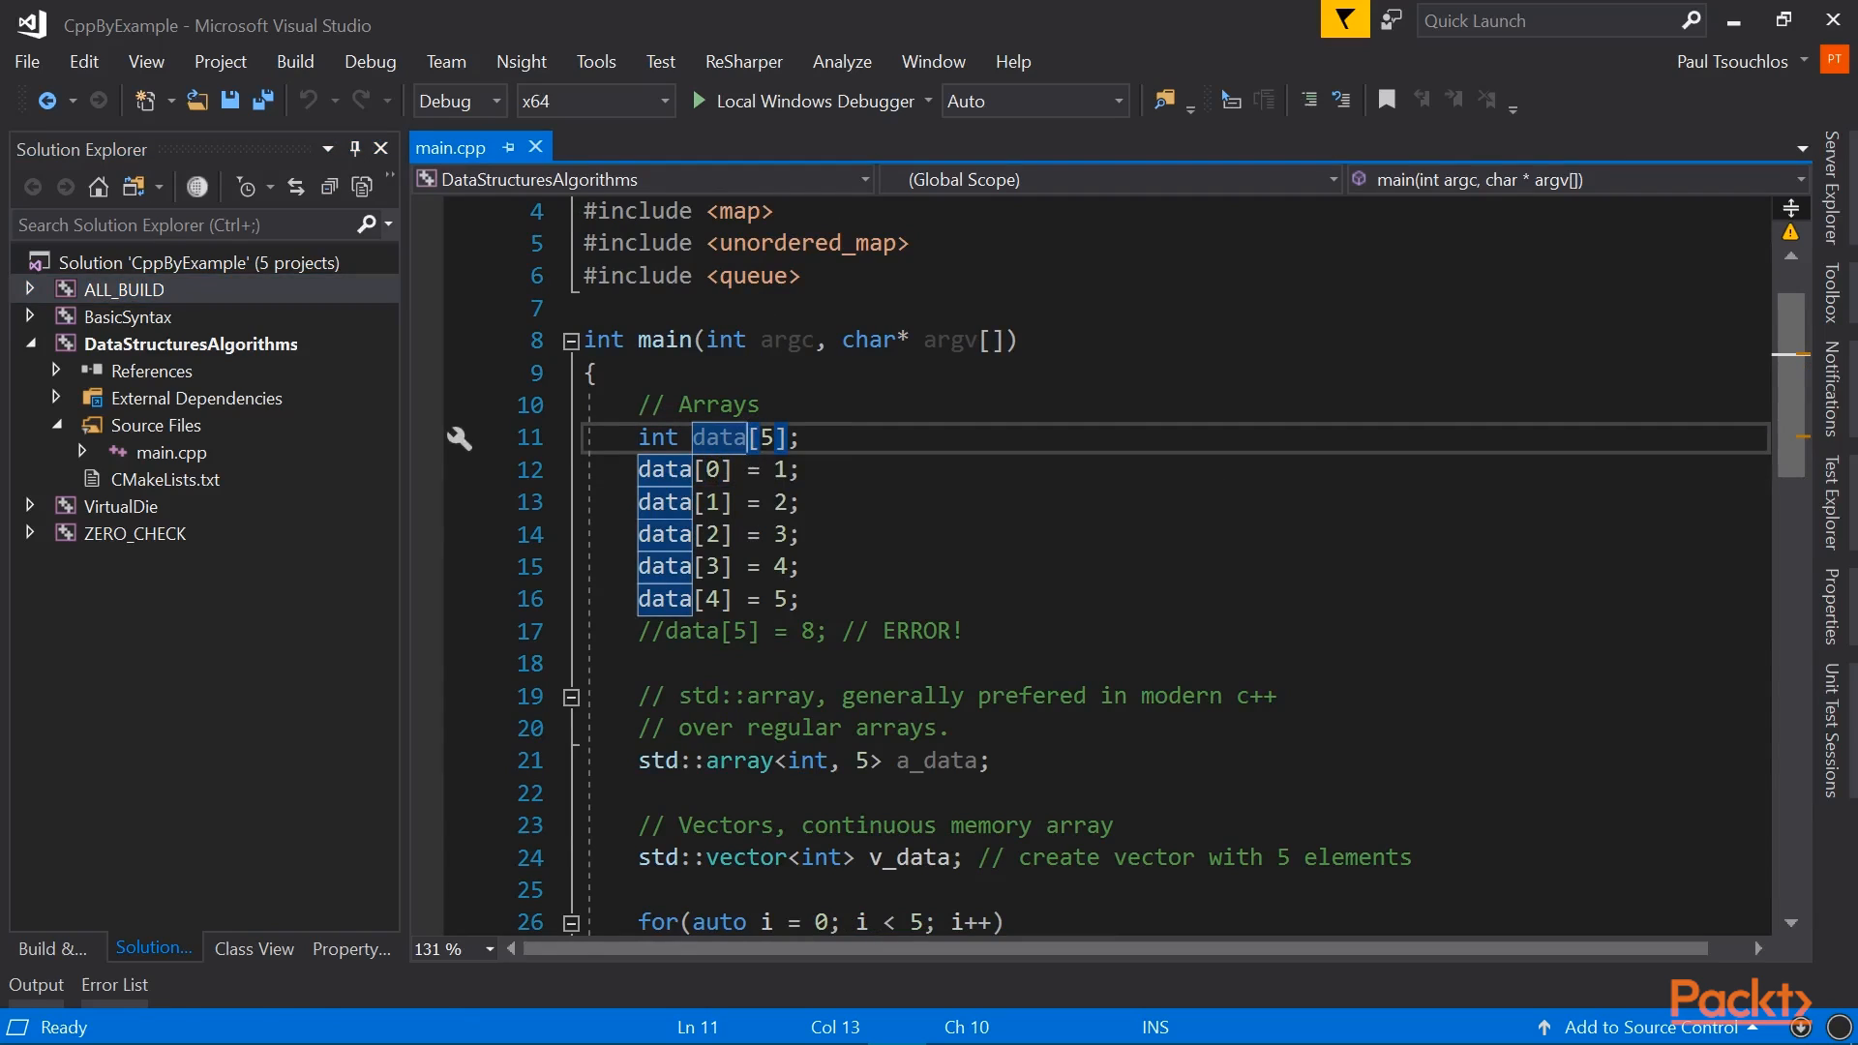
pyautogui.click(767, 437)
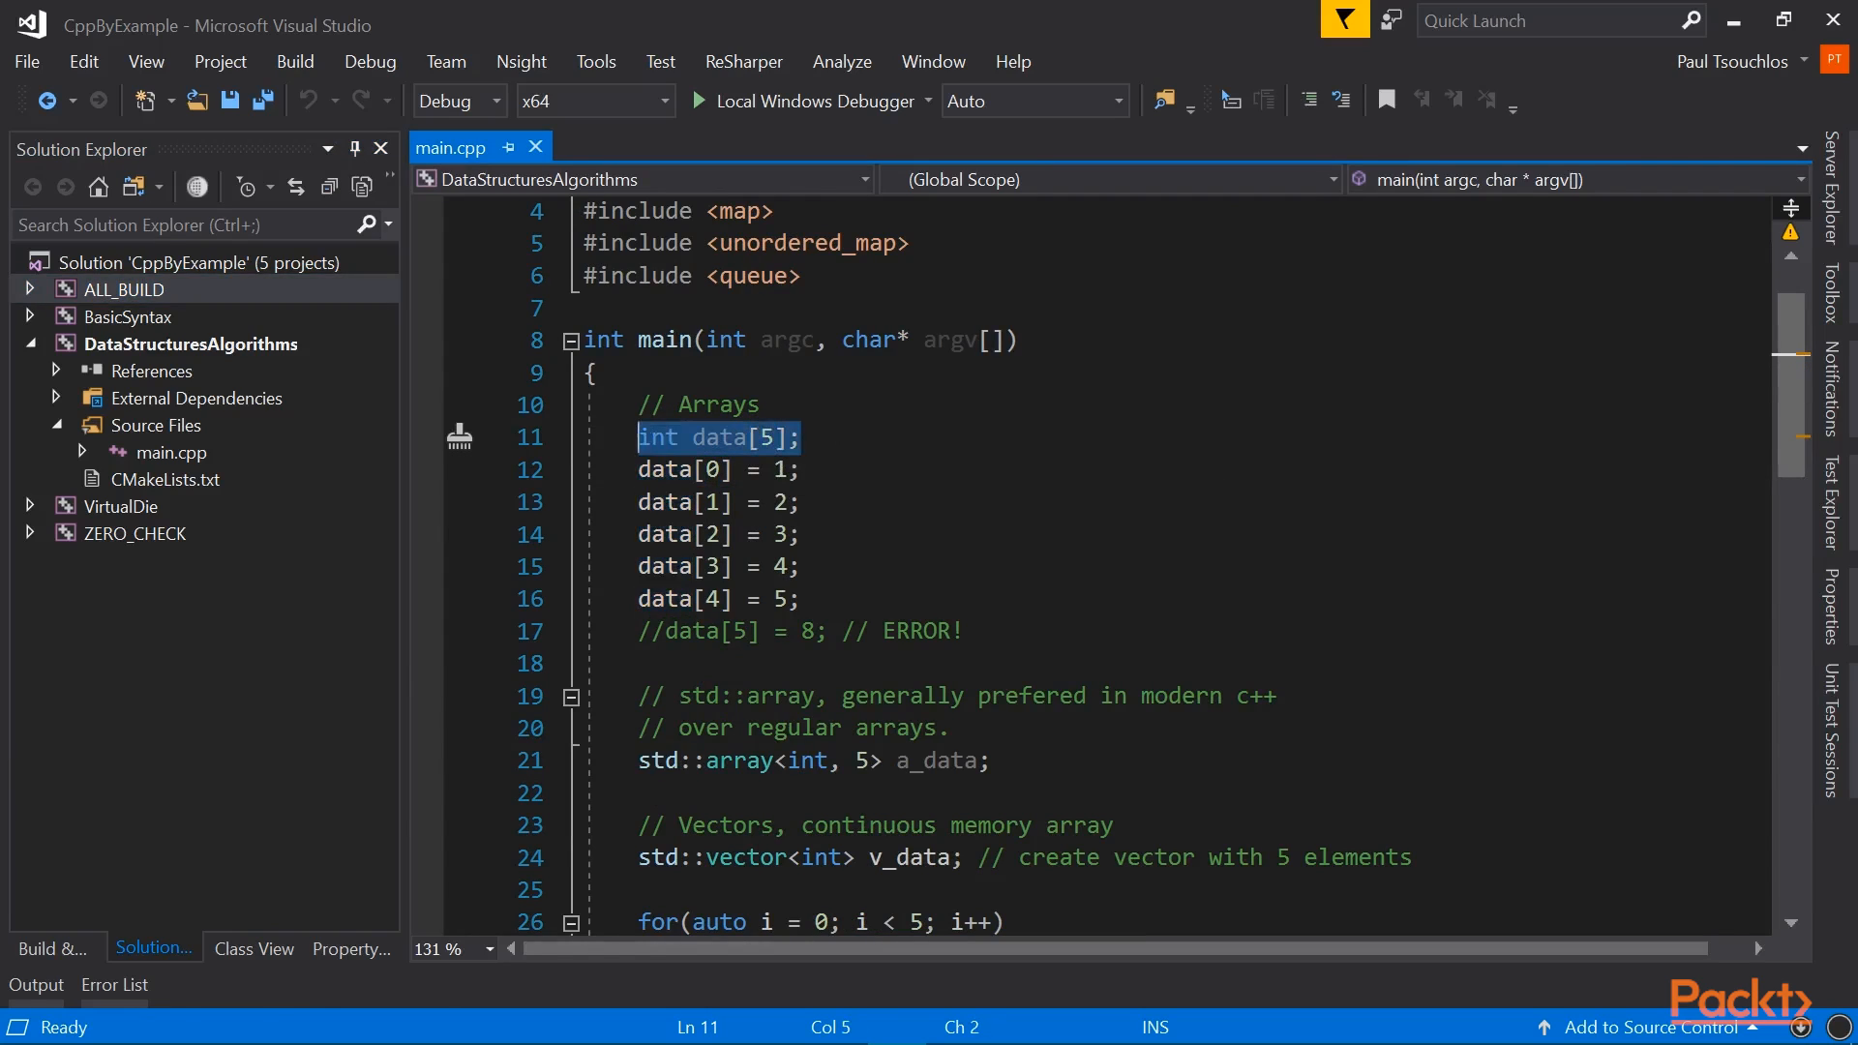
pyautogui.click(805, 435)
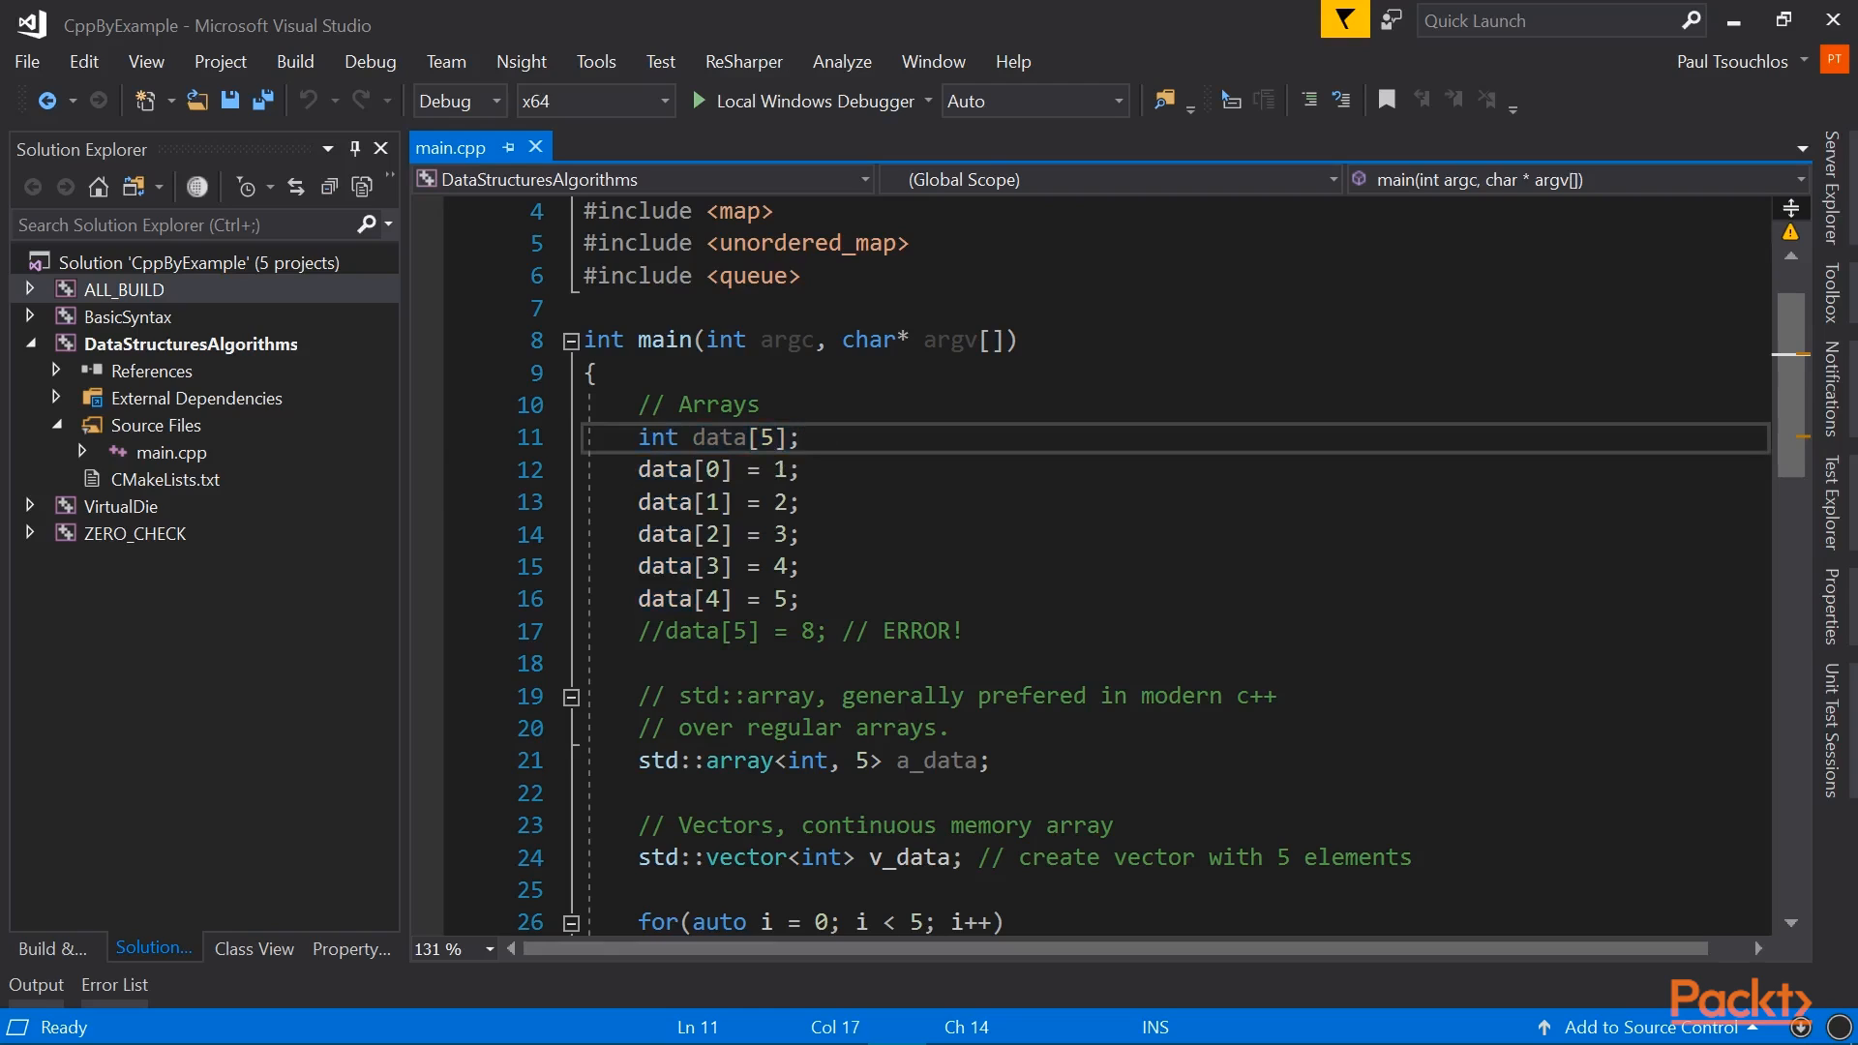
pyautogui.moveTo(710, 438)
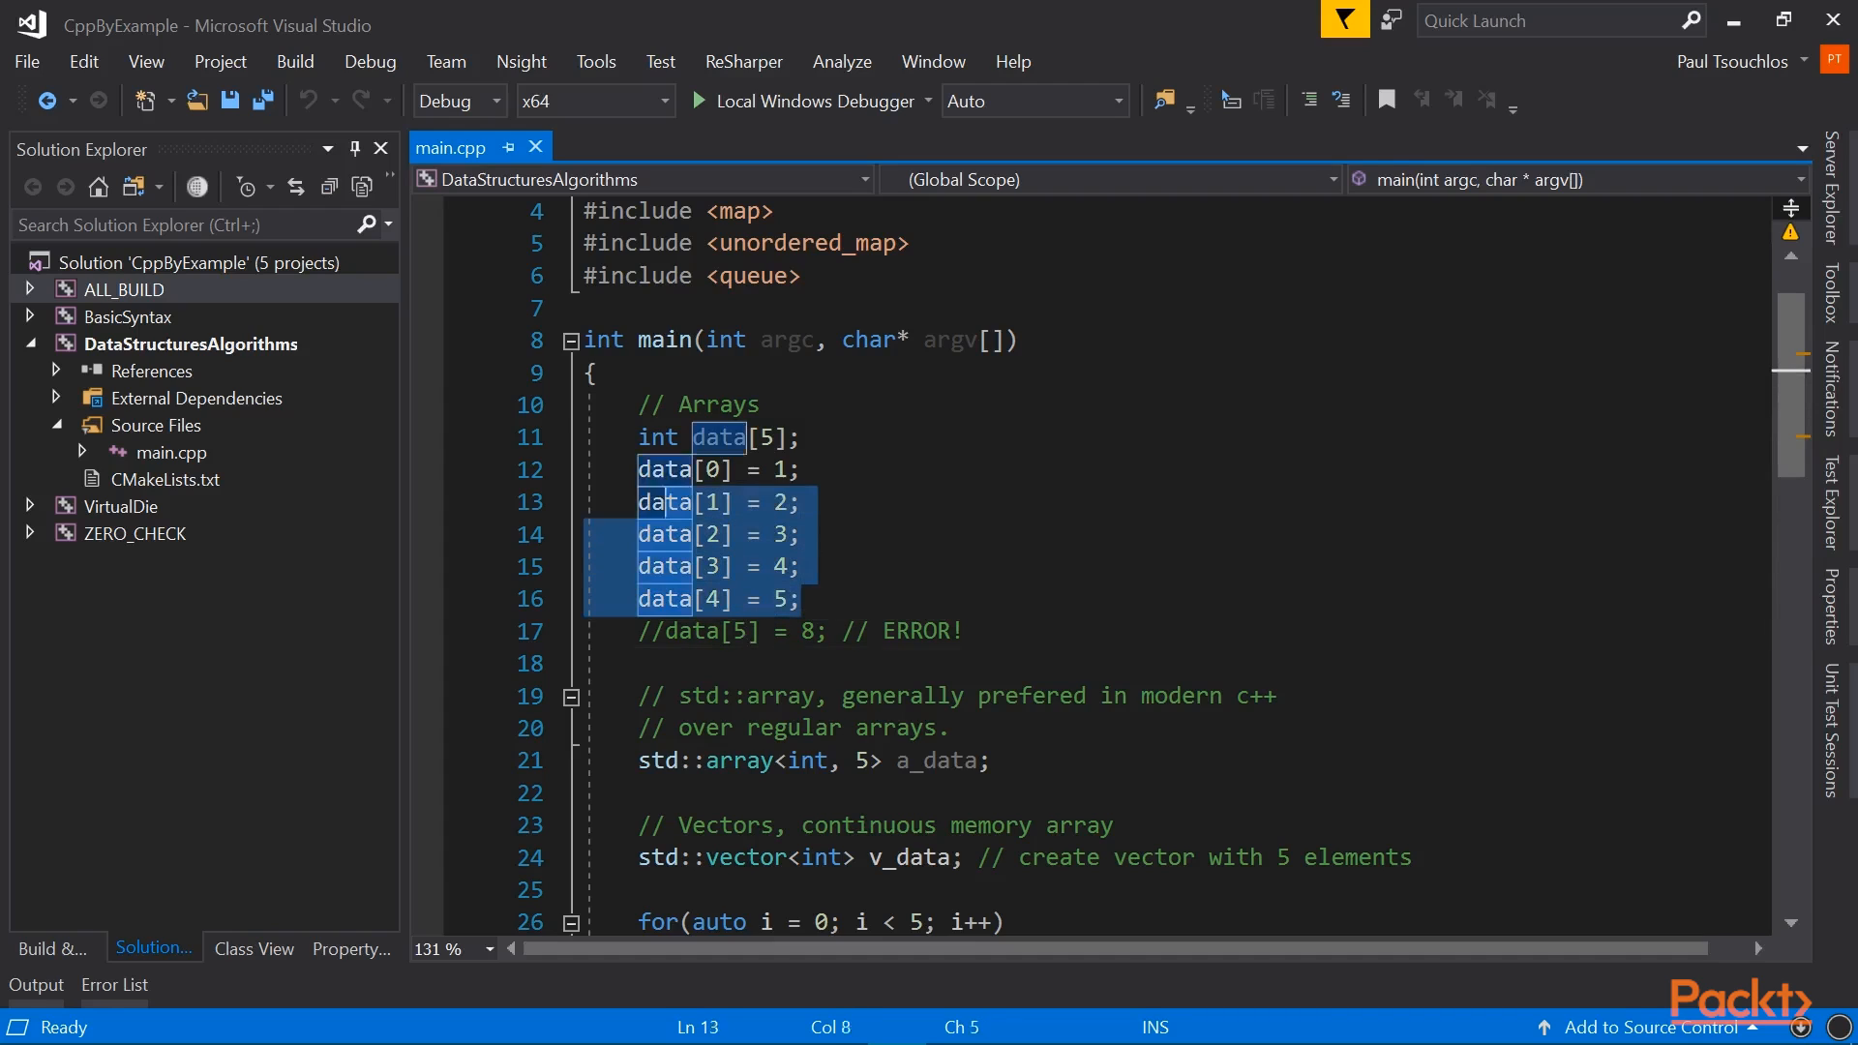
pyautogui.click(770, 468)
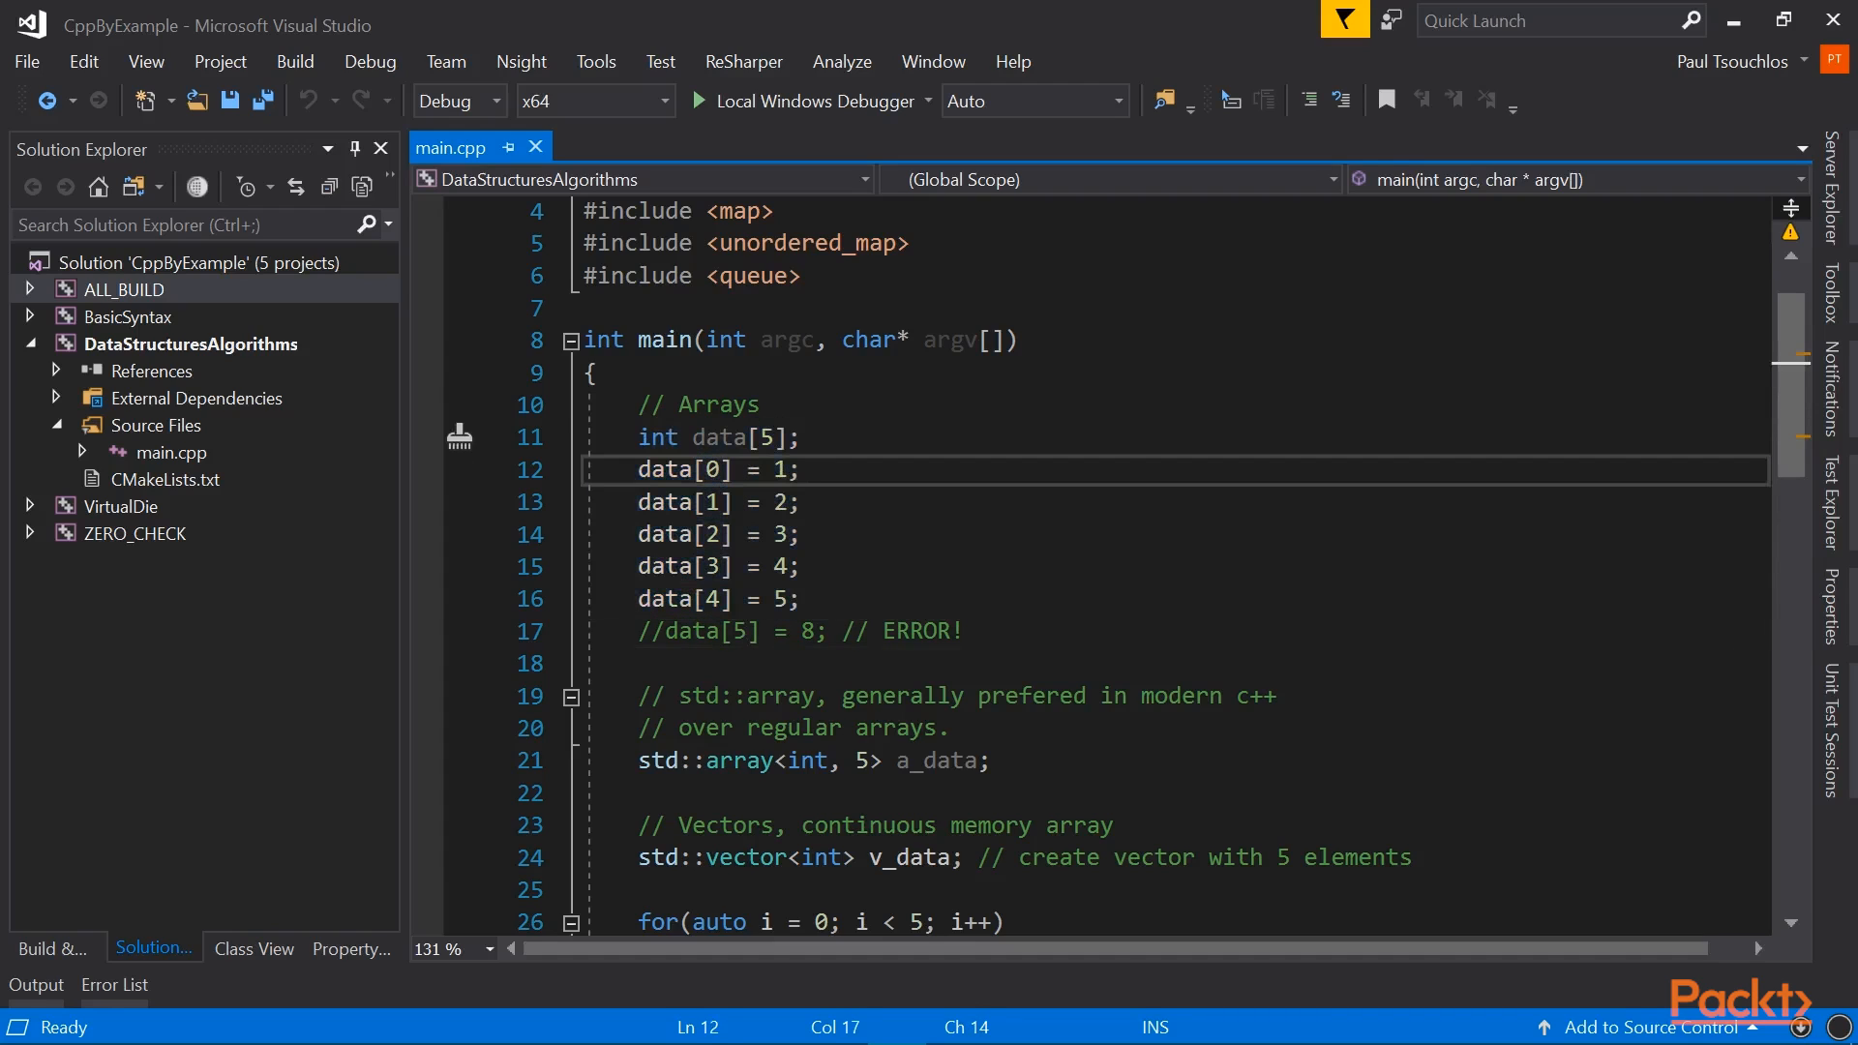
pyautogui.moveTo(640, 436); pyautogui.dragTo(797, 565)
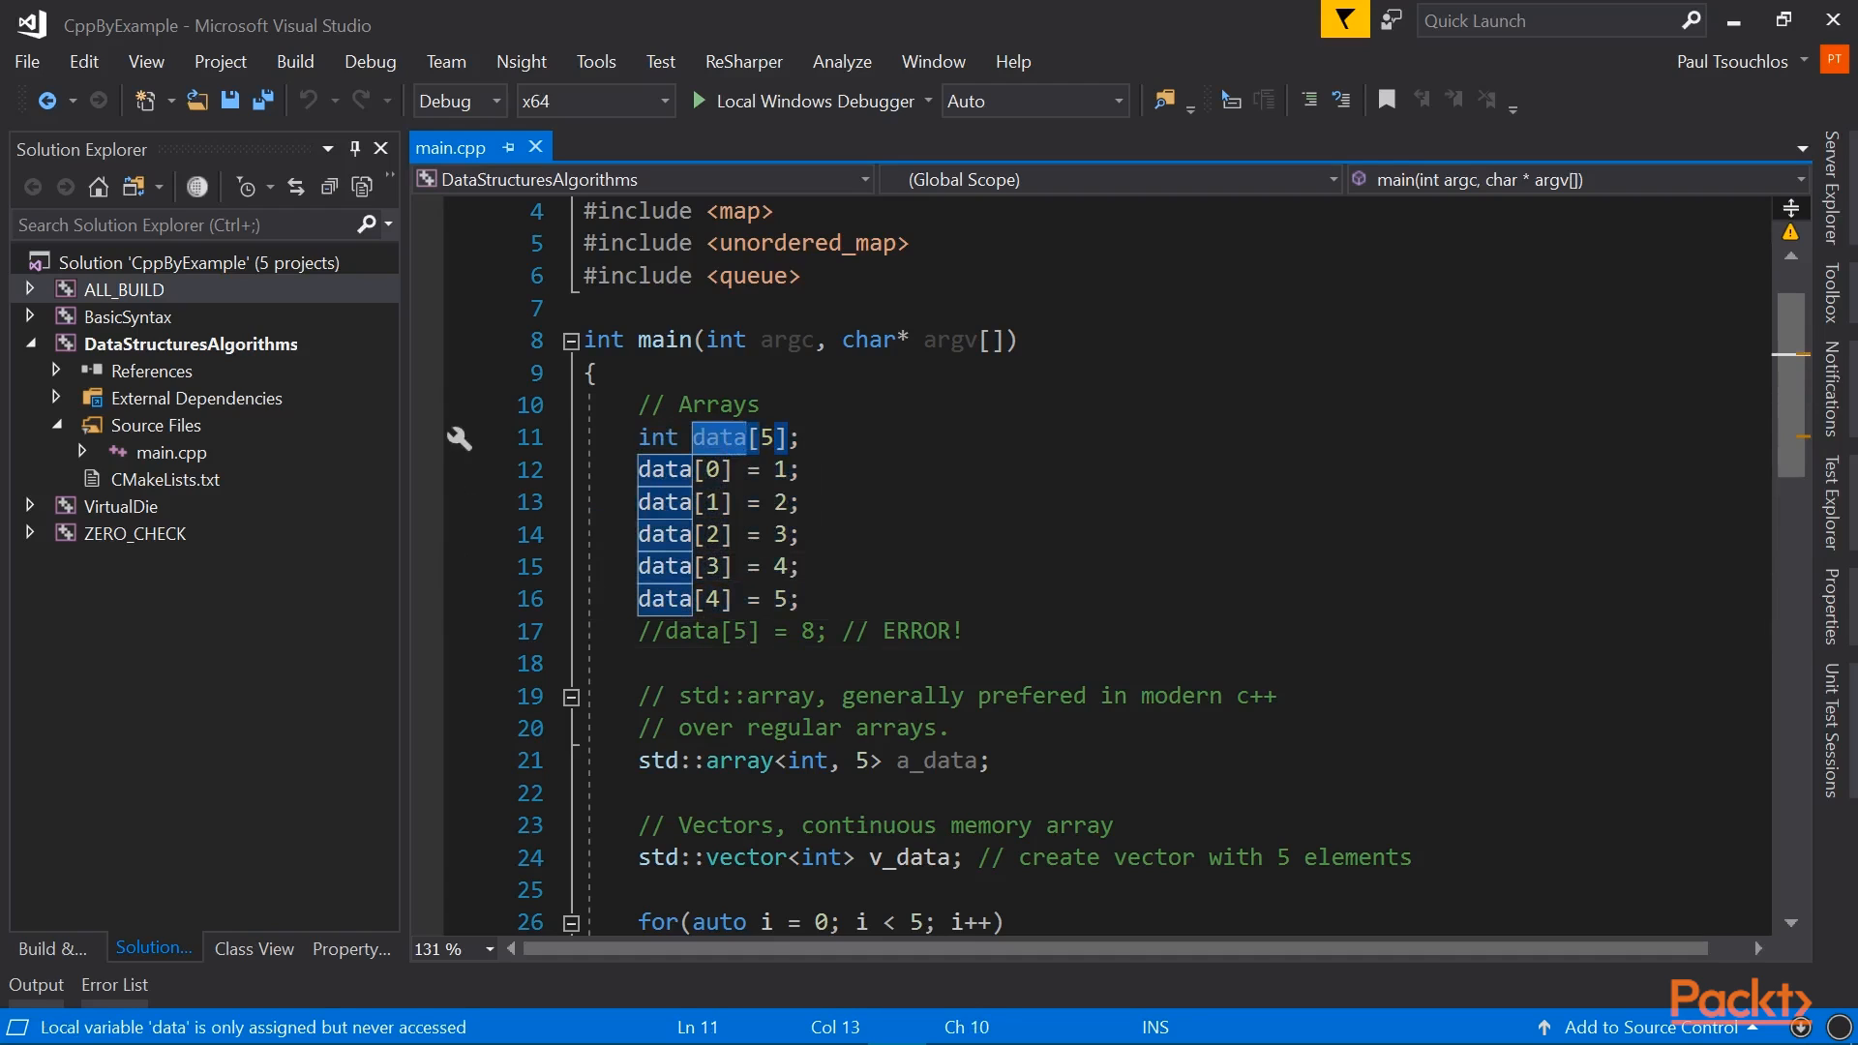
pyautogui.click(796, 437)
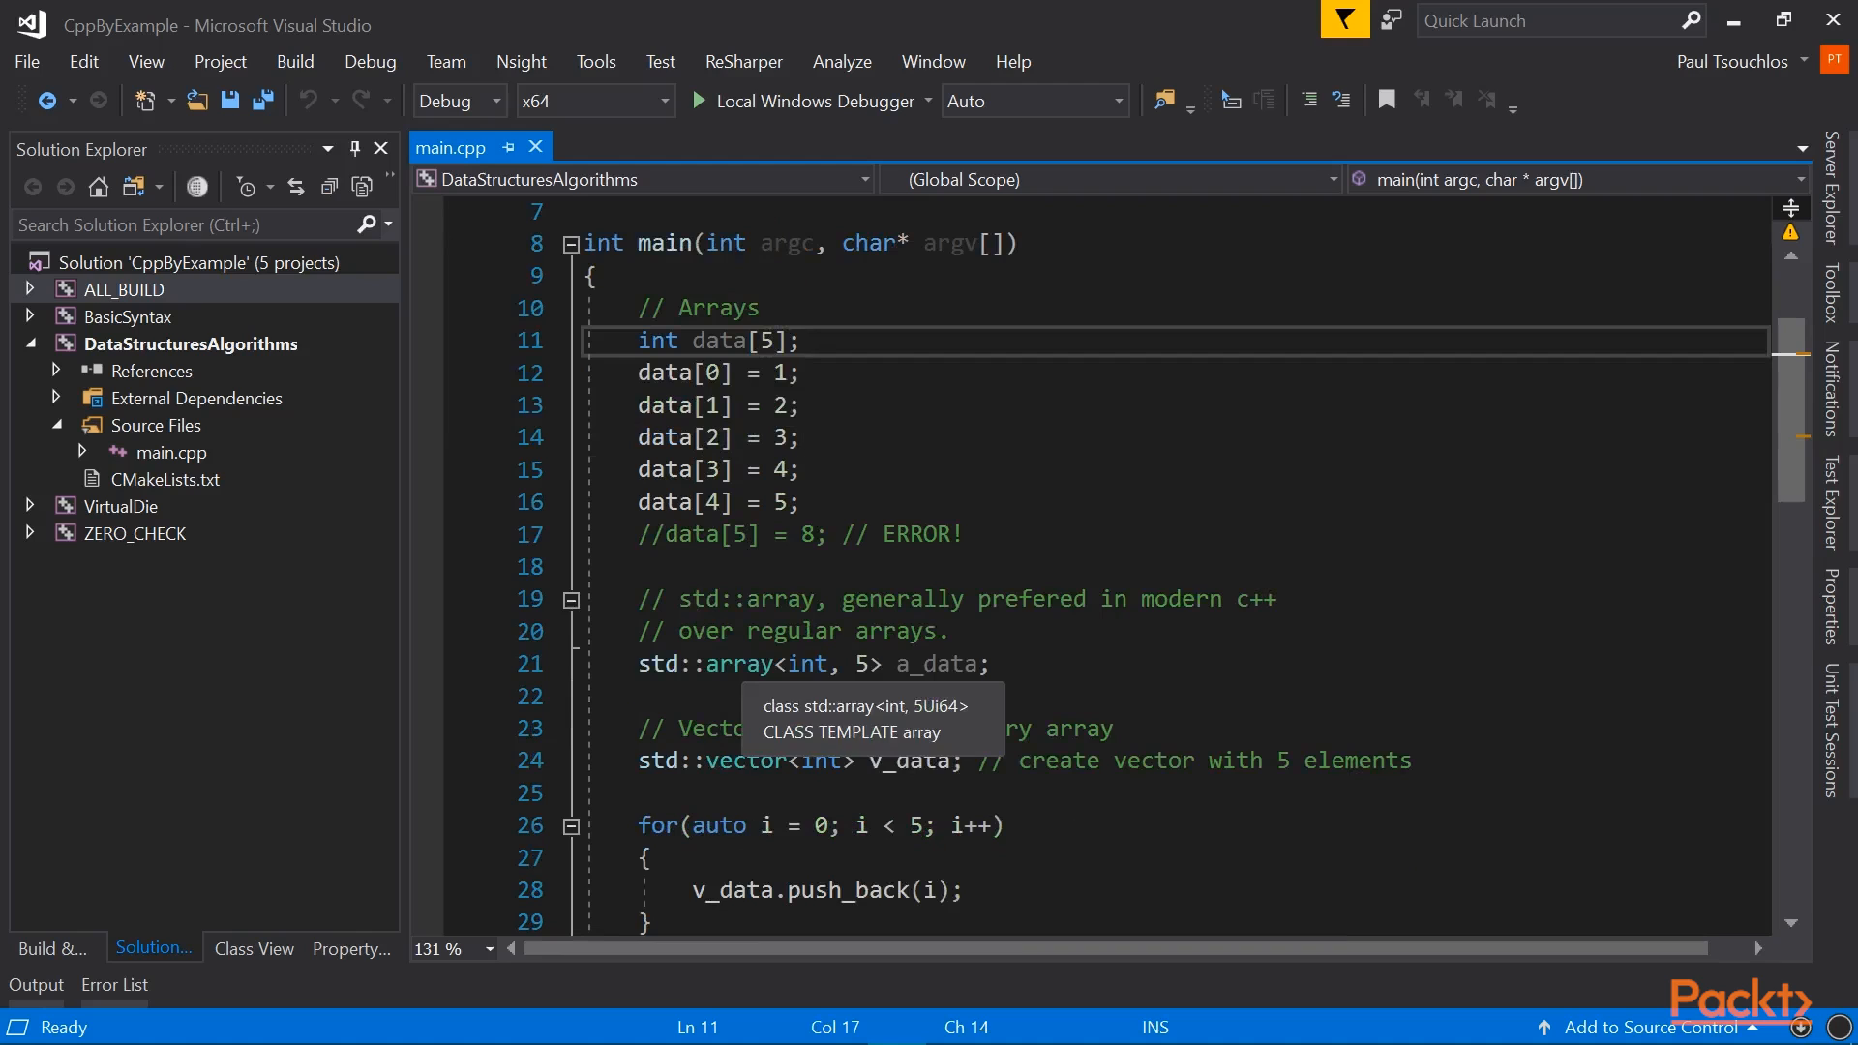
# Step: Highlight the std::array<int, 5> type name and its int element type
pyautogui.doubleClick(737, 664)
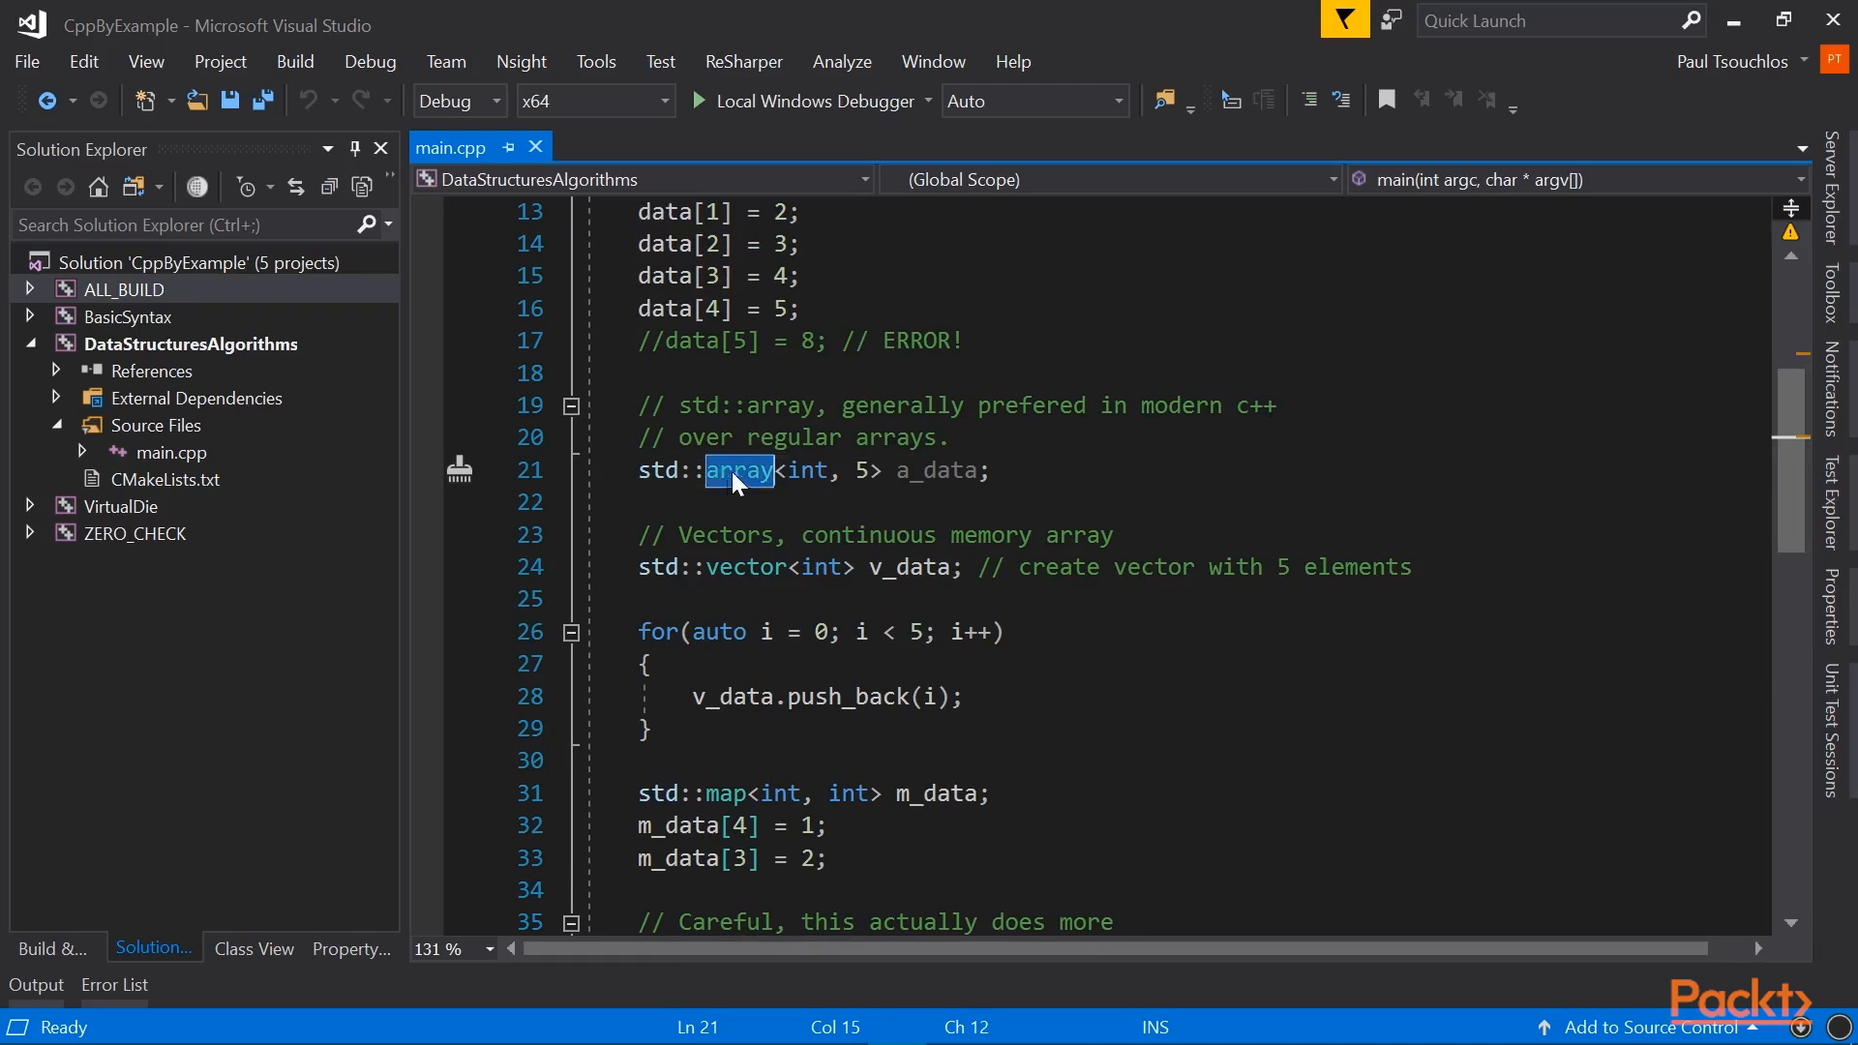
pyautogui.moveTo(768, 482)
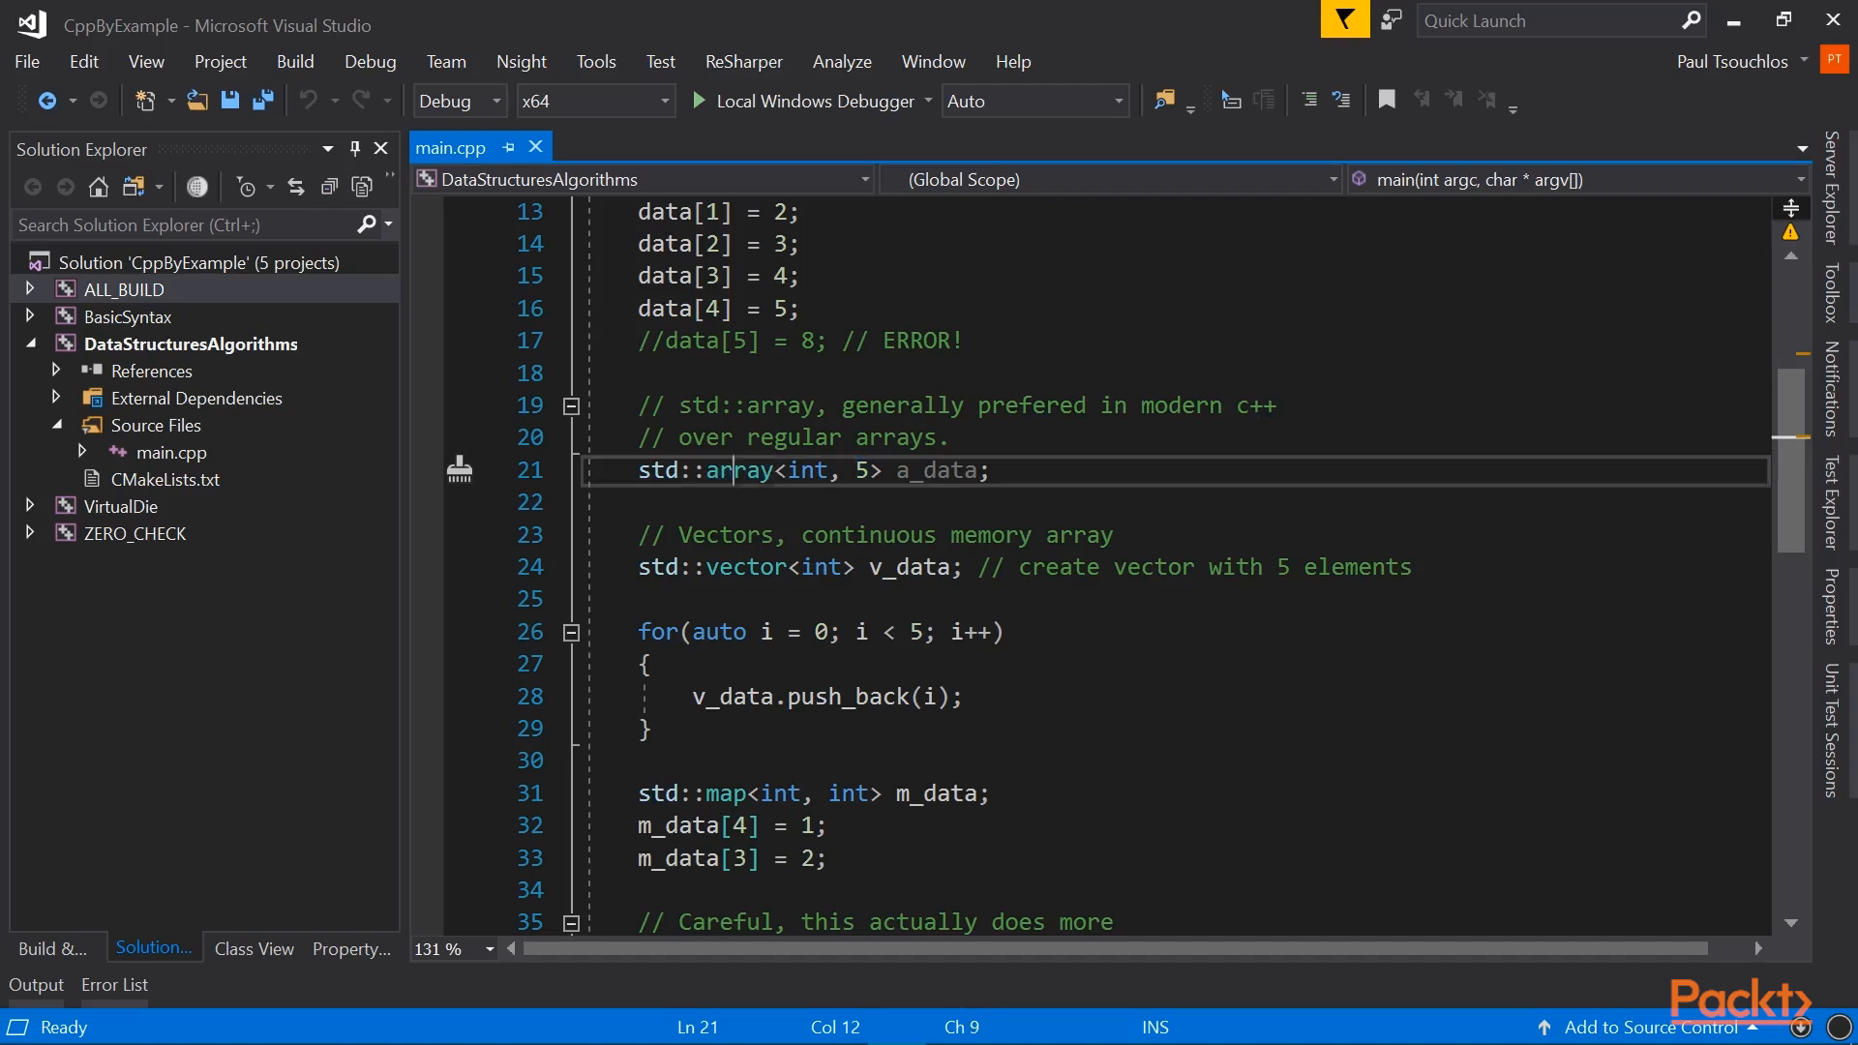
pyautogui.doubleClick(737, 471)
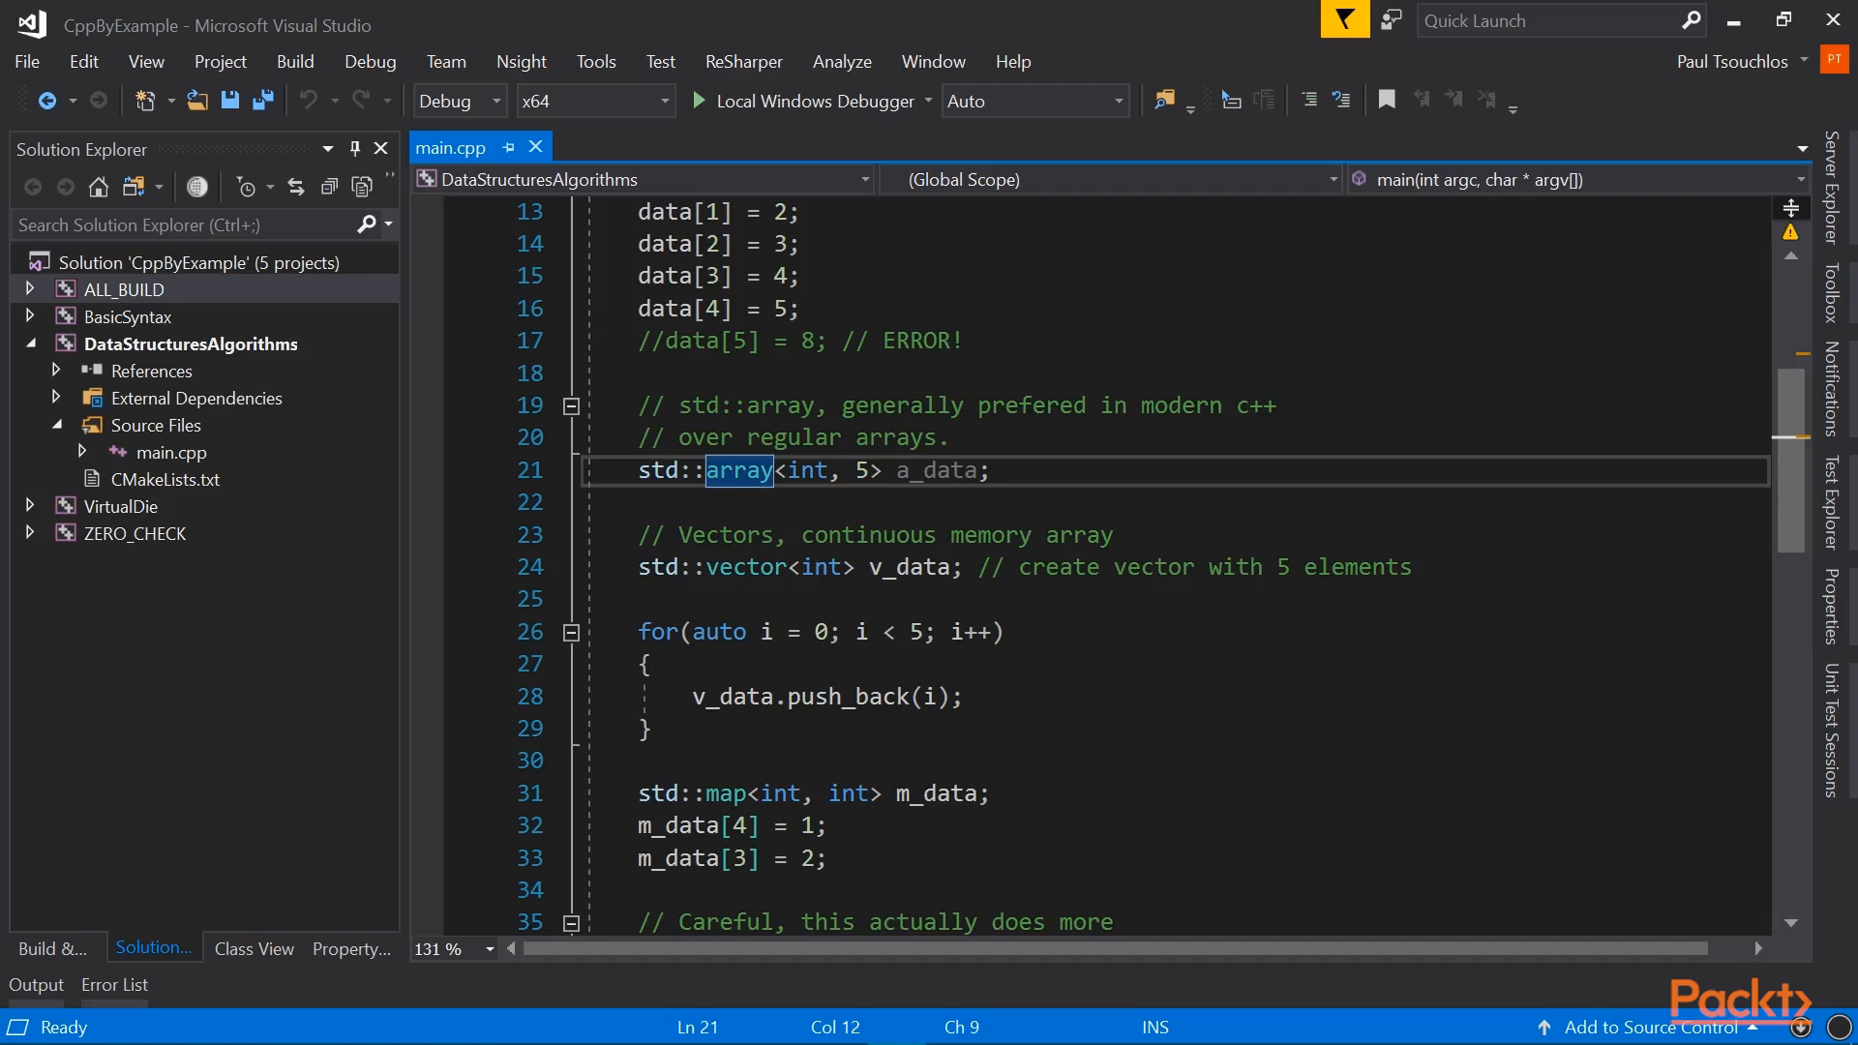
pyautogui.moveTo(737, 470)
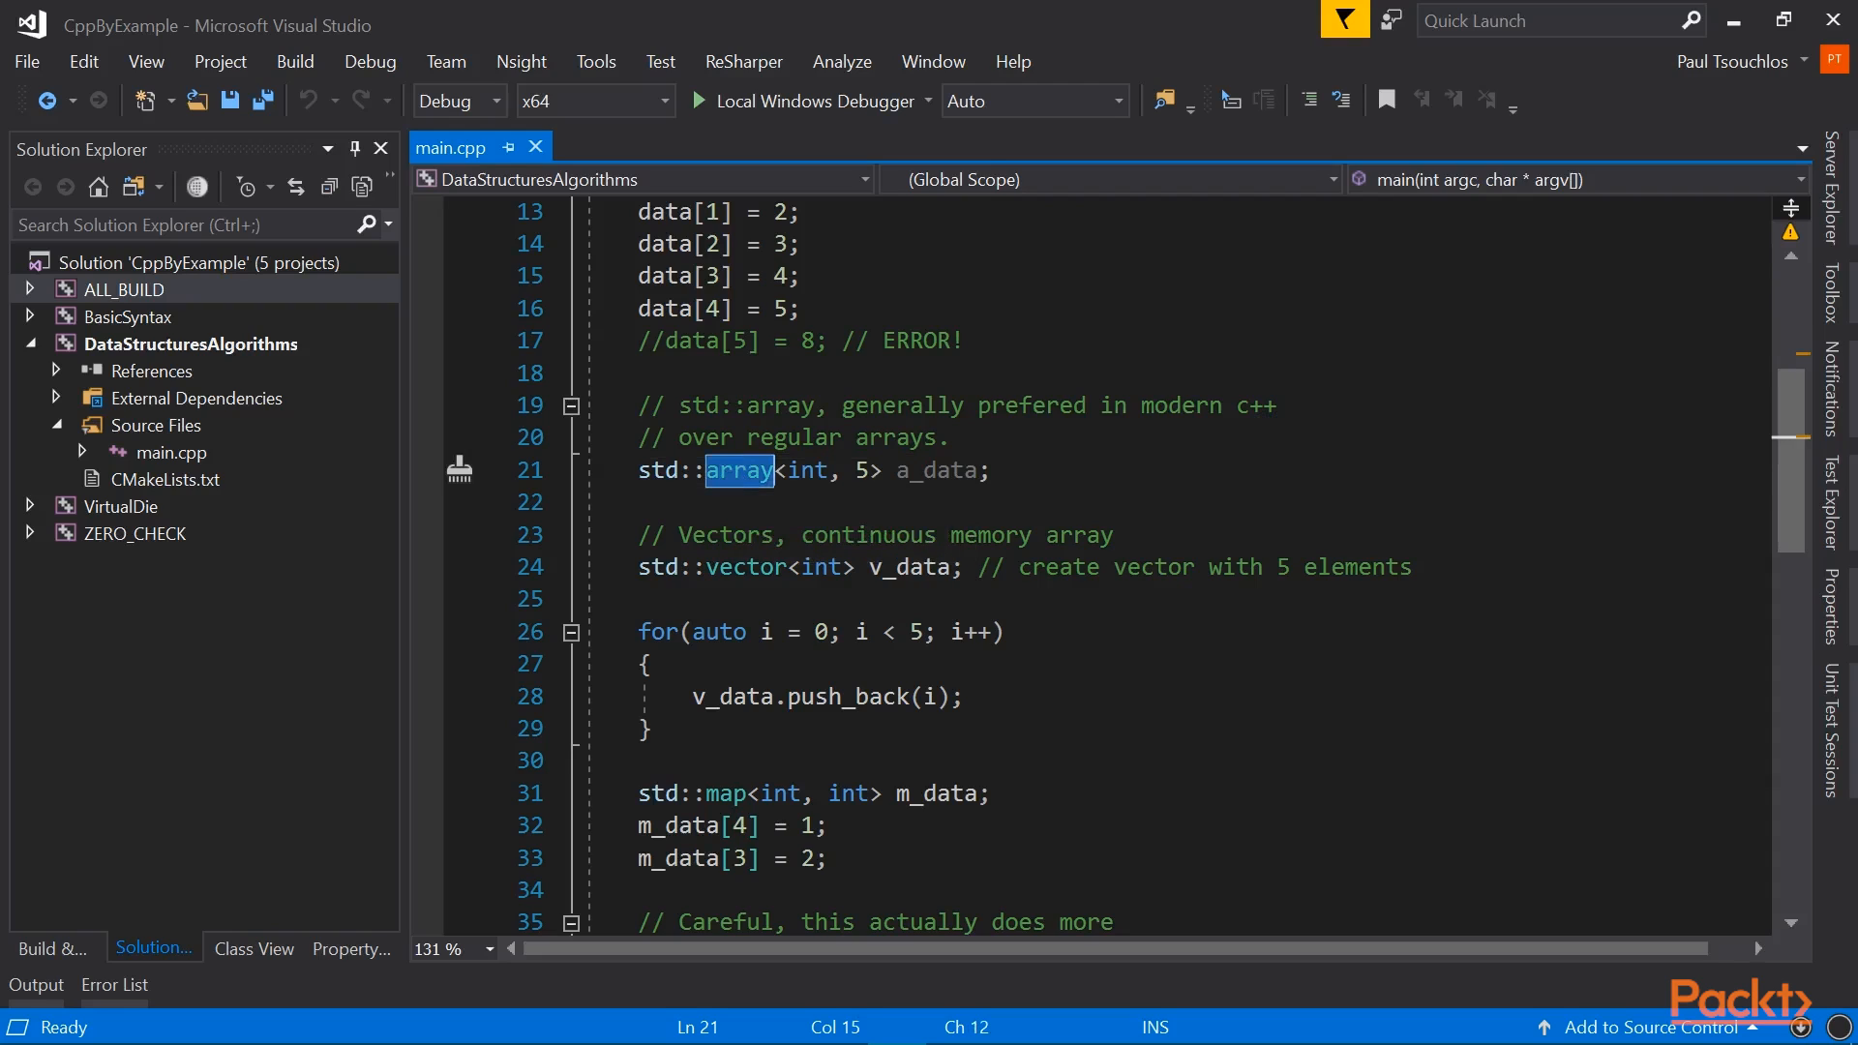
pyautogui.moveTo(768, 470)
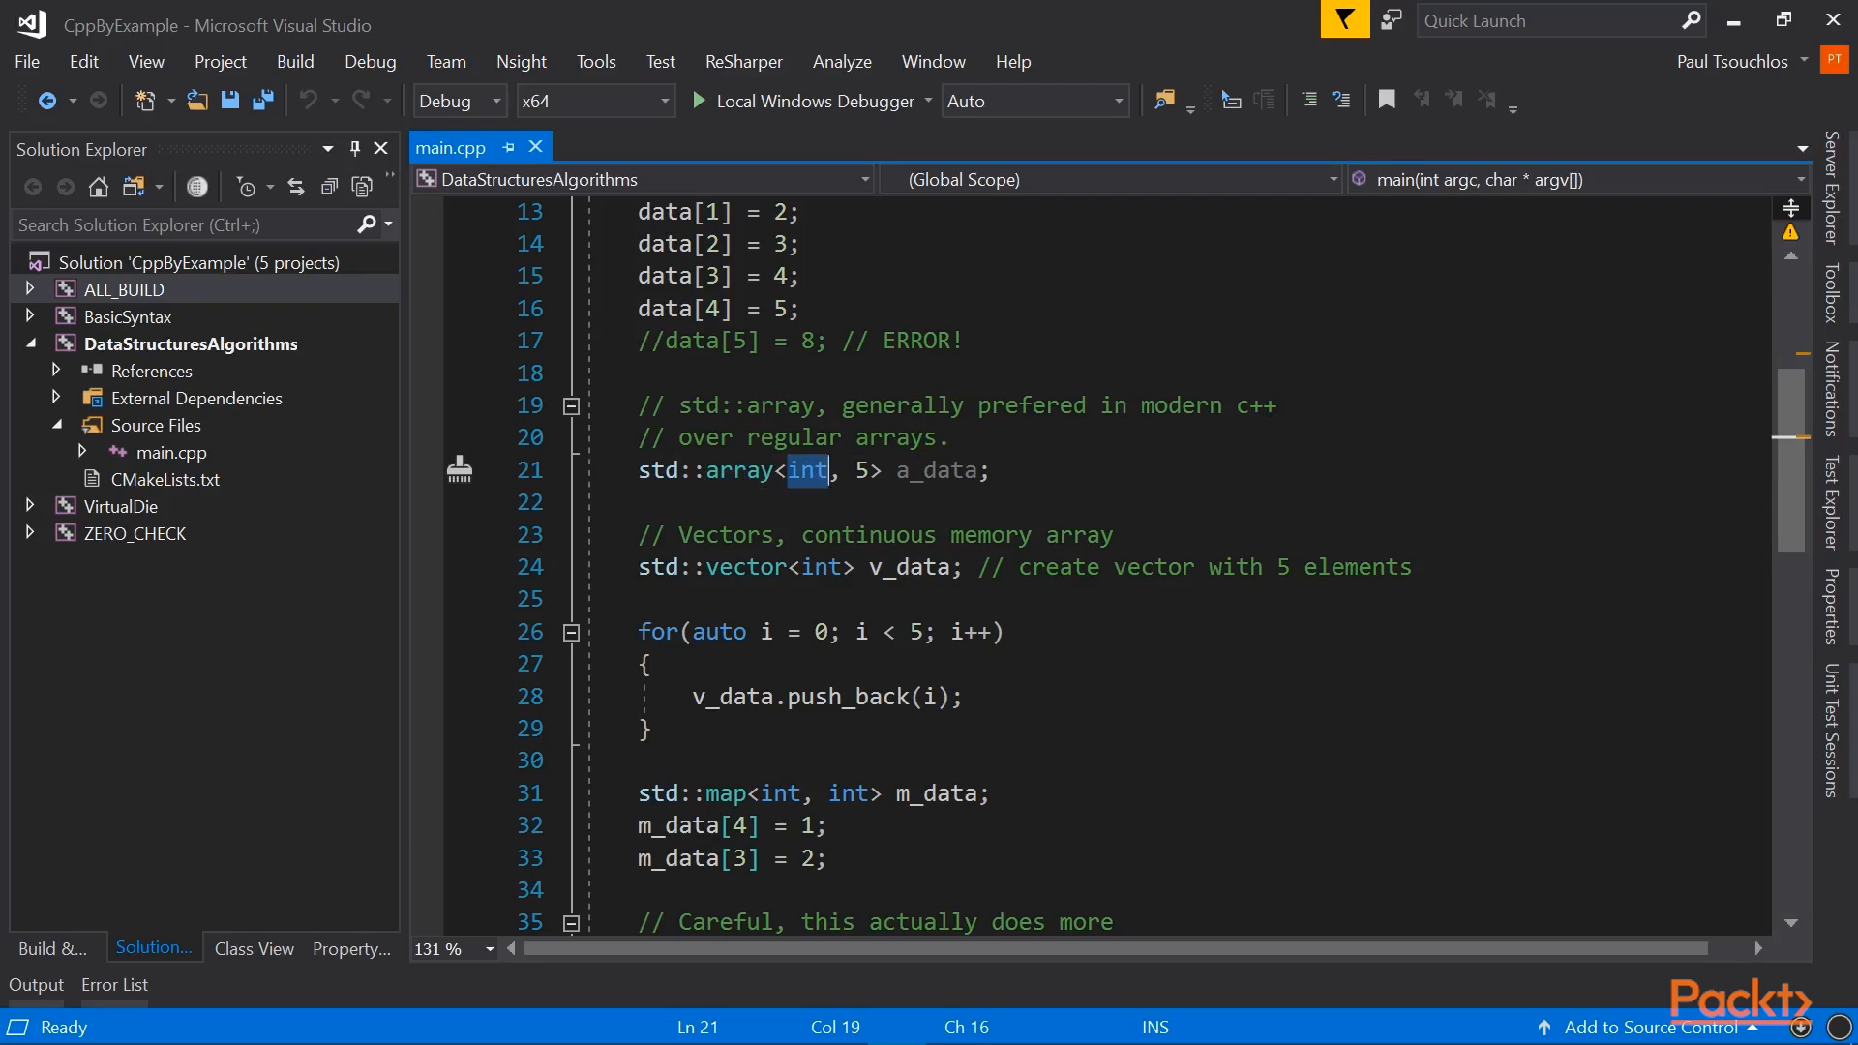
pyautogui.click(809, 470)
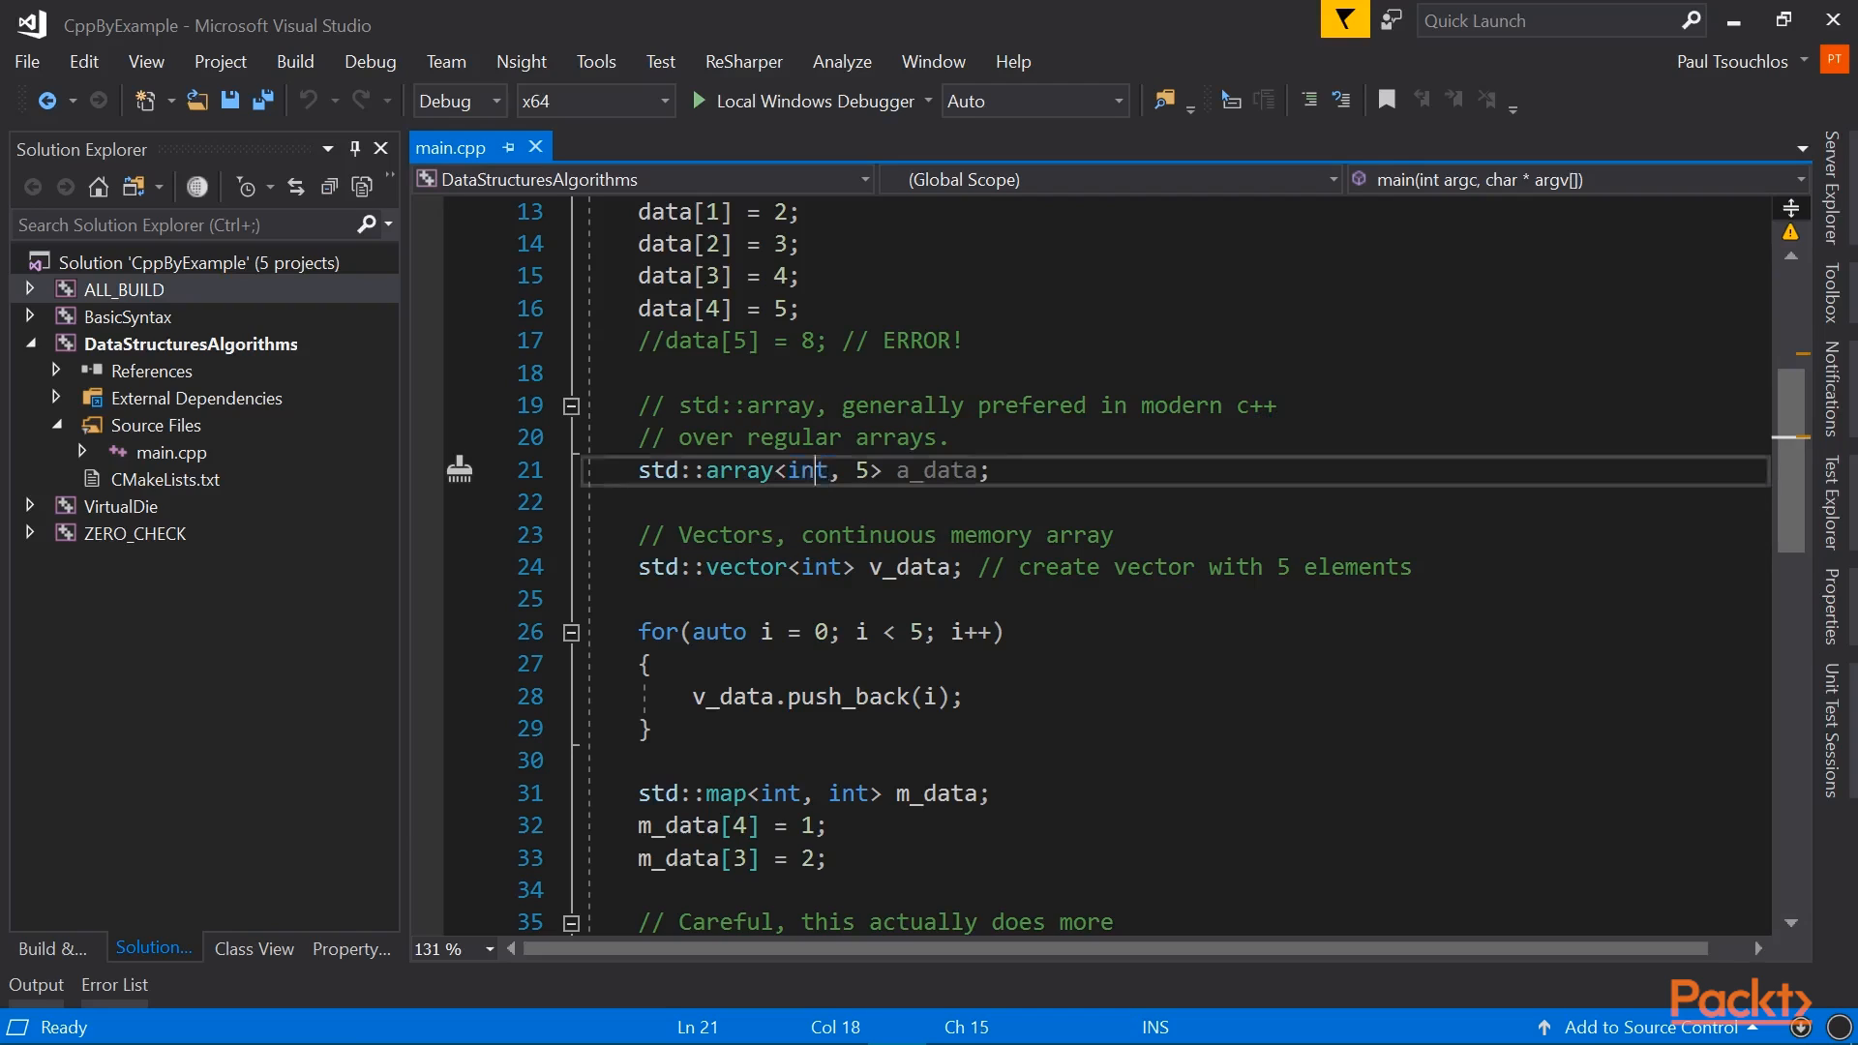
pyautogui.doubleClick(803, 470)
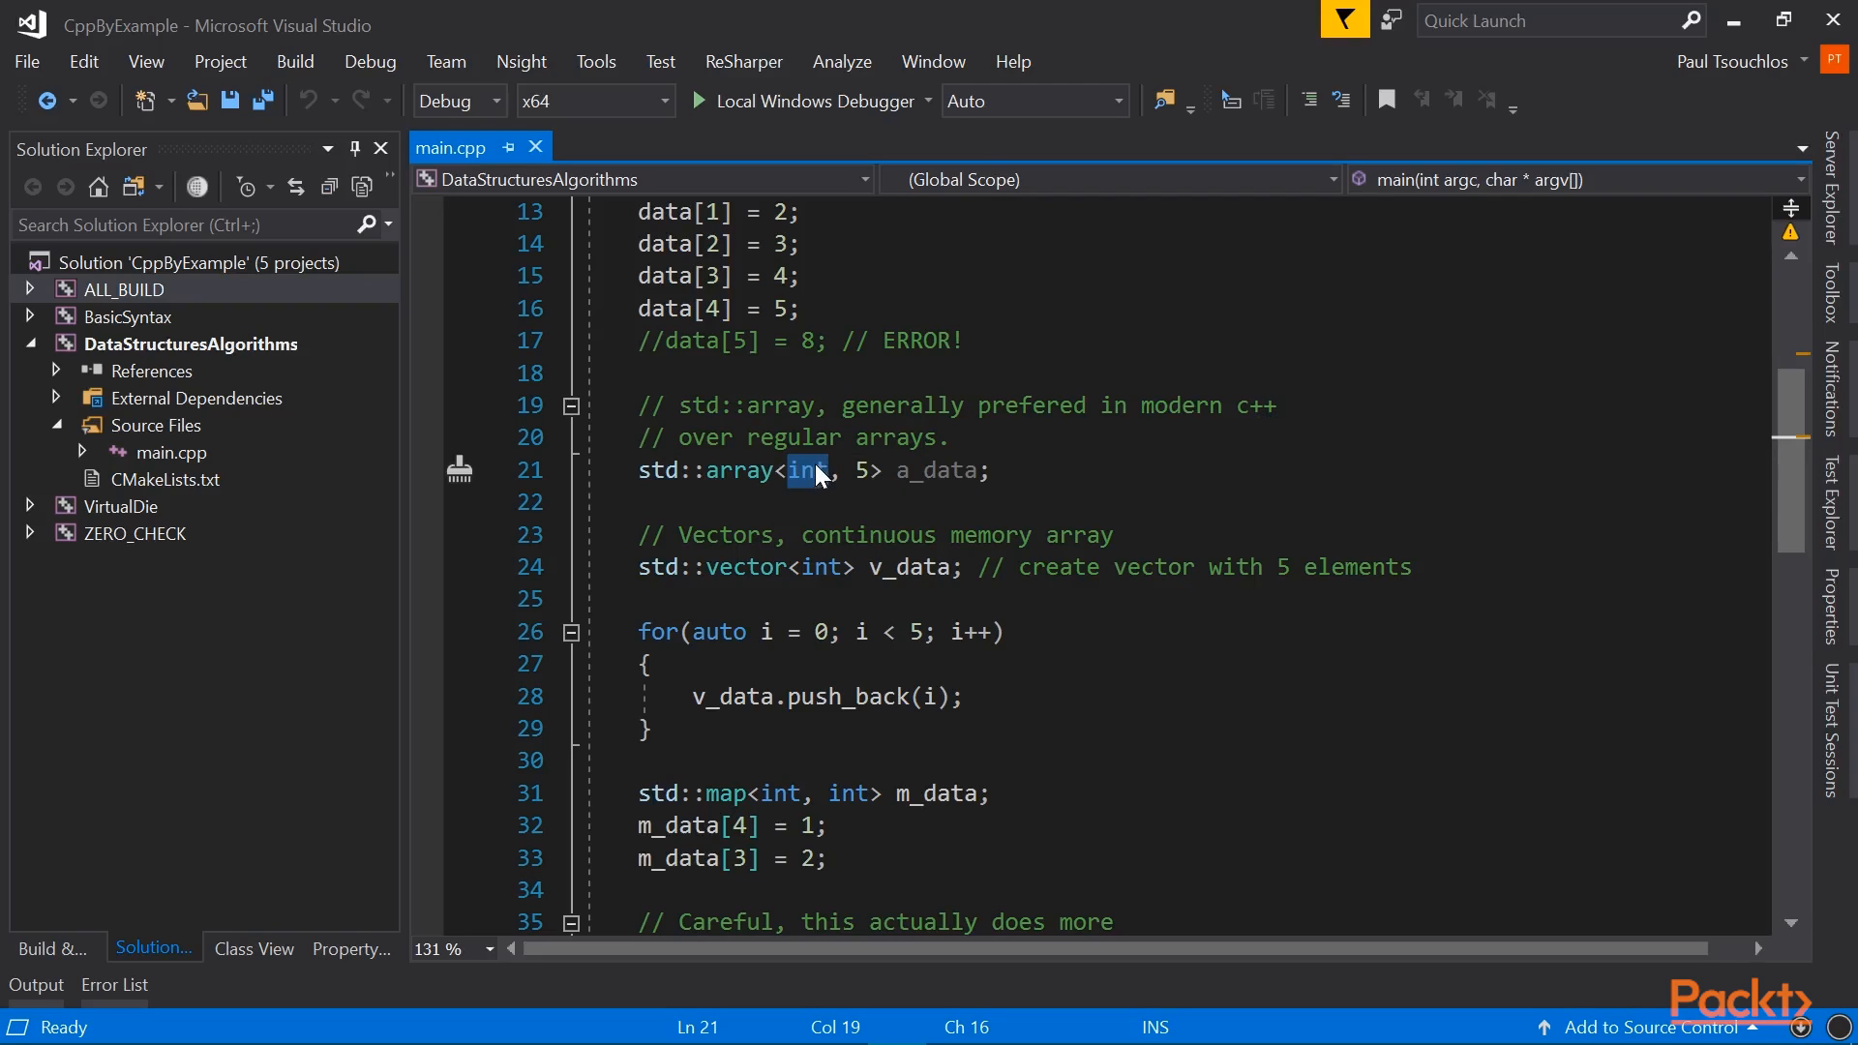
pyautogui.moveTo(809, 474)
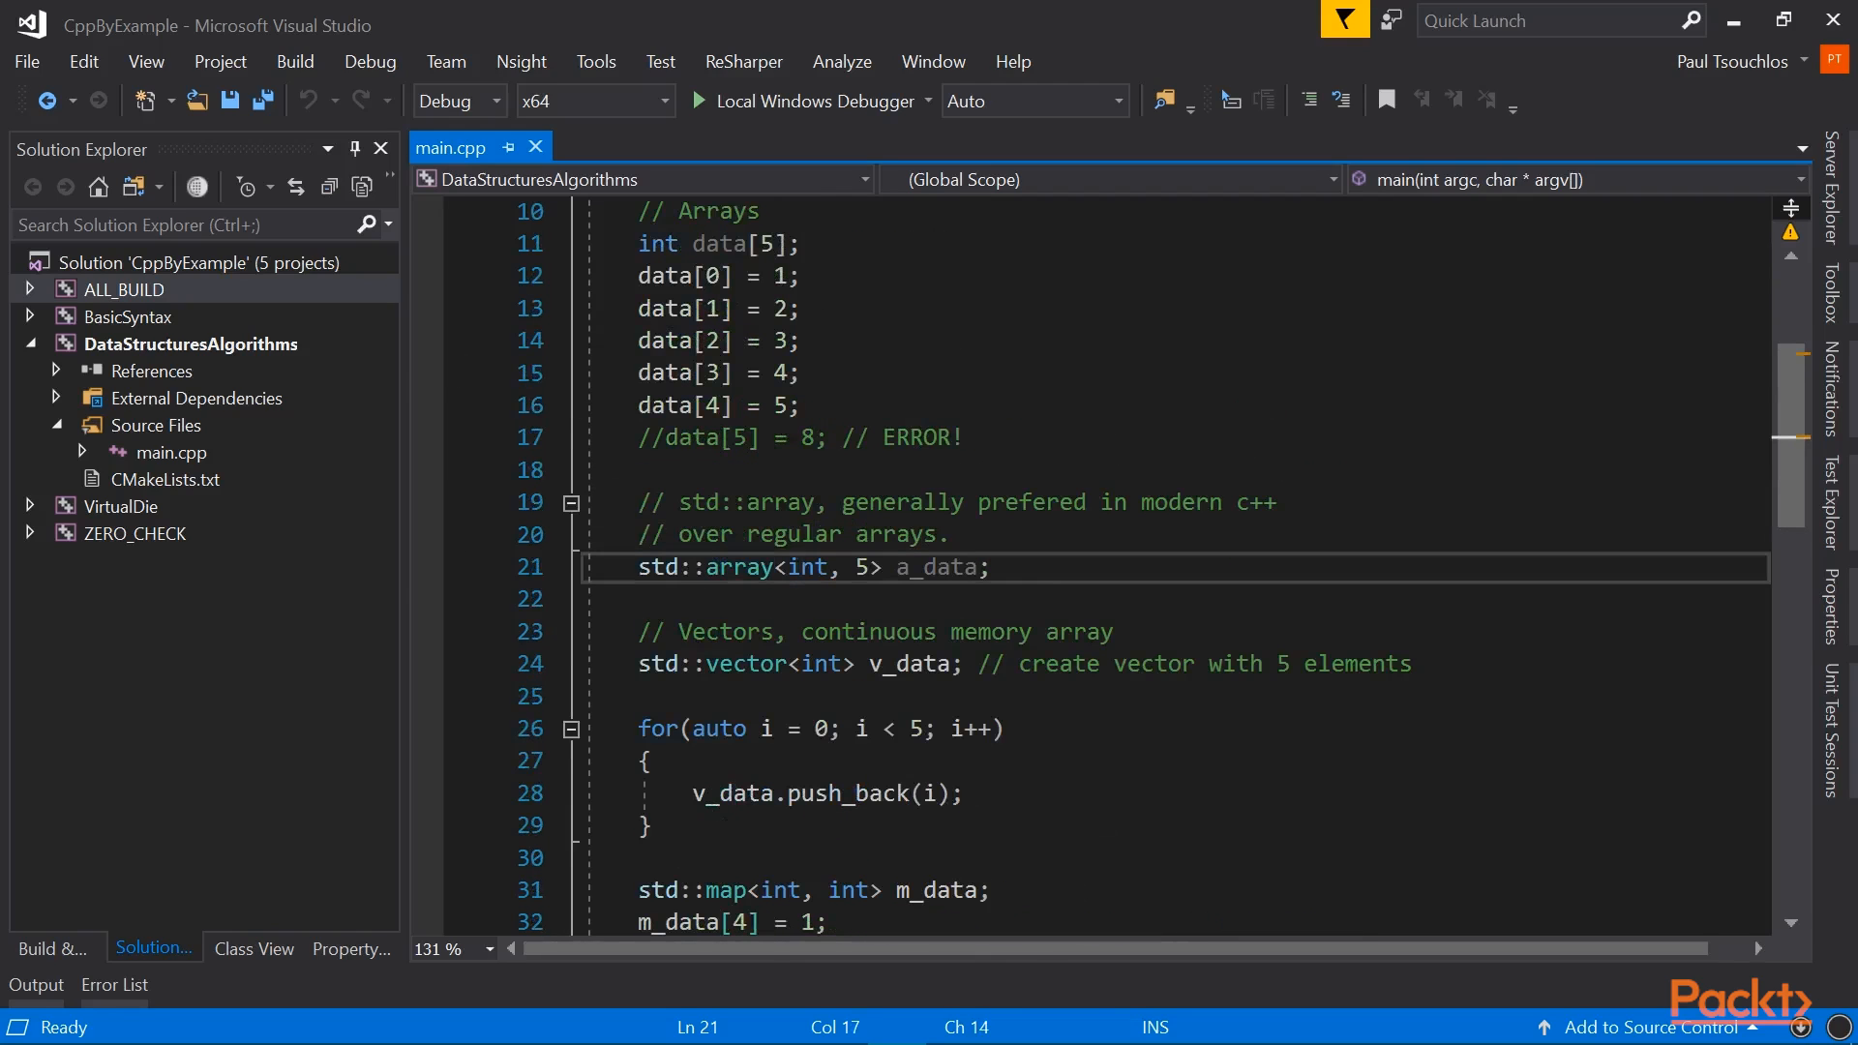
pyautogui.moveTo(780, 567); pyautogui.dragTo(882, 567)
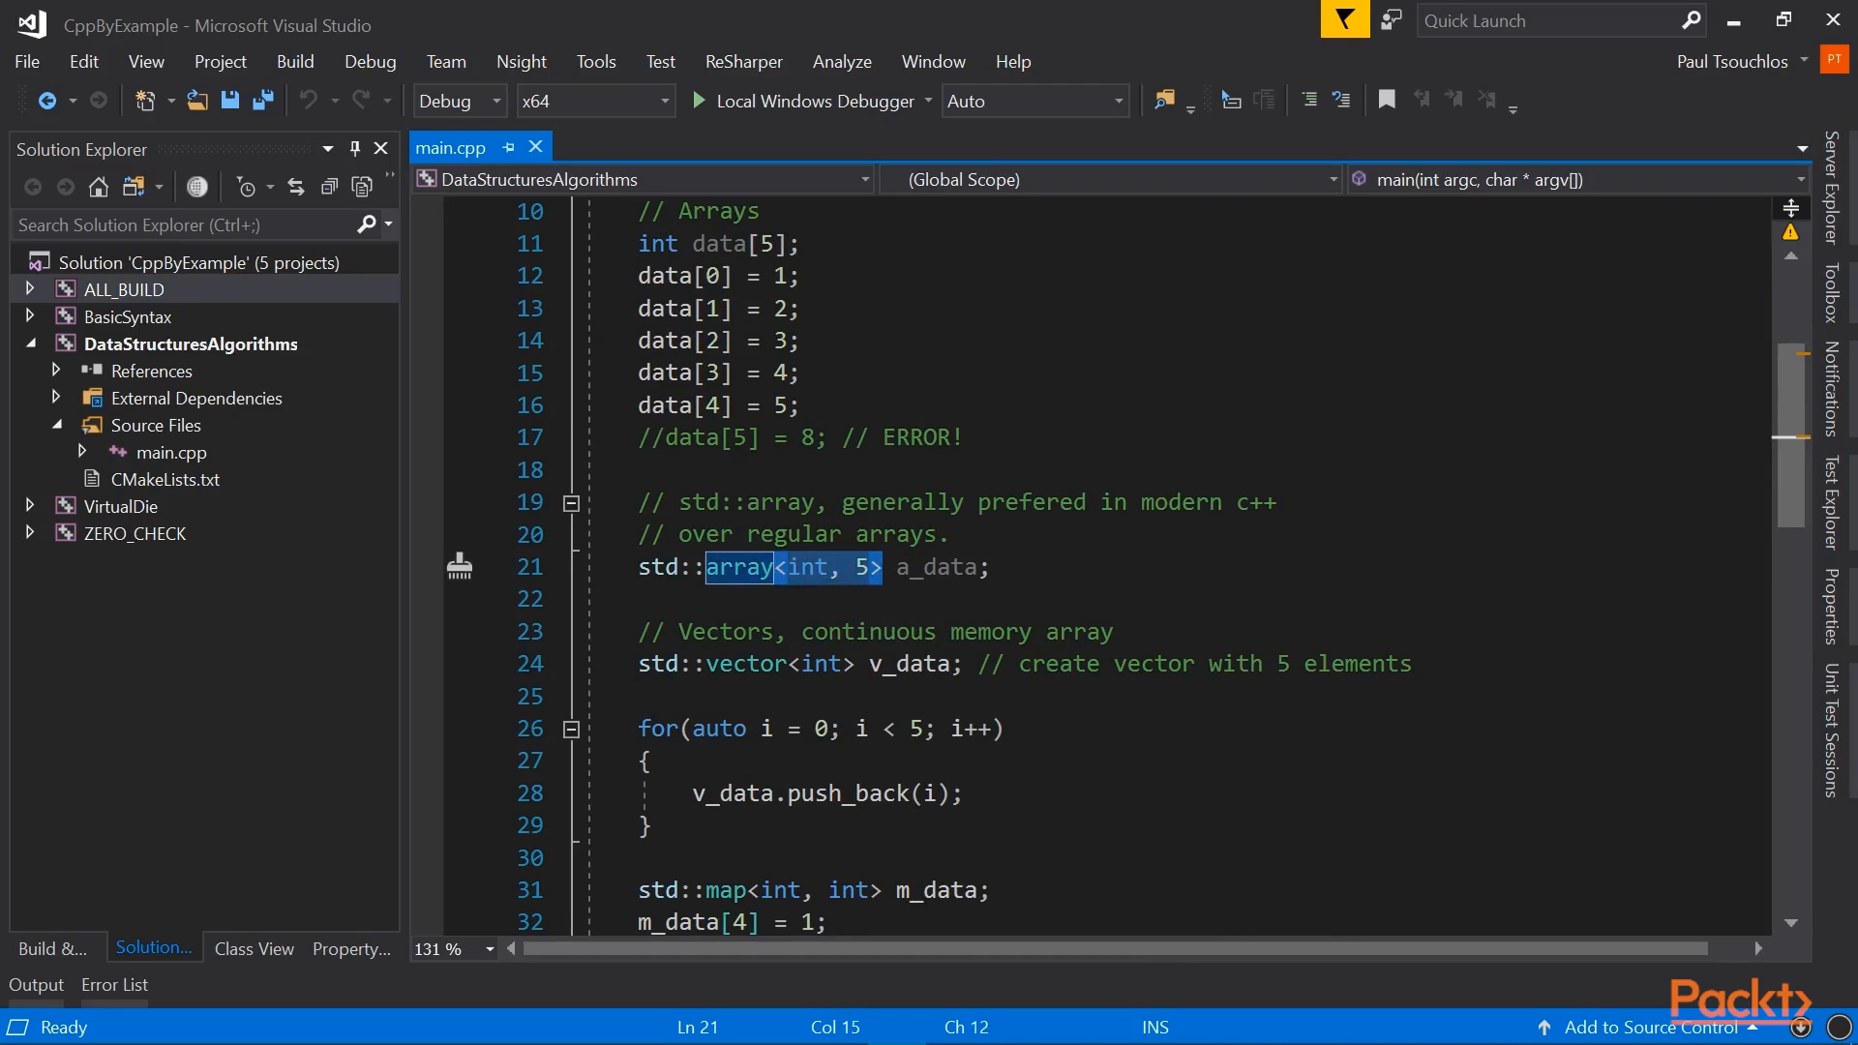
pyautogui.click(826, 567)
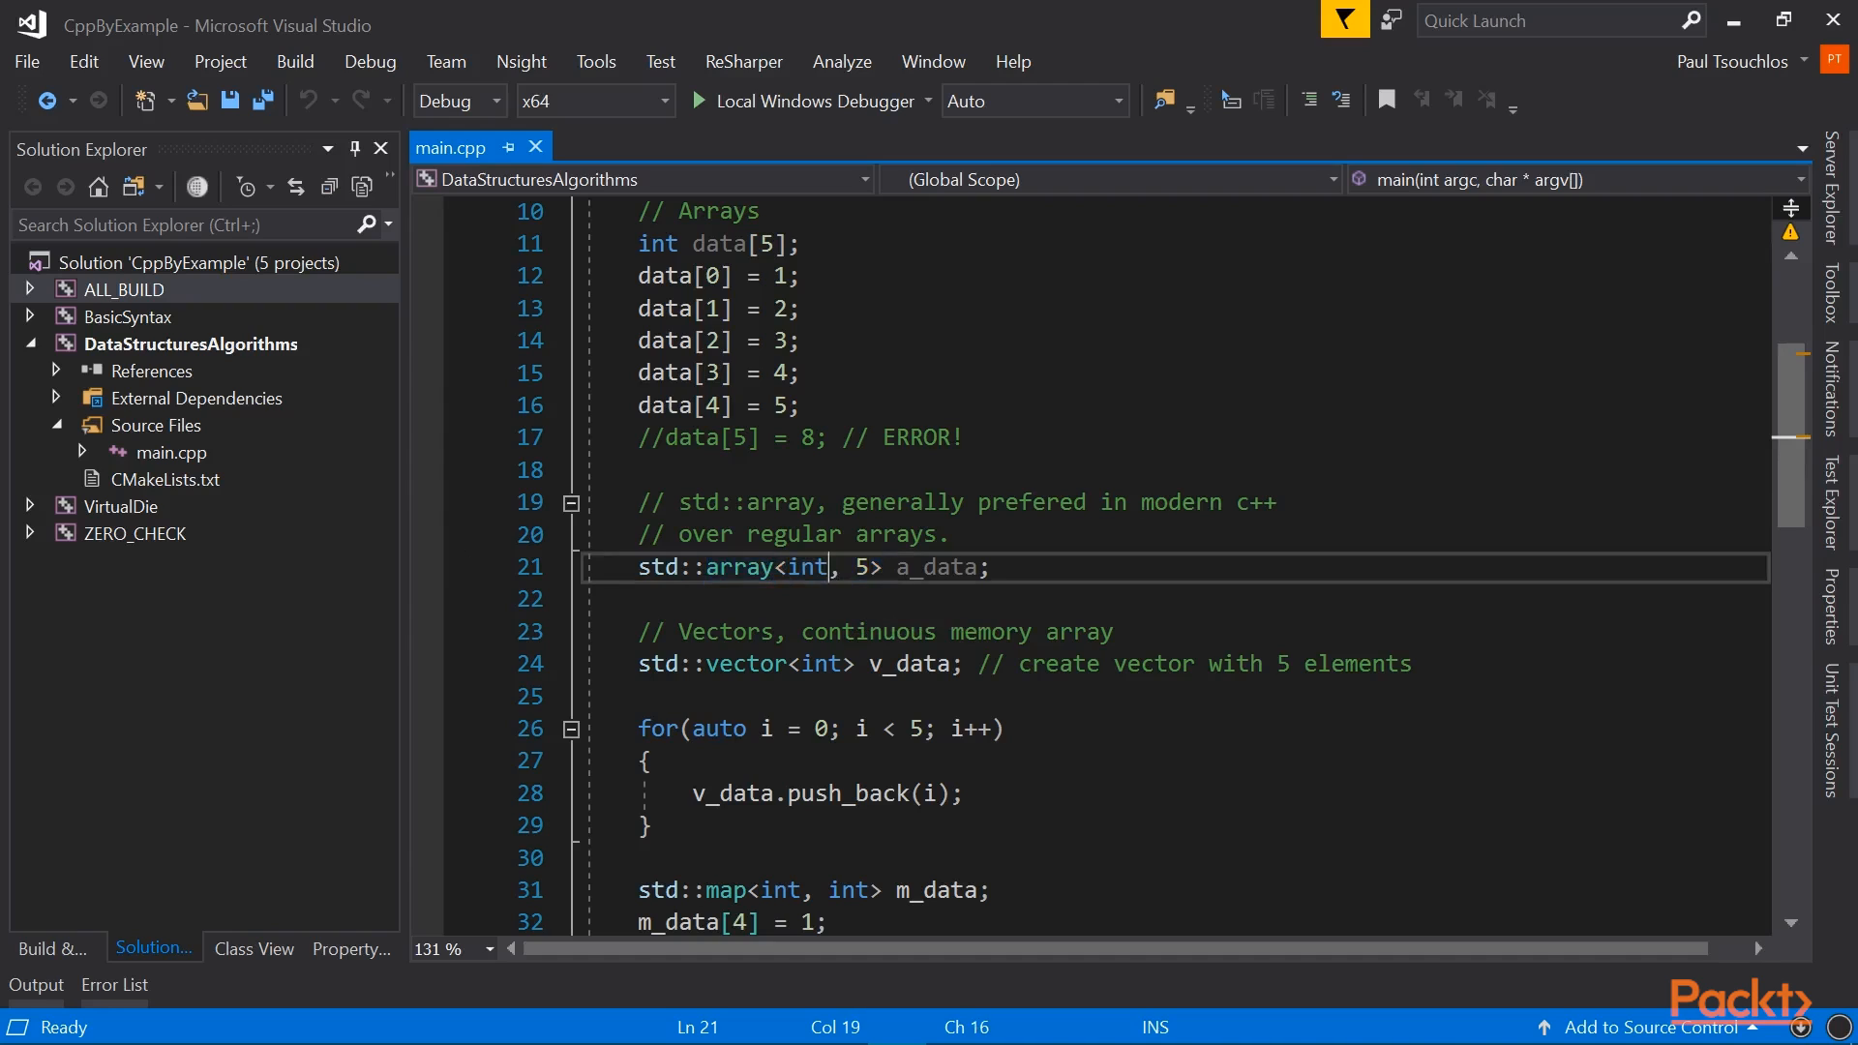
pyautogui.doubleClick(741, 567)
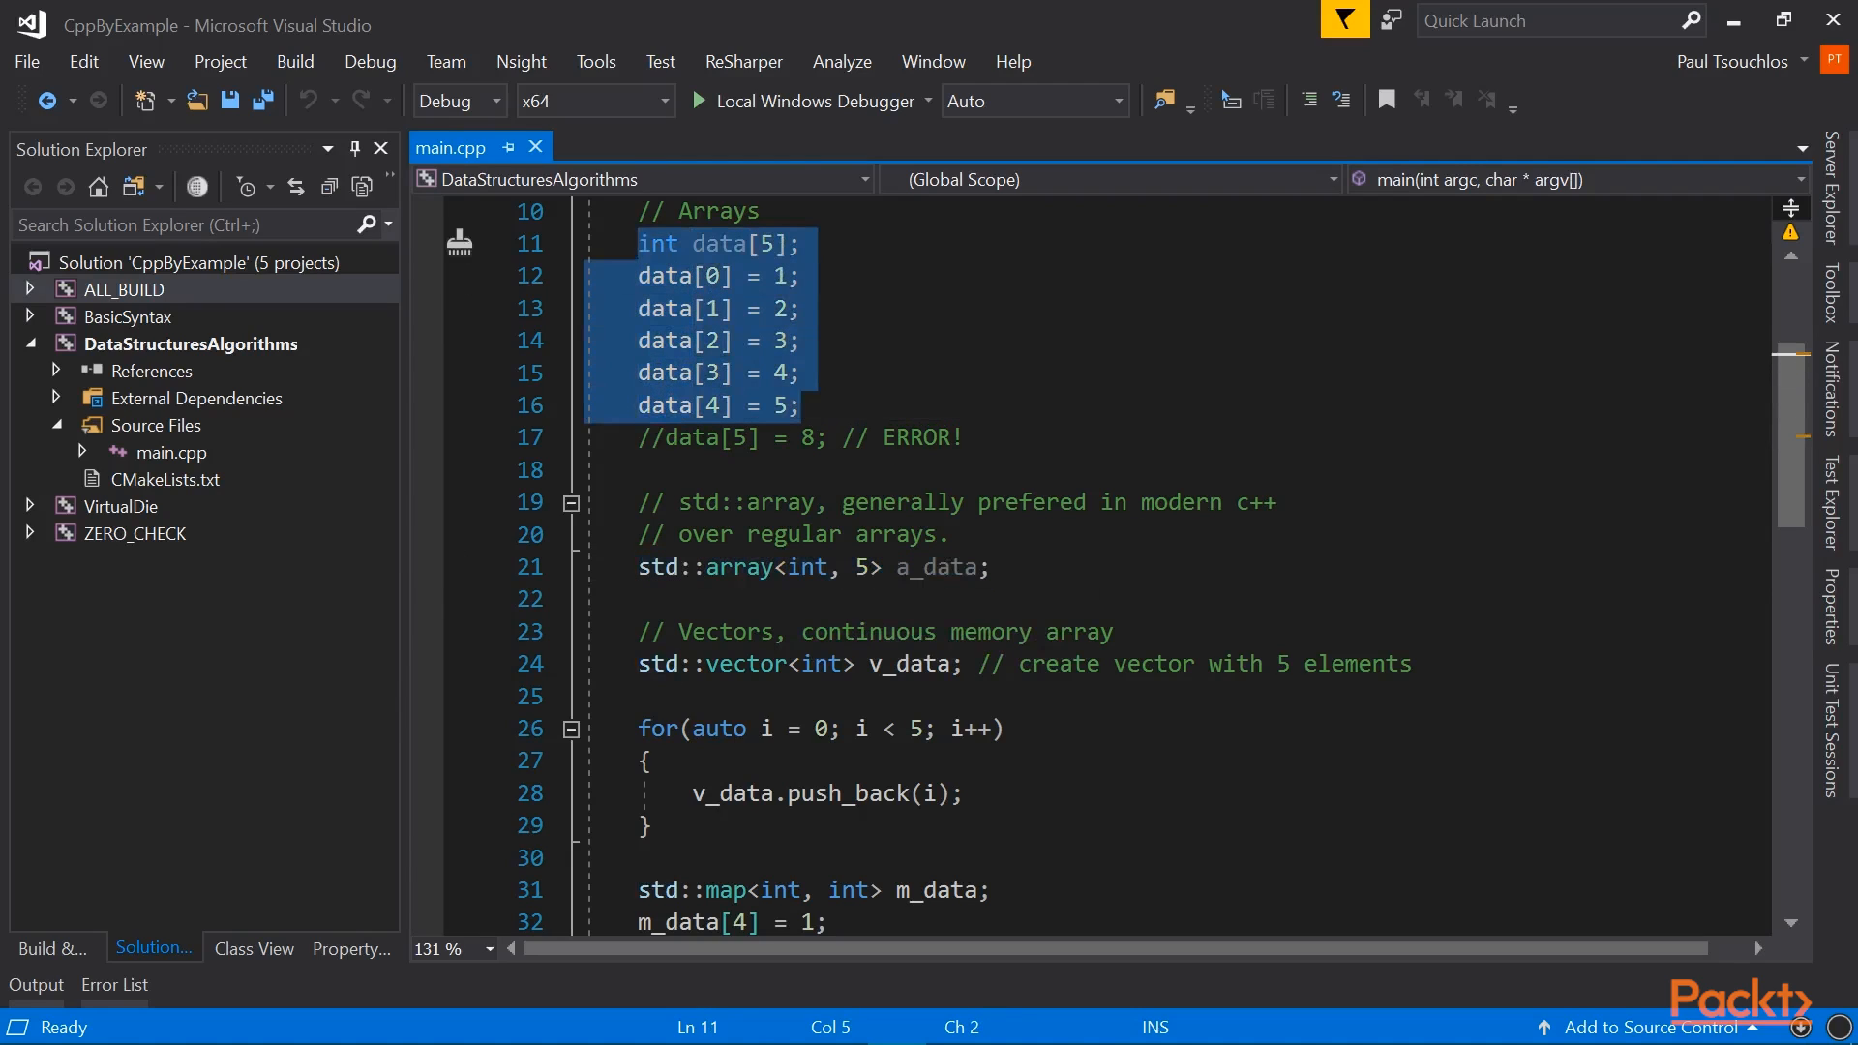
# Step: Add the line a_data[0] = 1; below the std::array declaration and highlight that declaration
pyautogui.write('a')
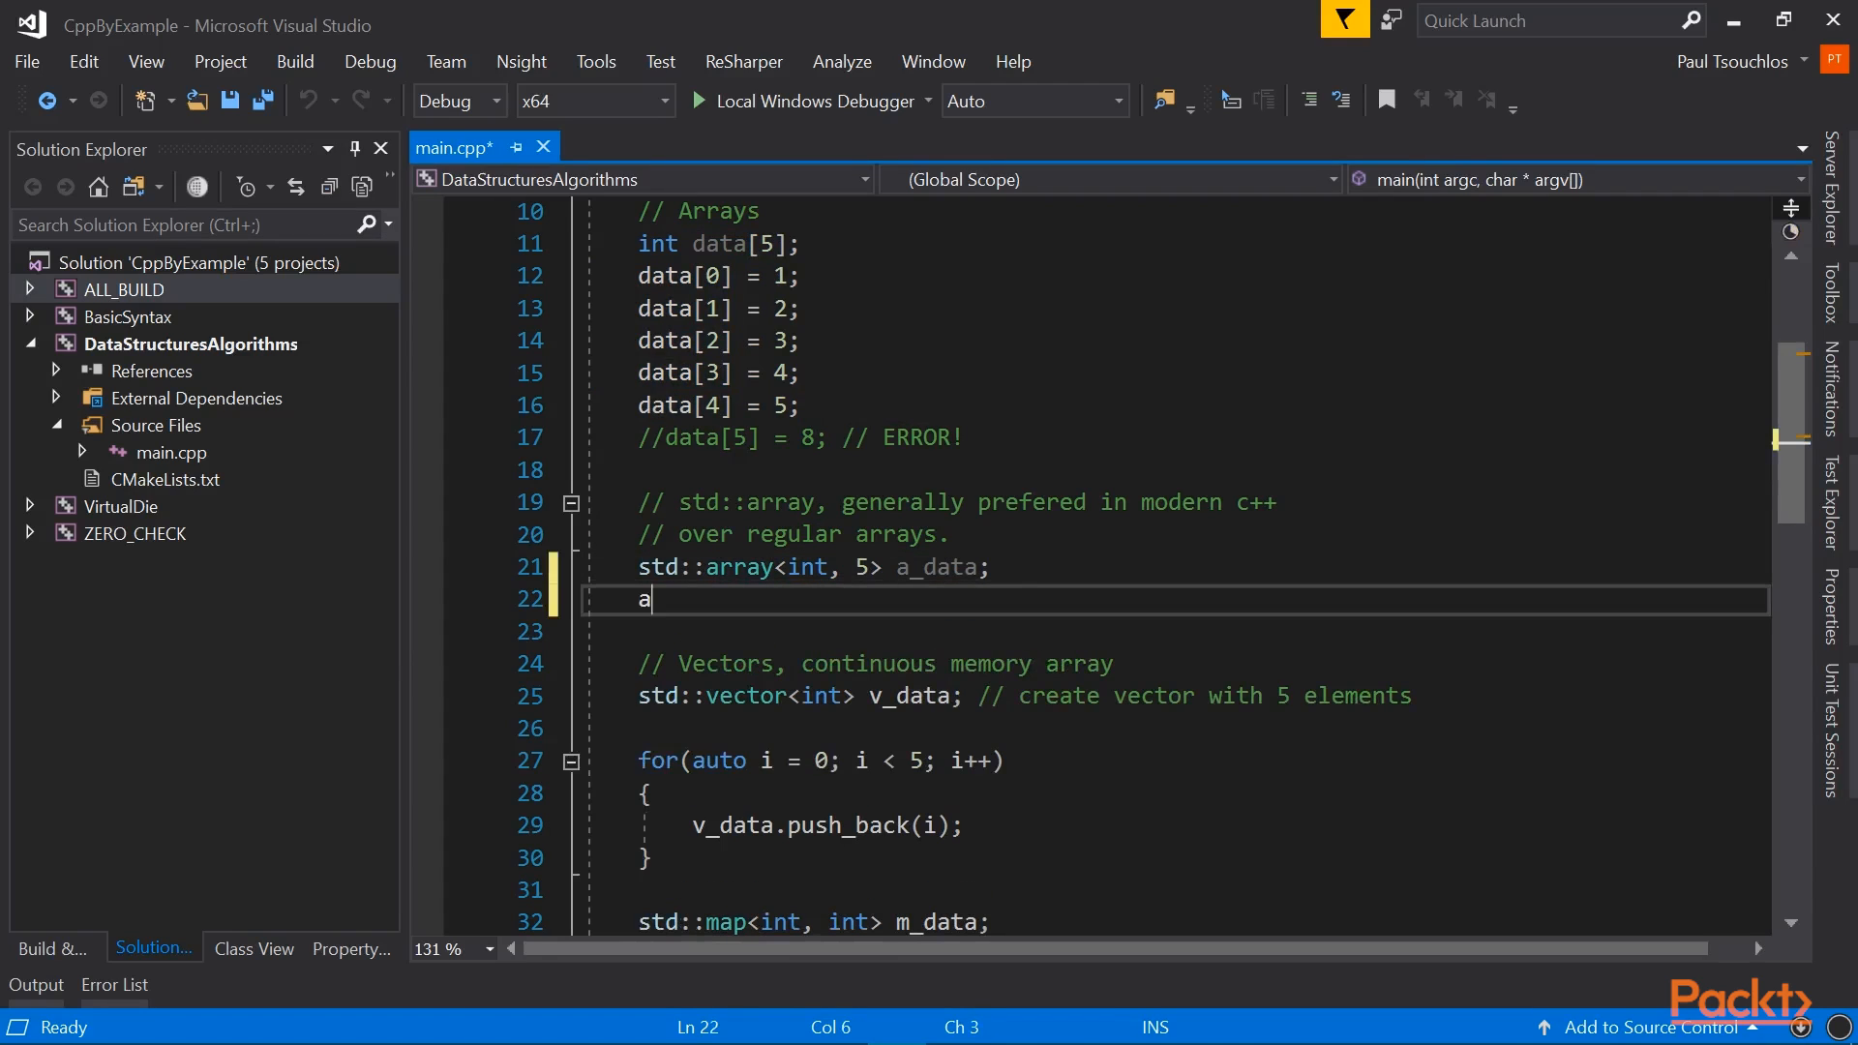
pyautogui.write('_data[0] =')
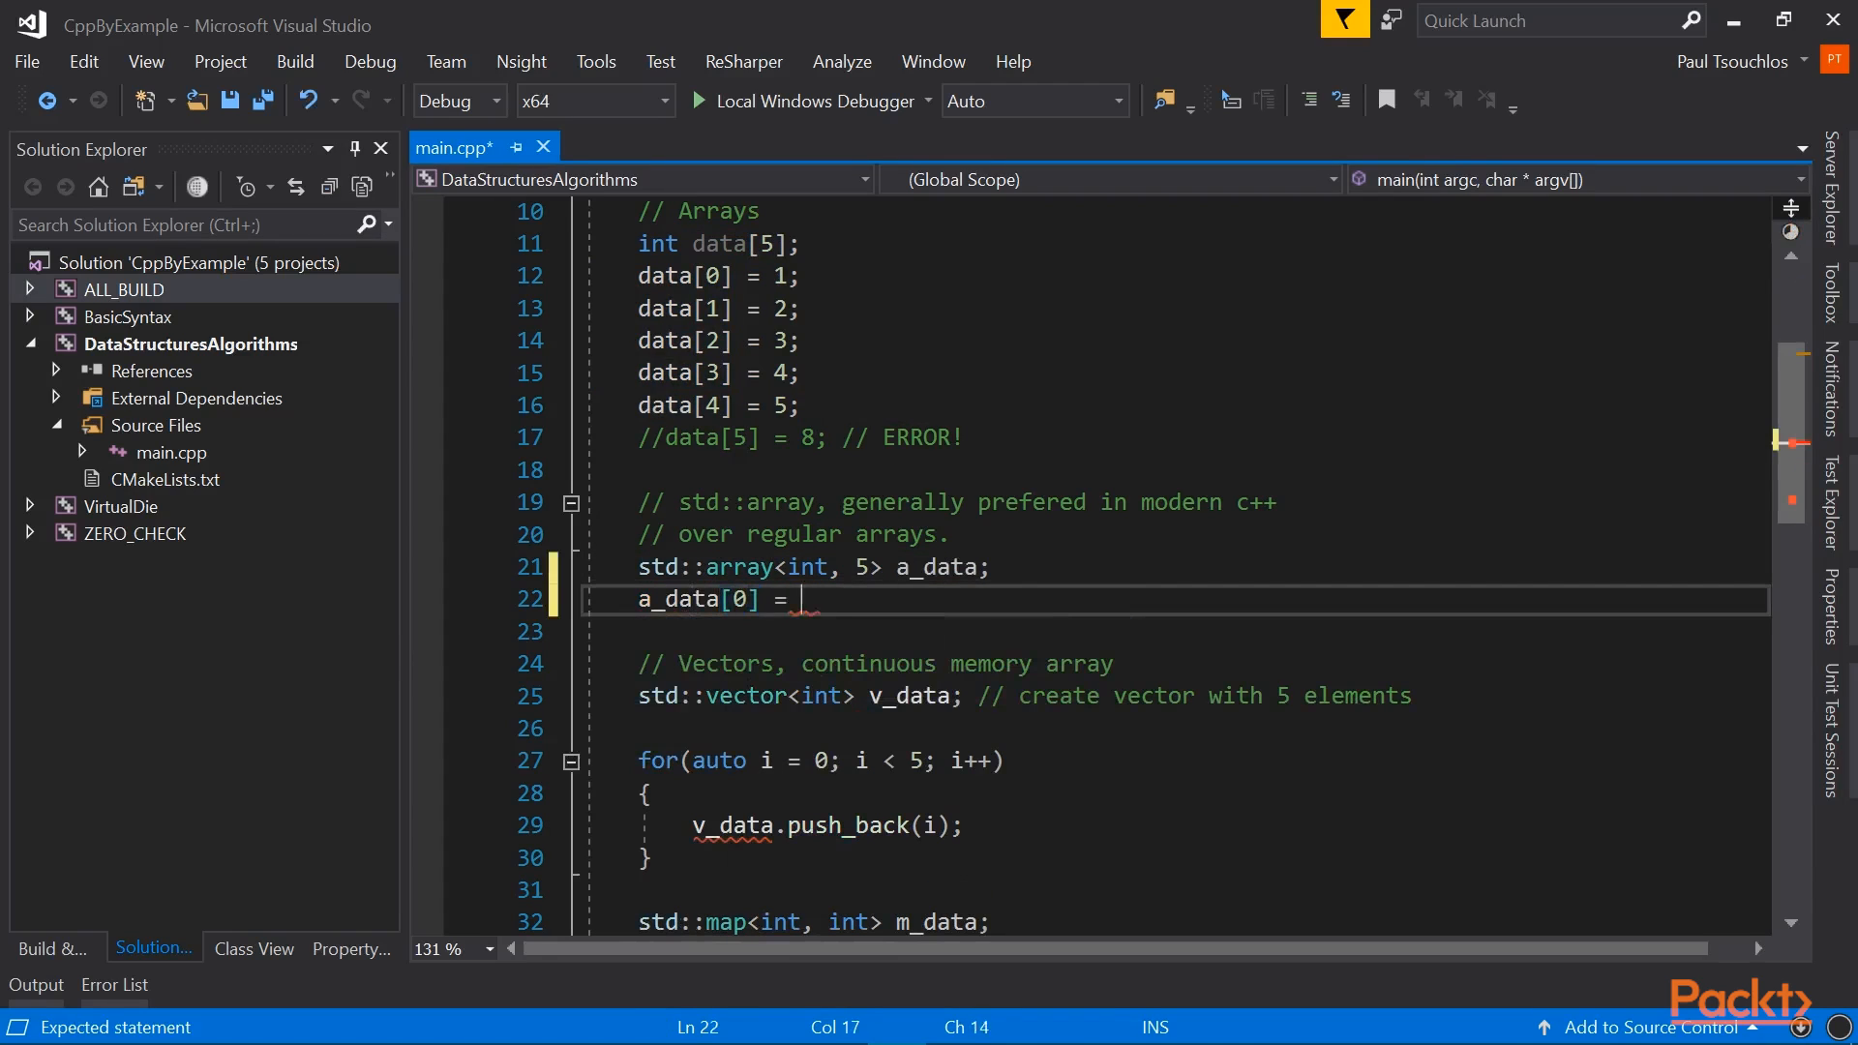
pyautogui.write('1;')
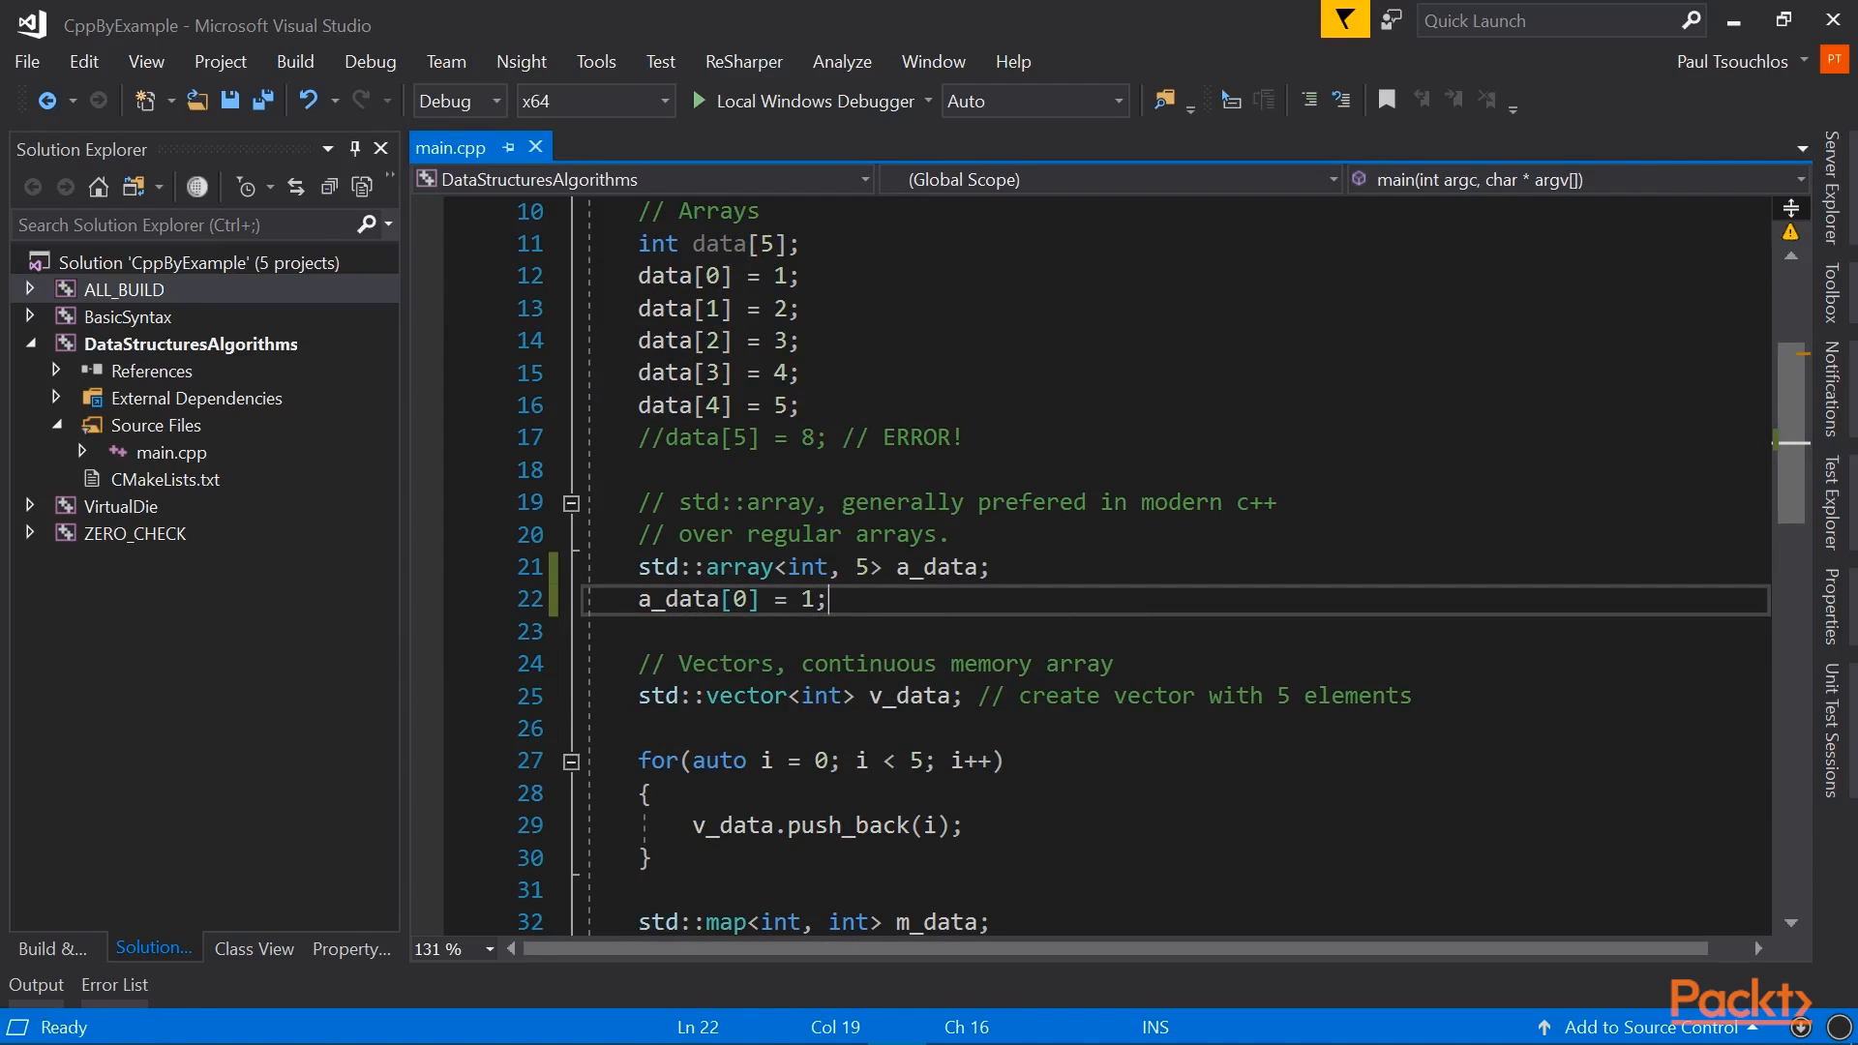
pyautogui.doubleClick(737, 566)
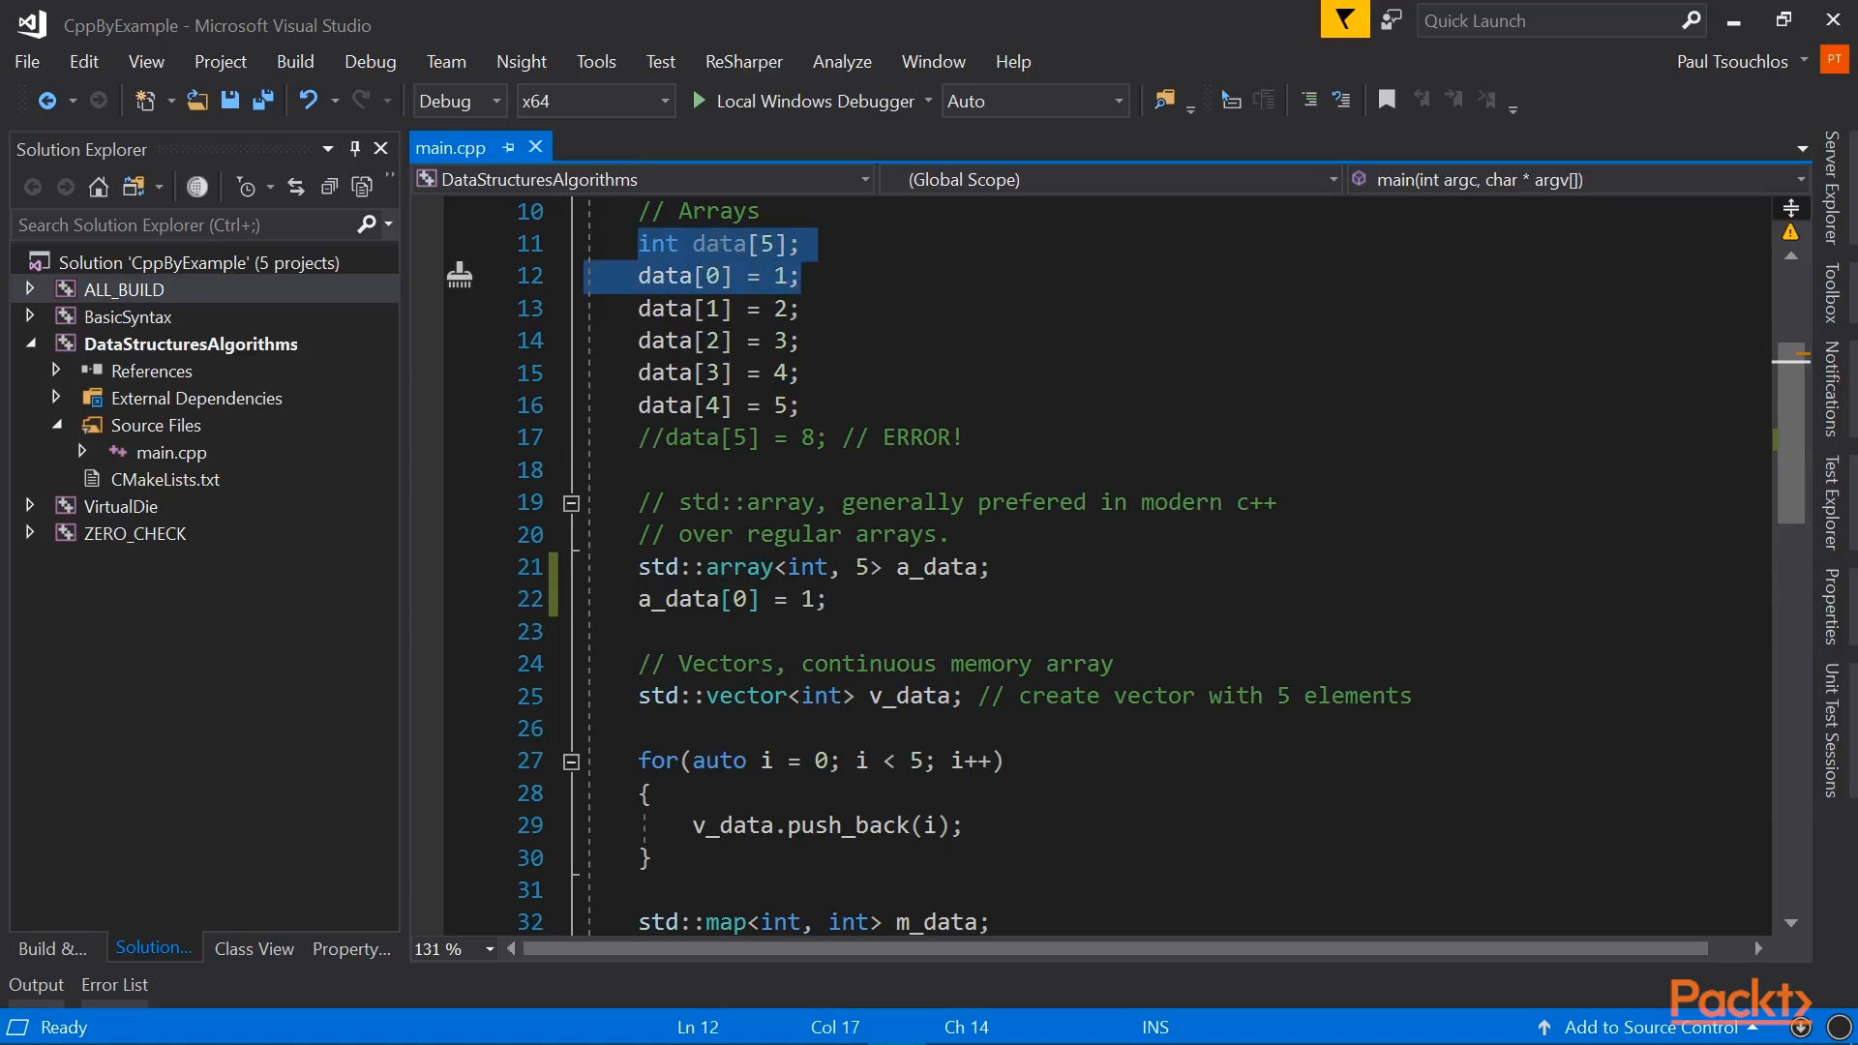
pyautogui.click(658, 567)
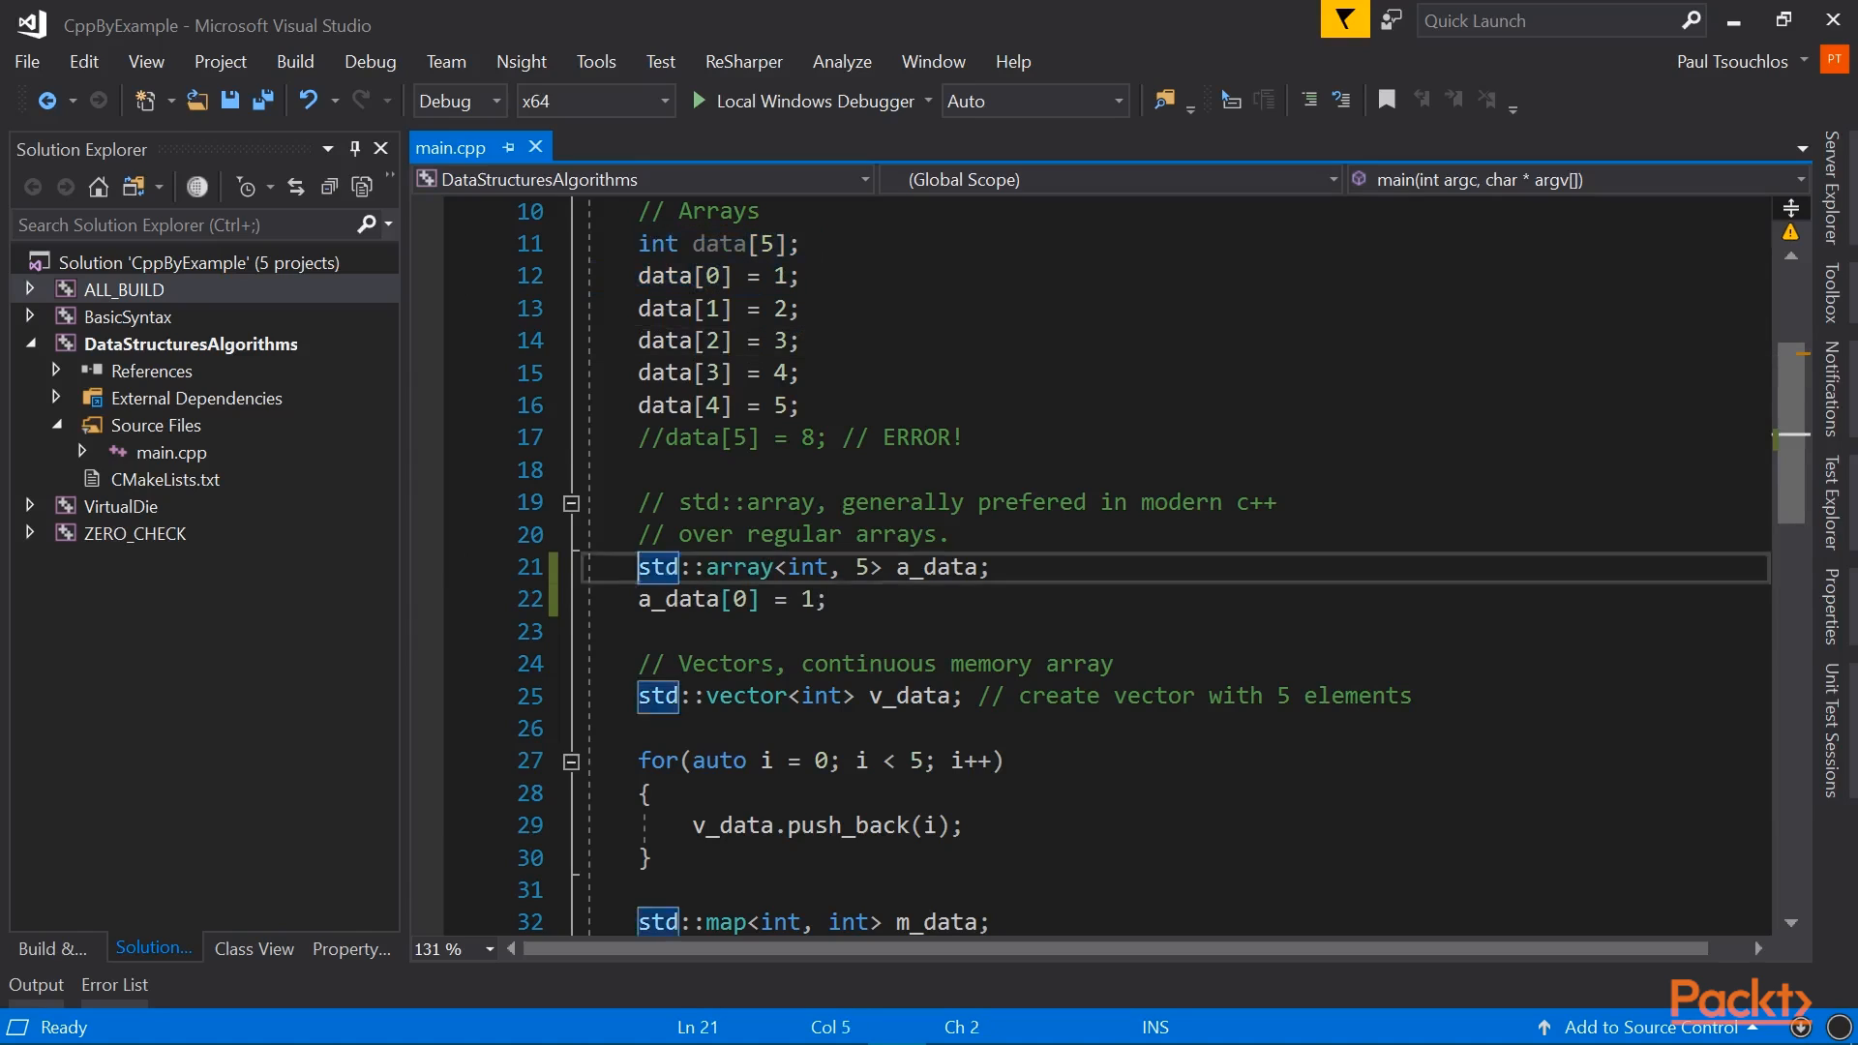
pyautogui.moveTo(640, 567); pyautogui.dragTo(989, 567)
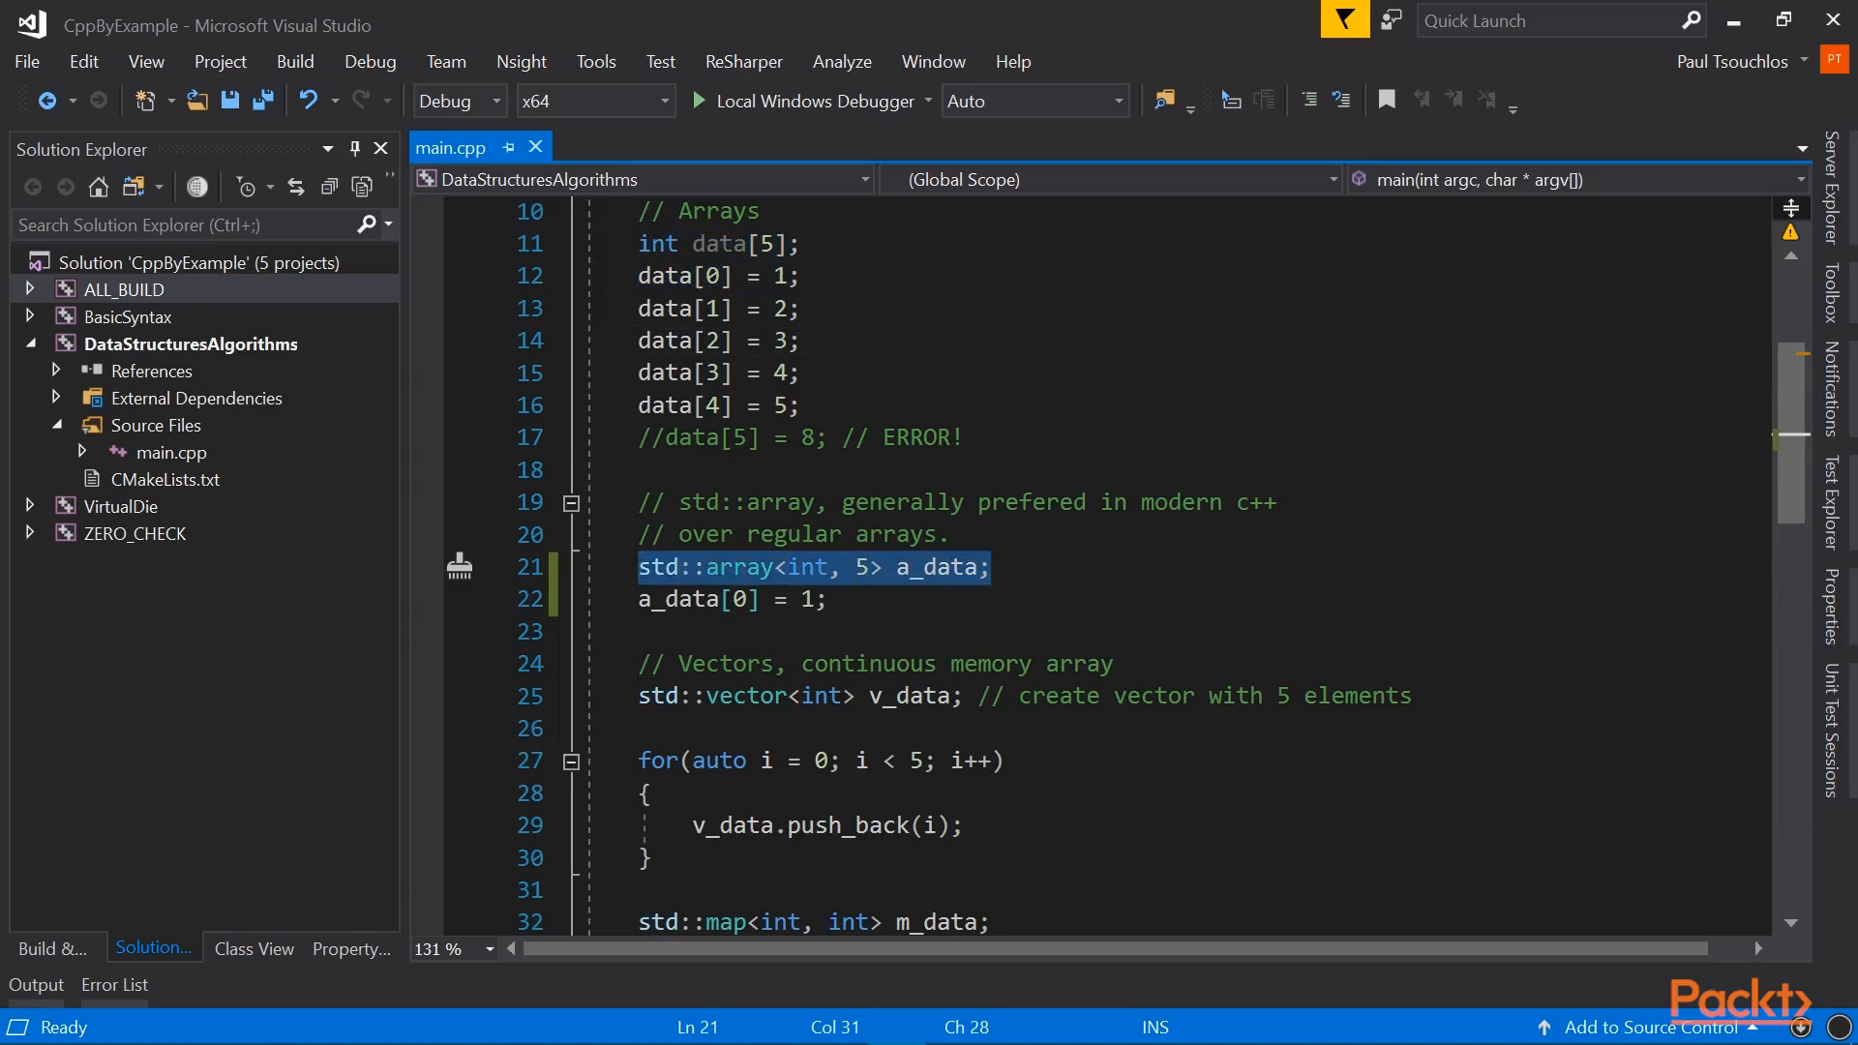
# Step: Highlight the vector's int element type, the v_data name and the push_back call in the loop
pyautogui.scroll(-3)
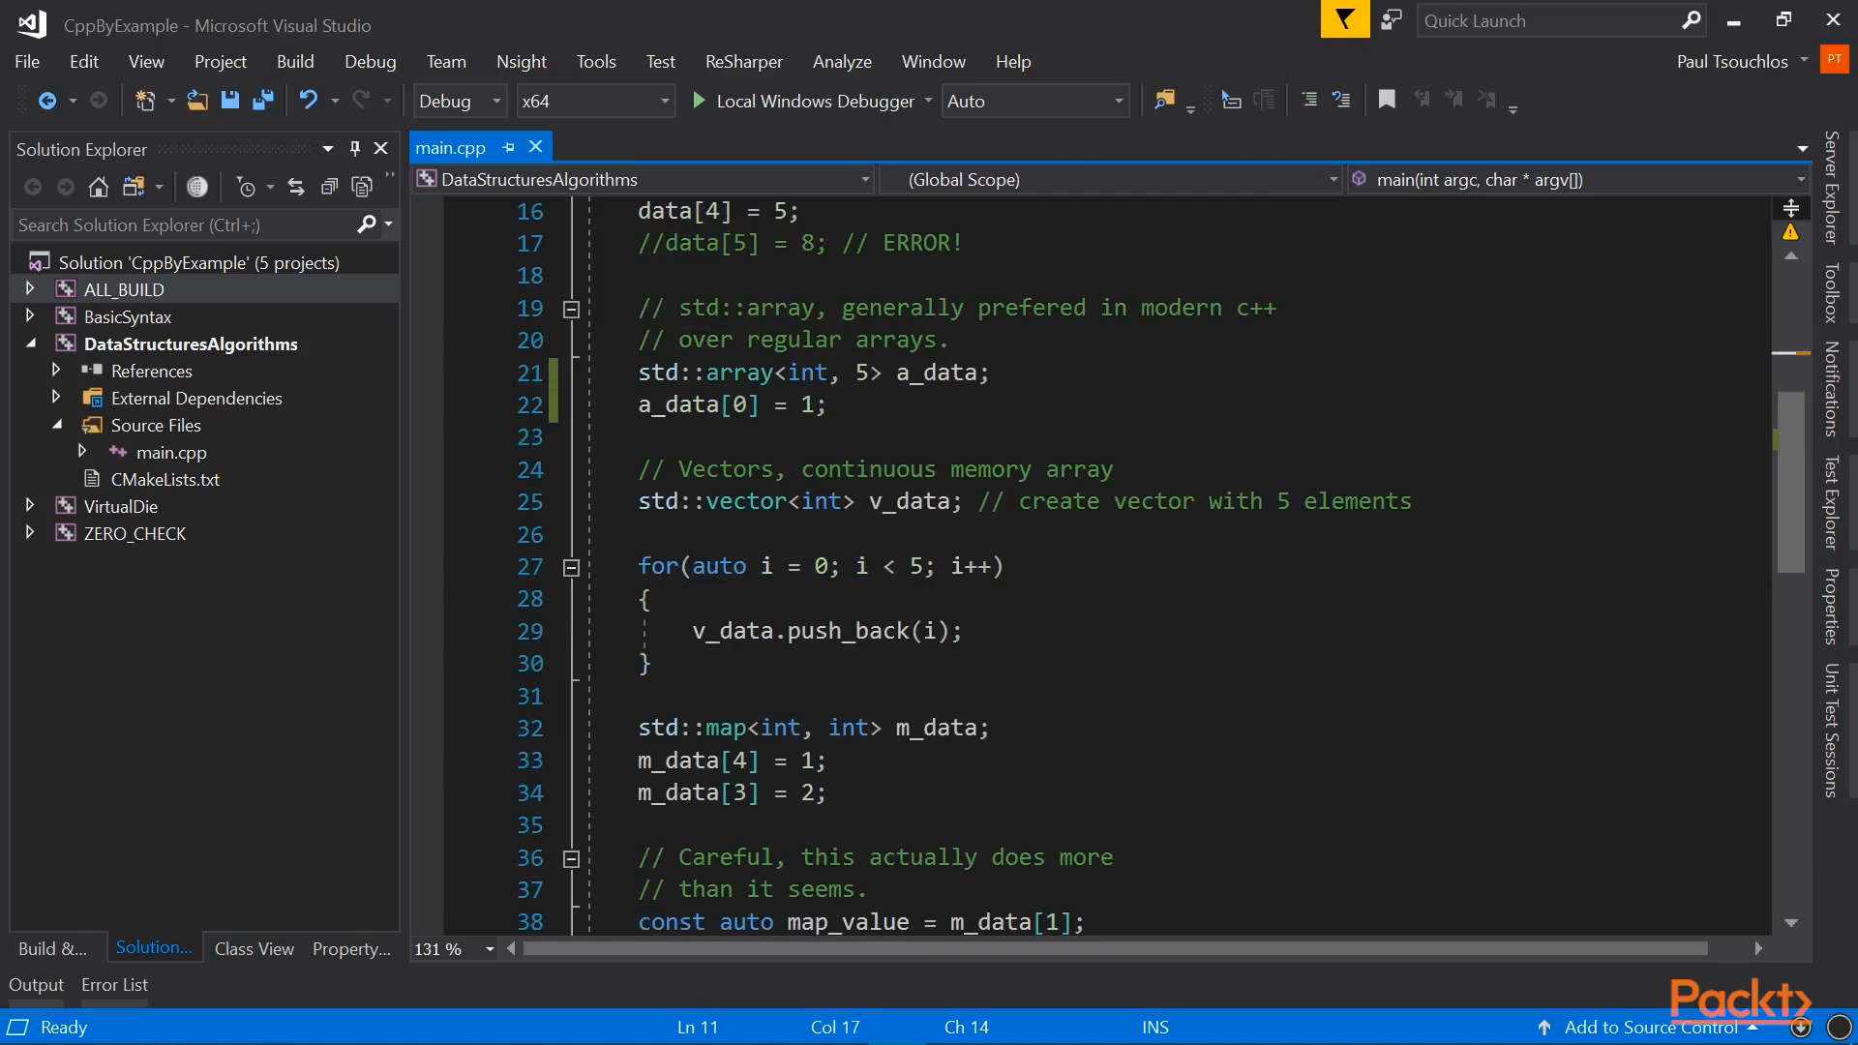
pyautogui.doubleClick(743, 501)
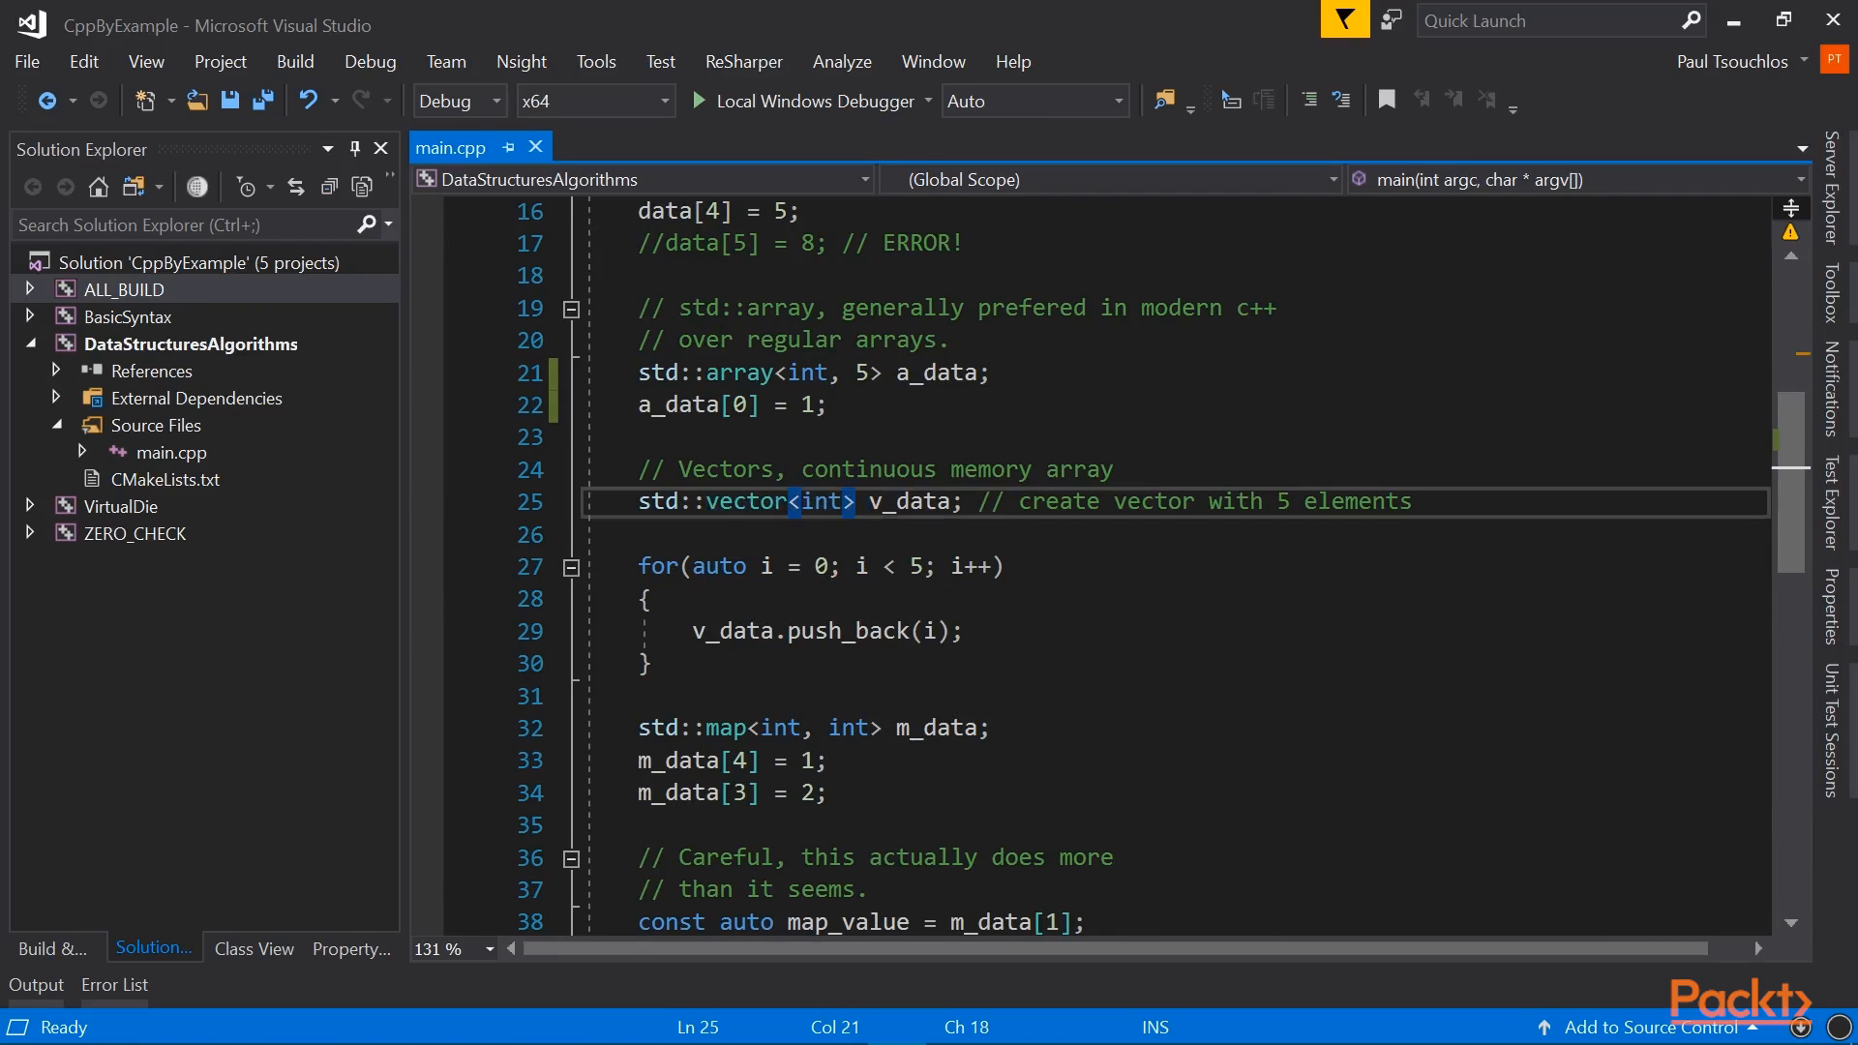
pyautogui.doubleClick(908, 501)
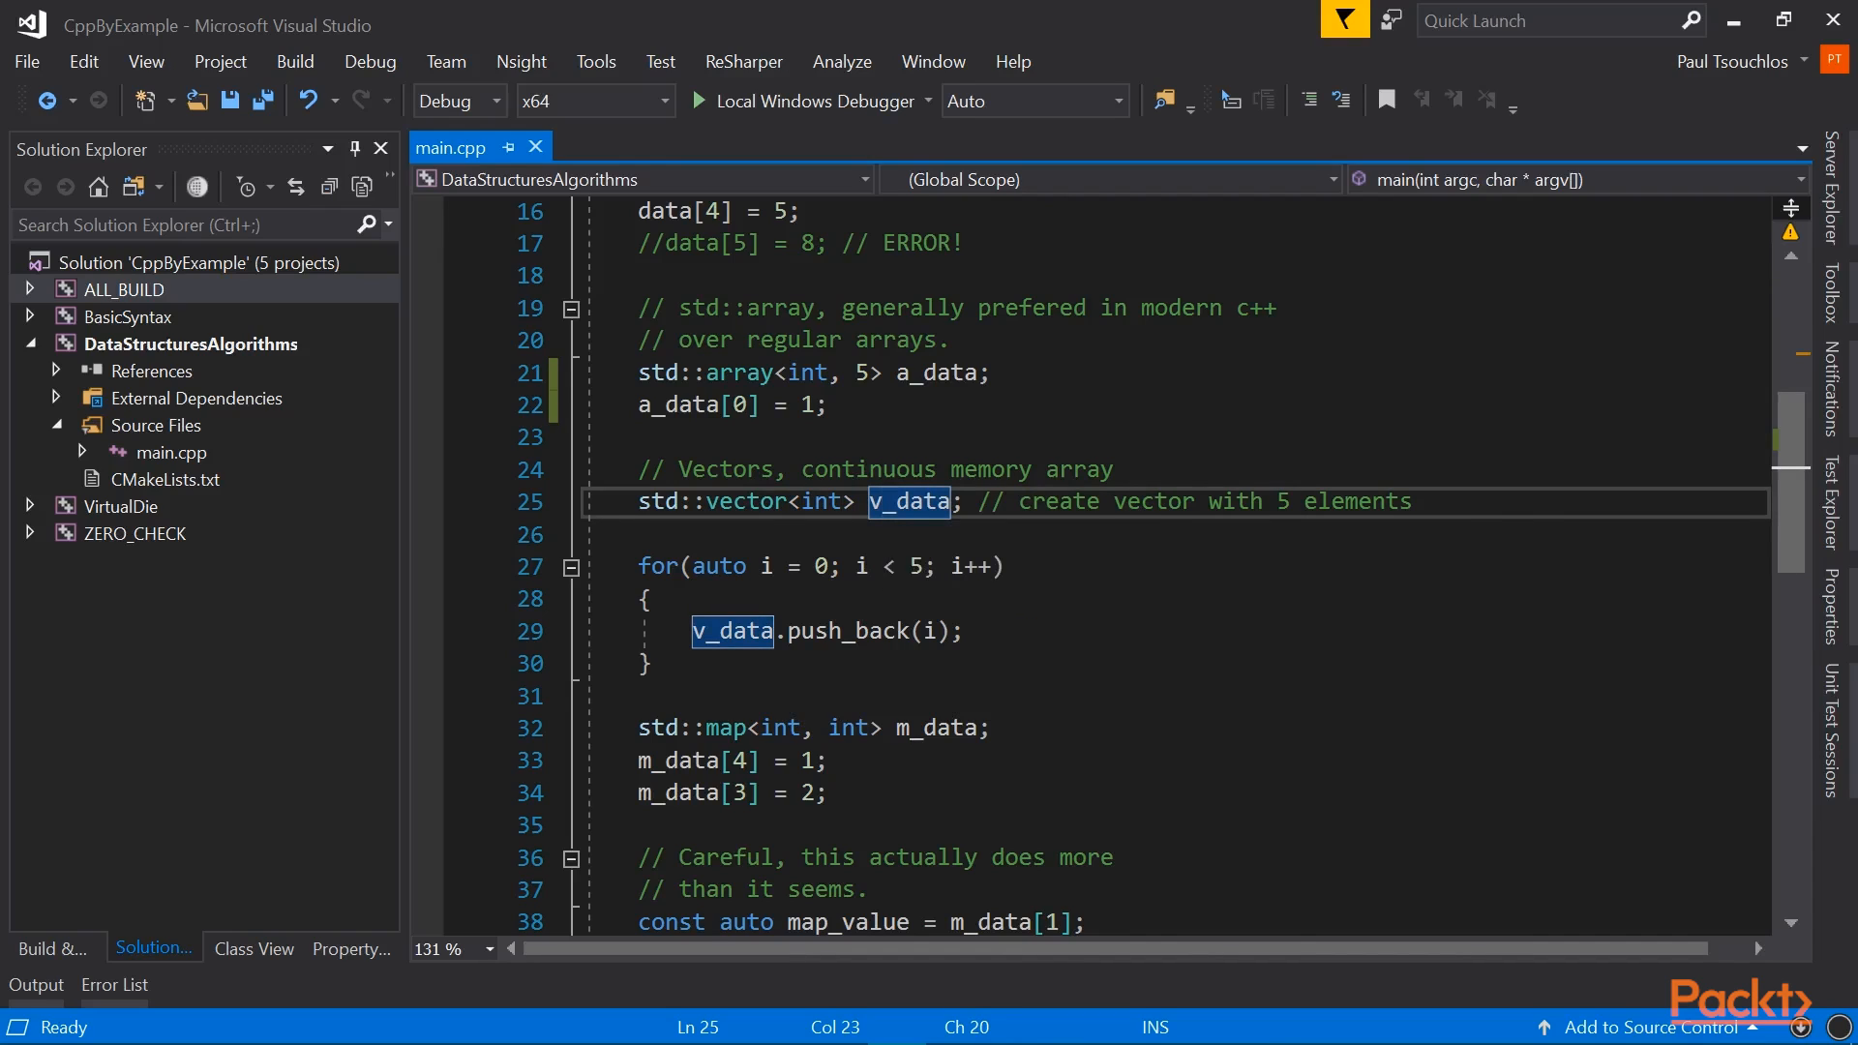
pyautogui.doubleClick(848, 631)
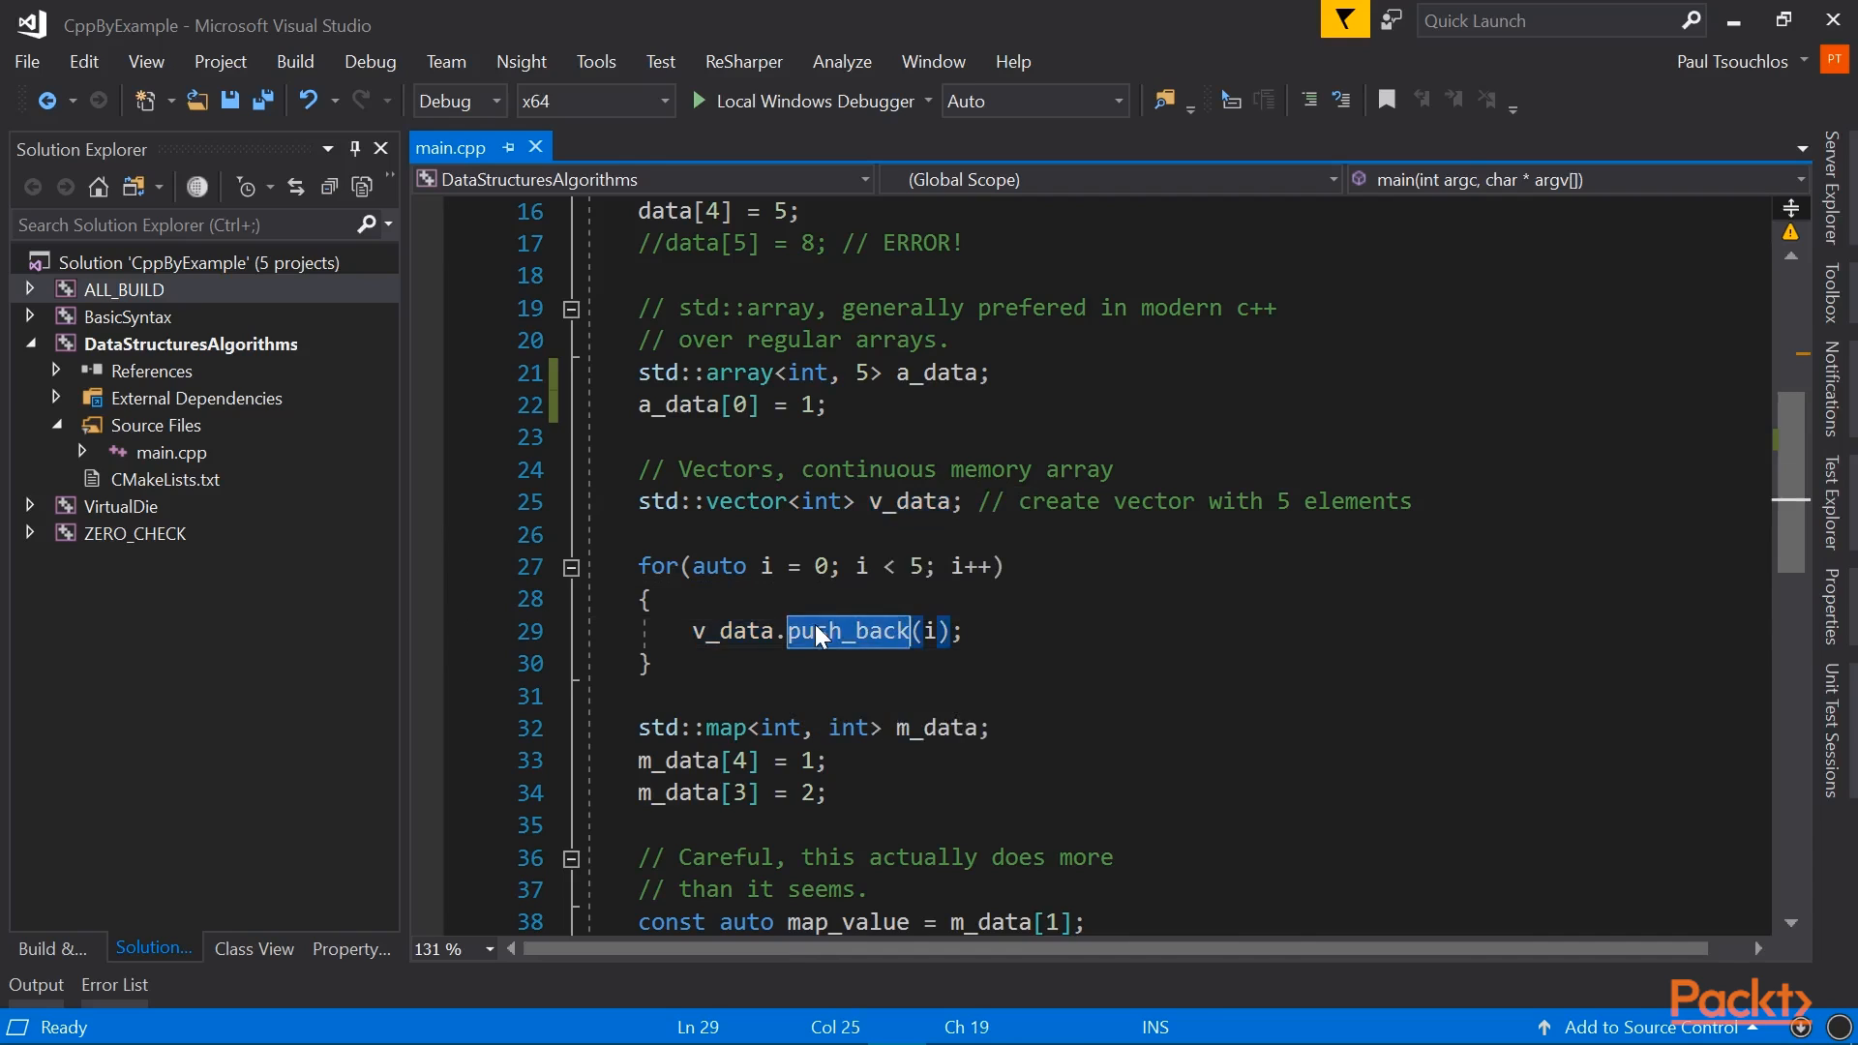
pyautogui.scroll(-3)
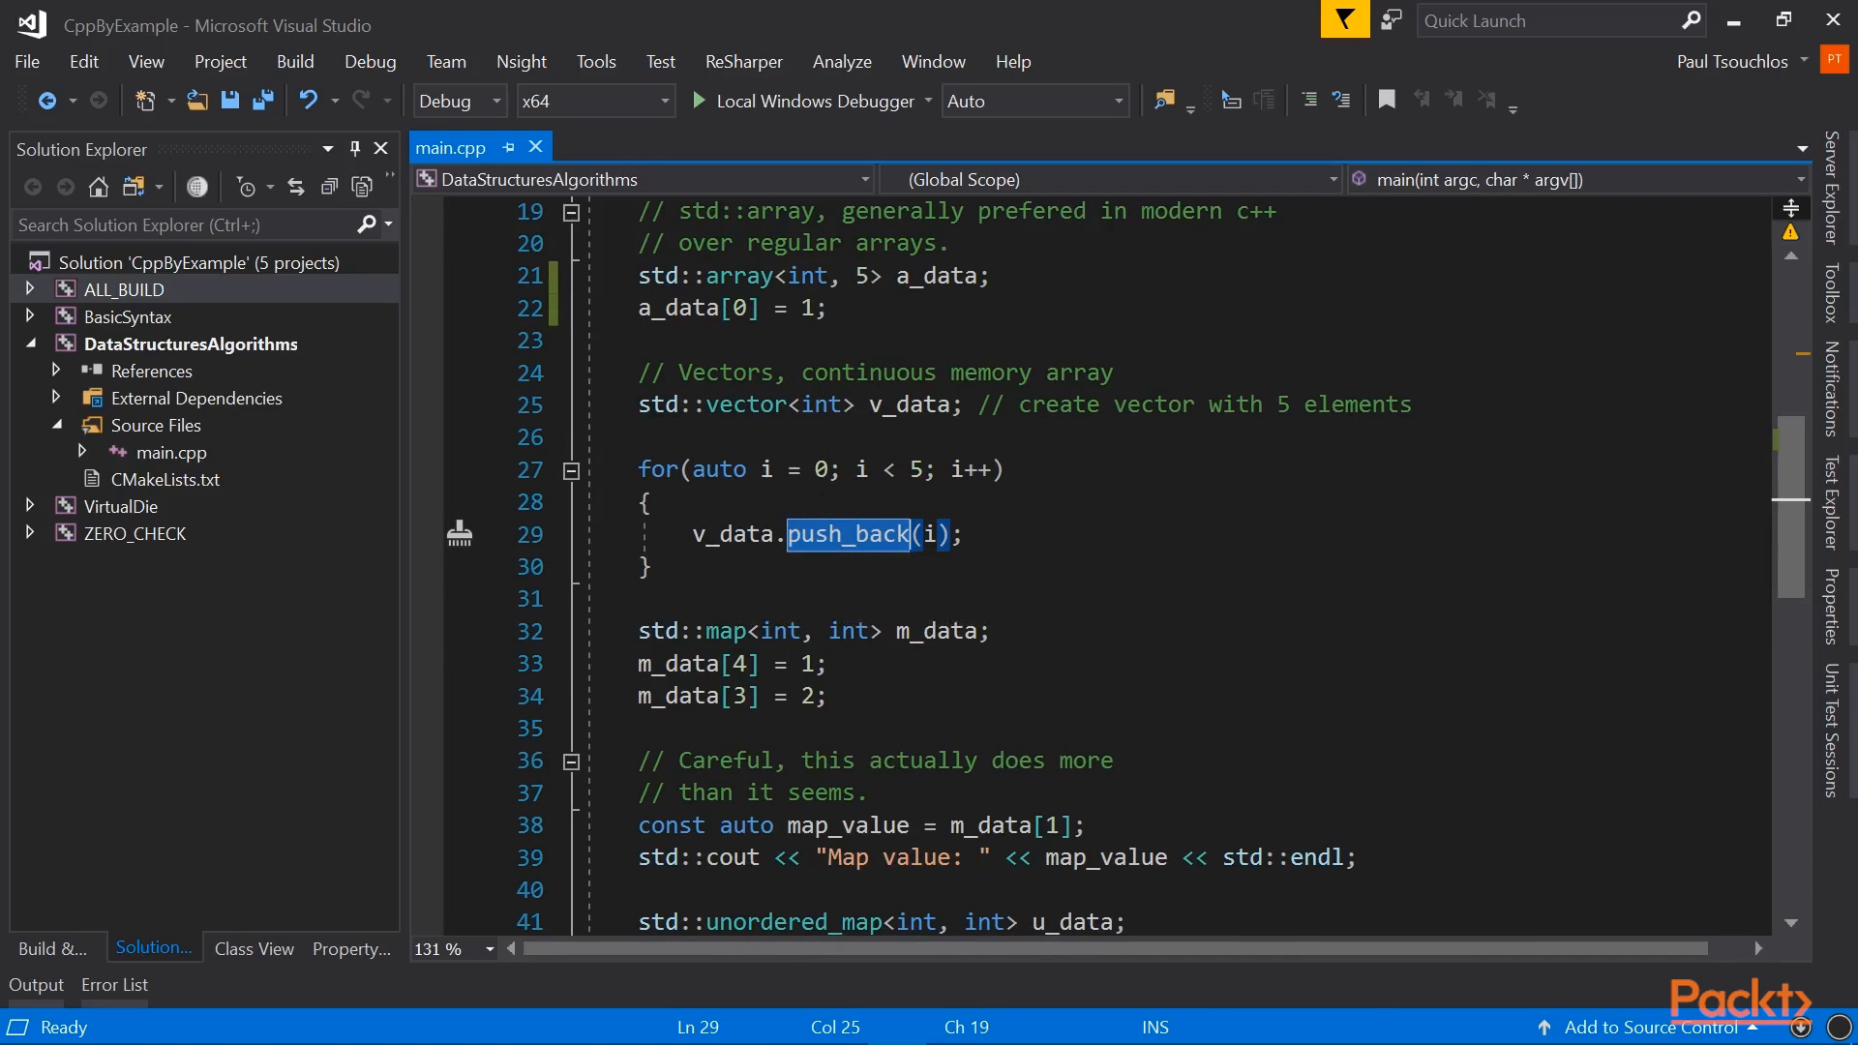
# Step: Highlight the v_data declaration and loop condition, then edit the vector code ending with '2;'
pyautogui.click(929, 534)
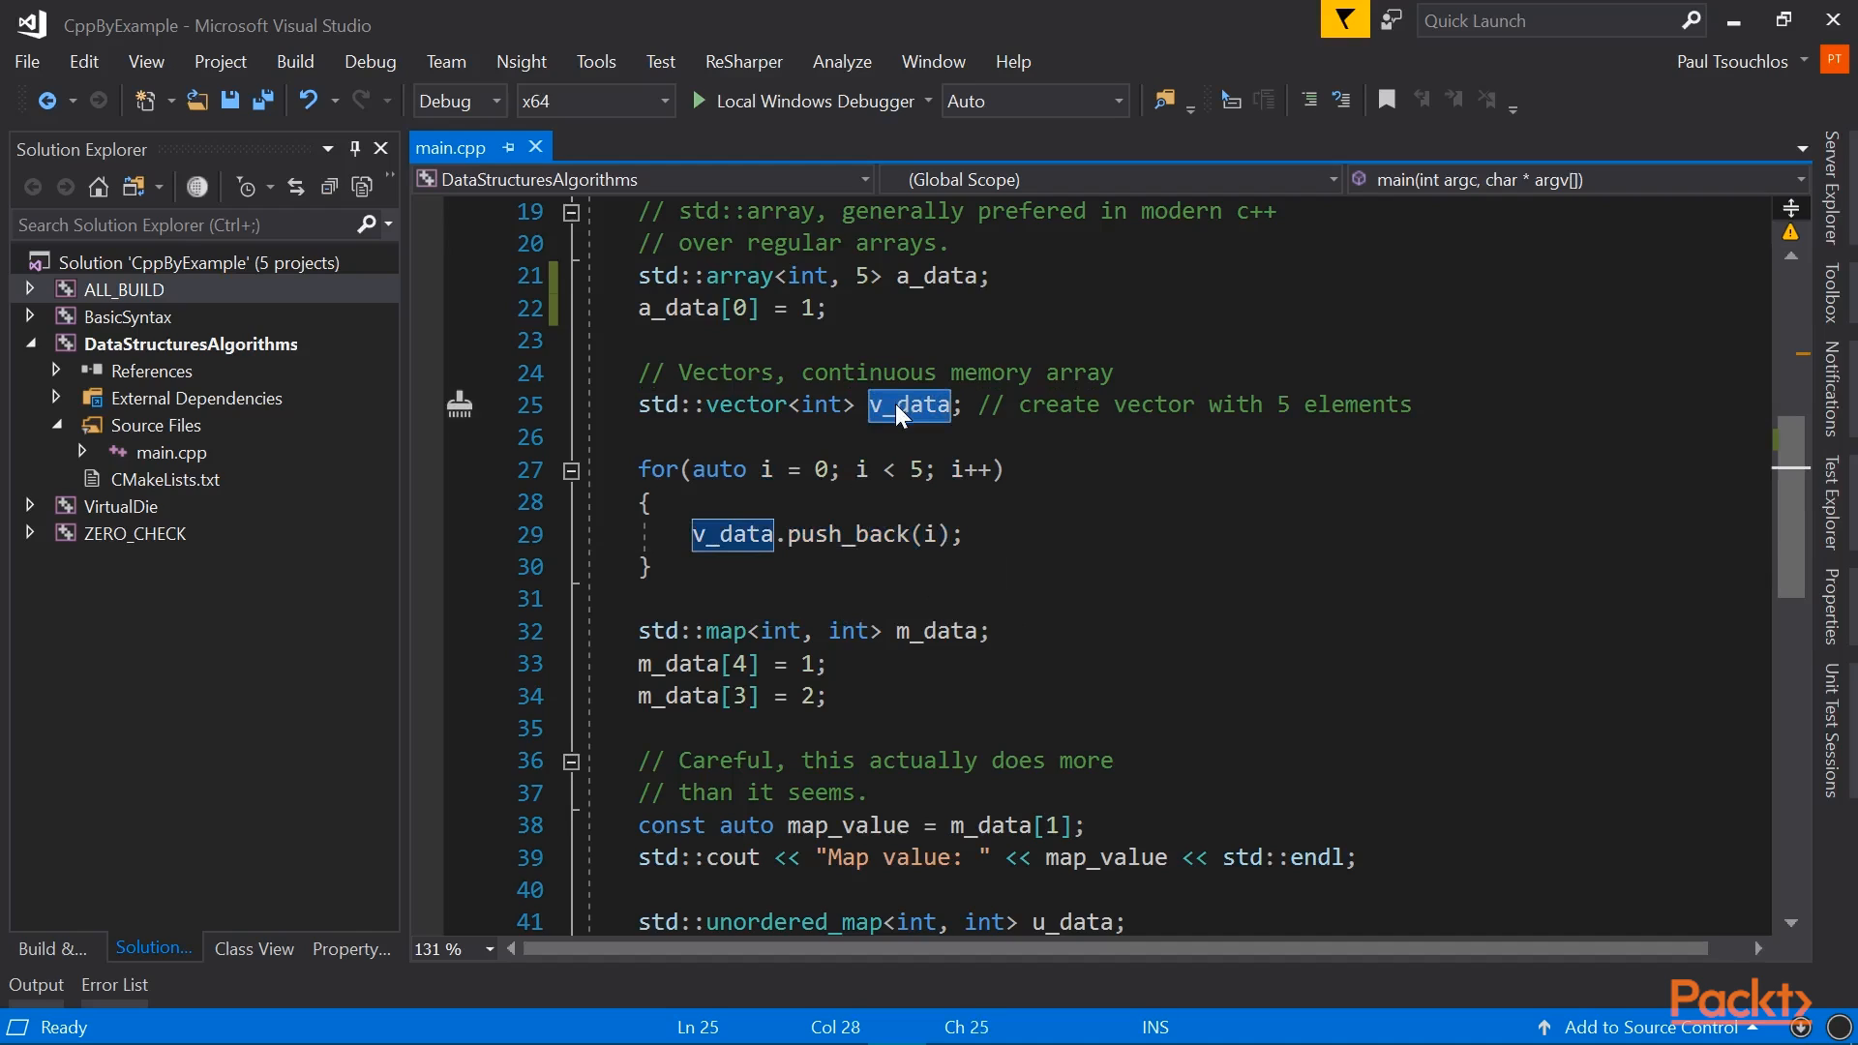
pyautogui.moveTo(927, 425)
pyautogui.write('0')
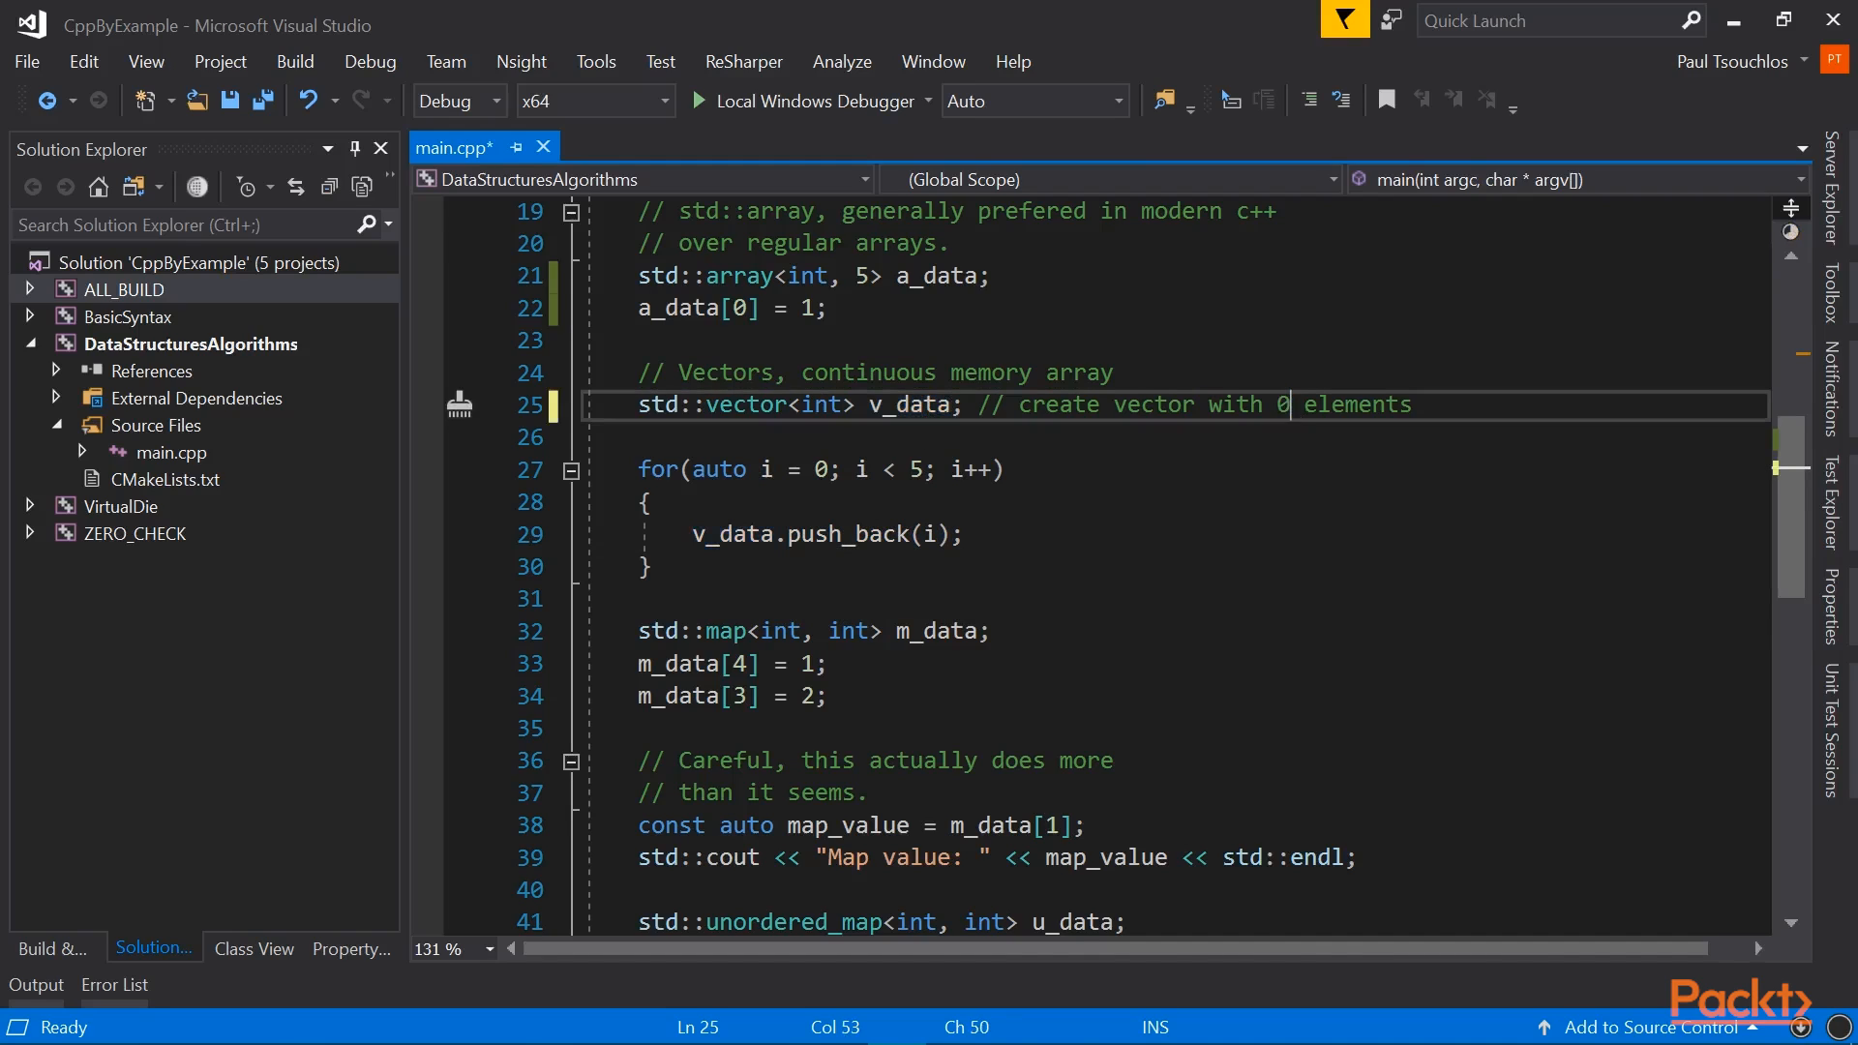
pyautogui.doubleClick(909, 404)
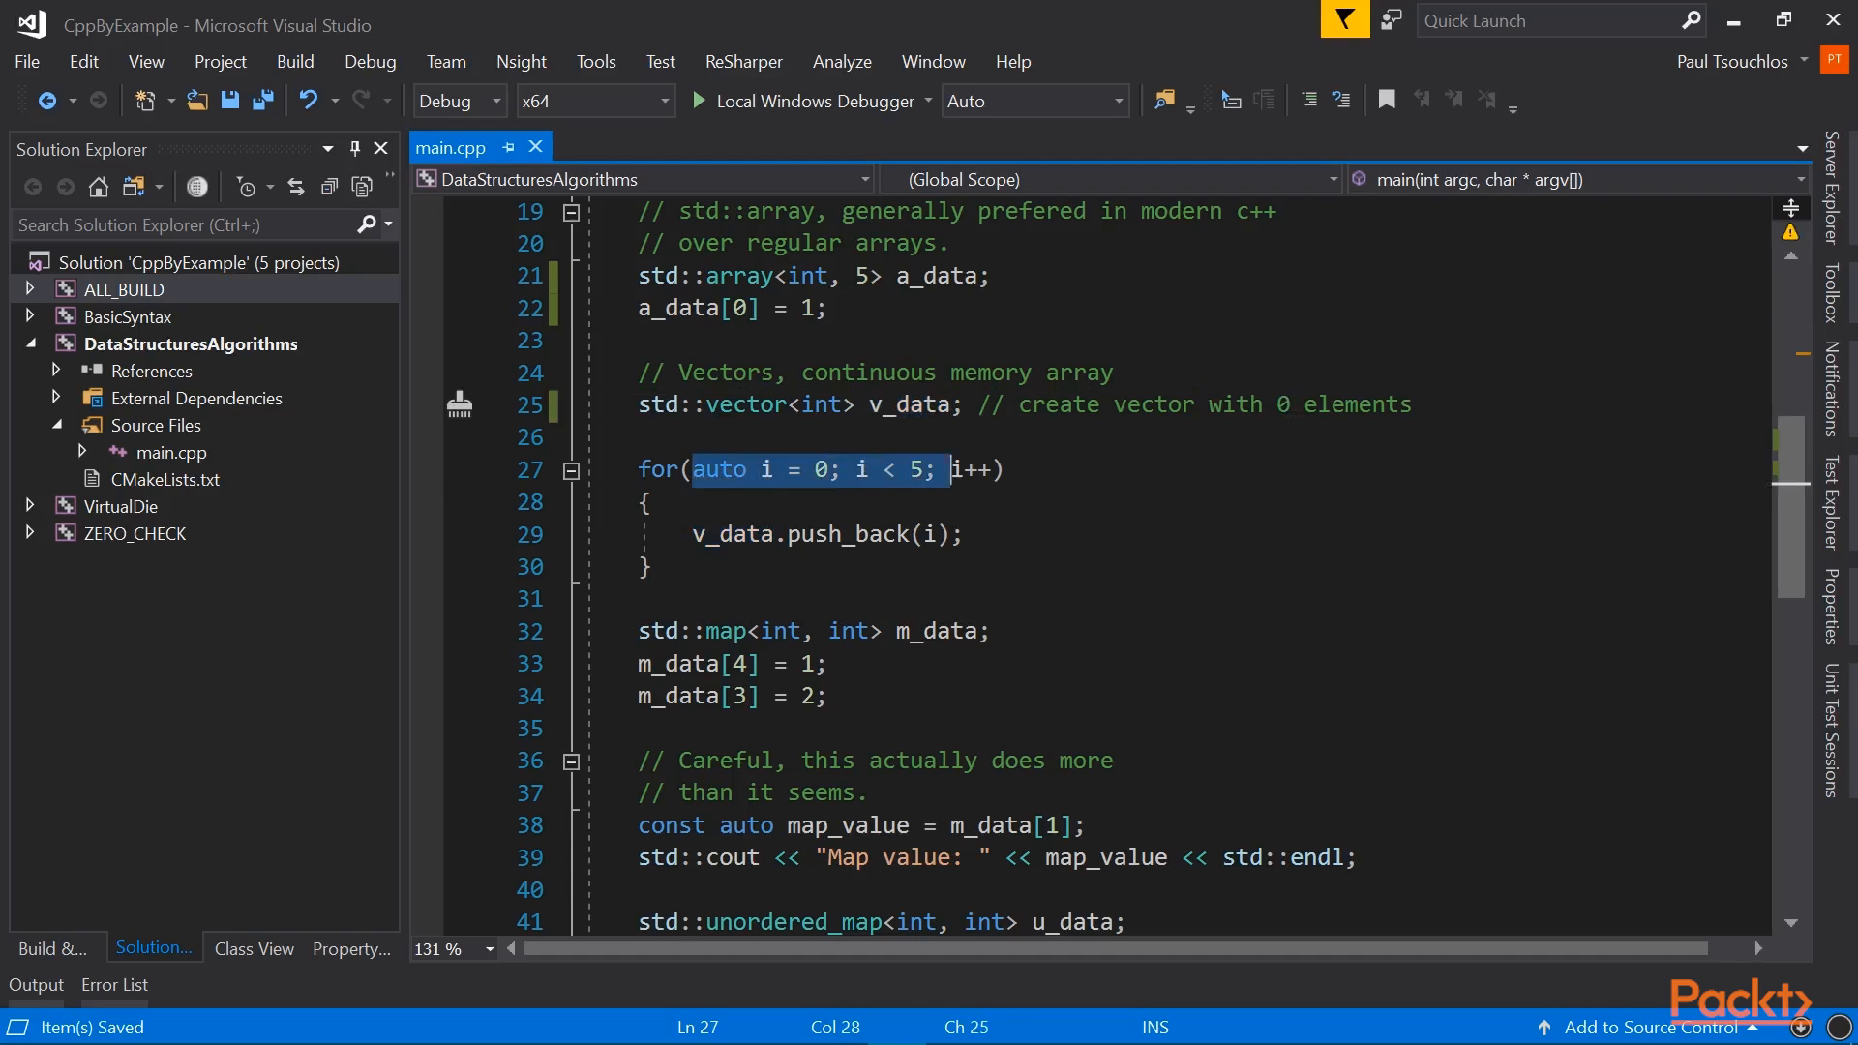
pyautogui.doubleClick(847, 534)
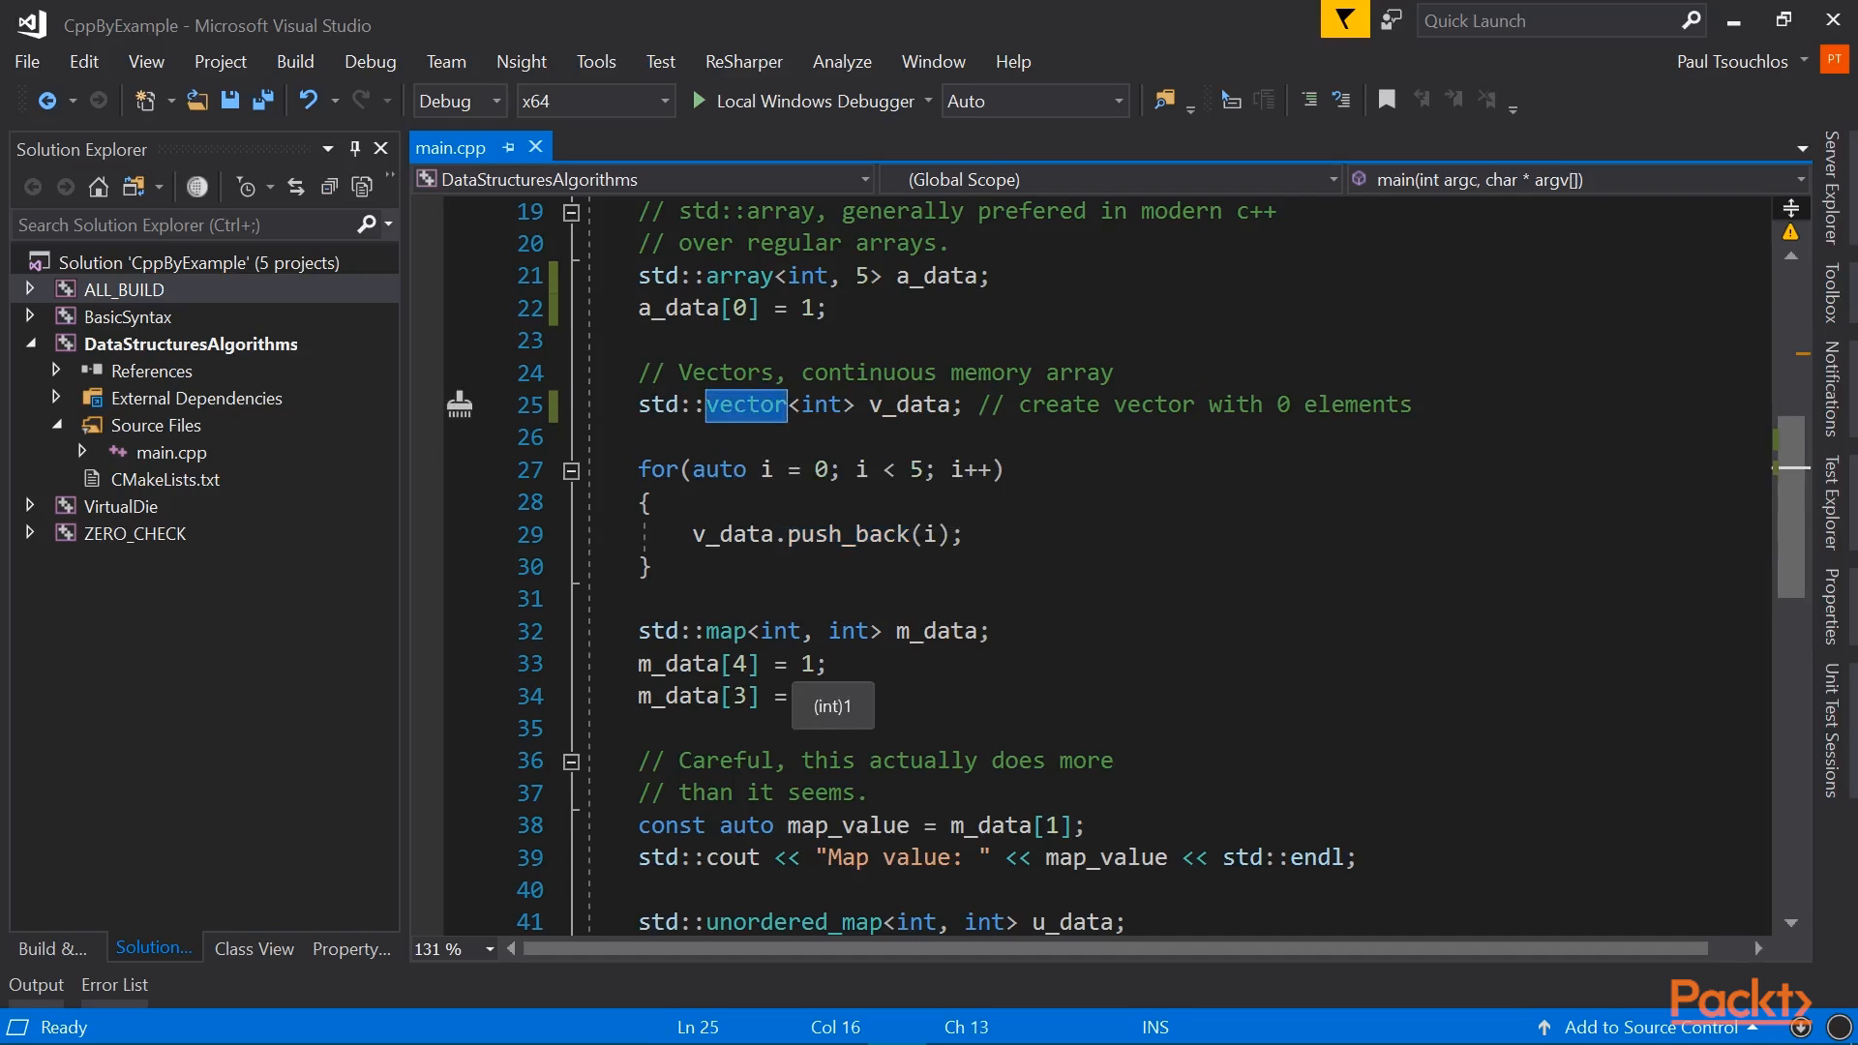
pyautogui.write('2;')
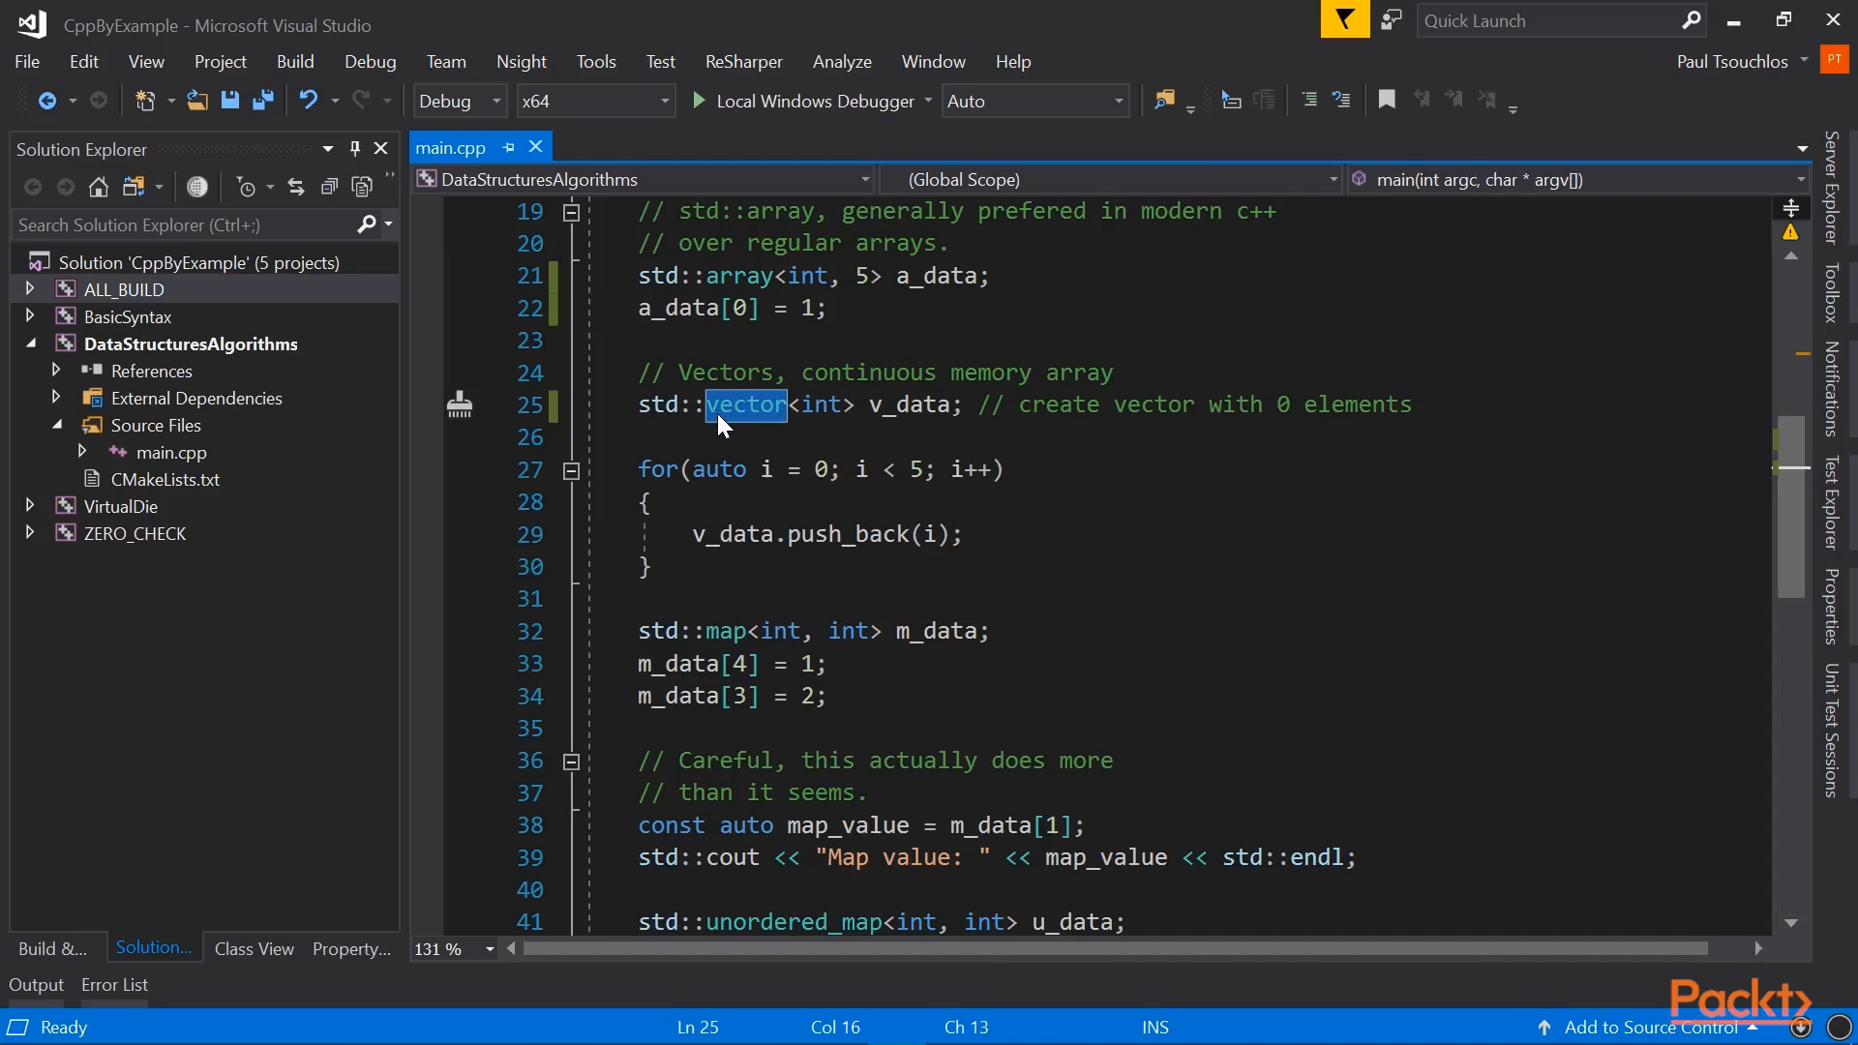
pyautogui.scroll(-3)
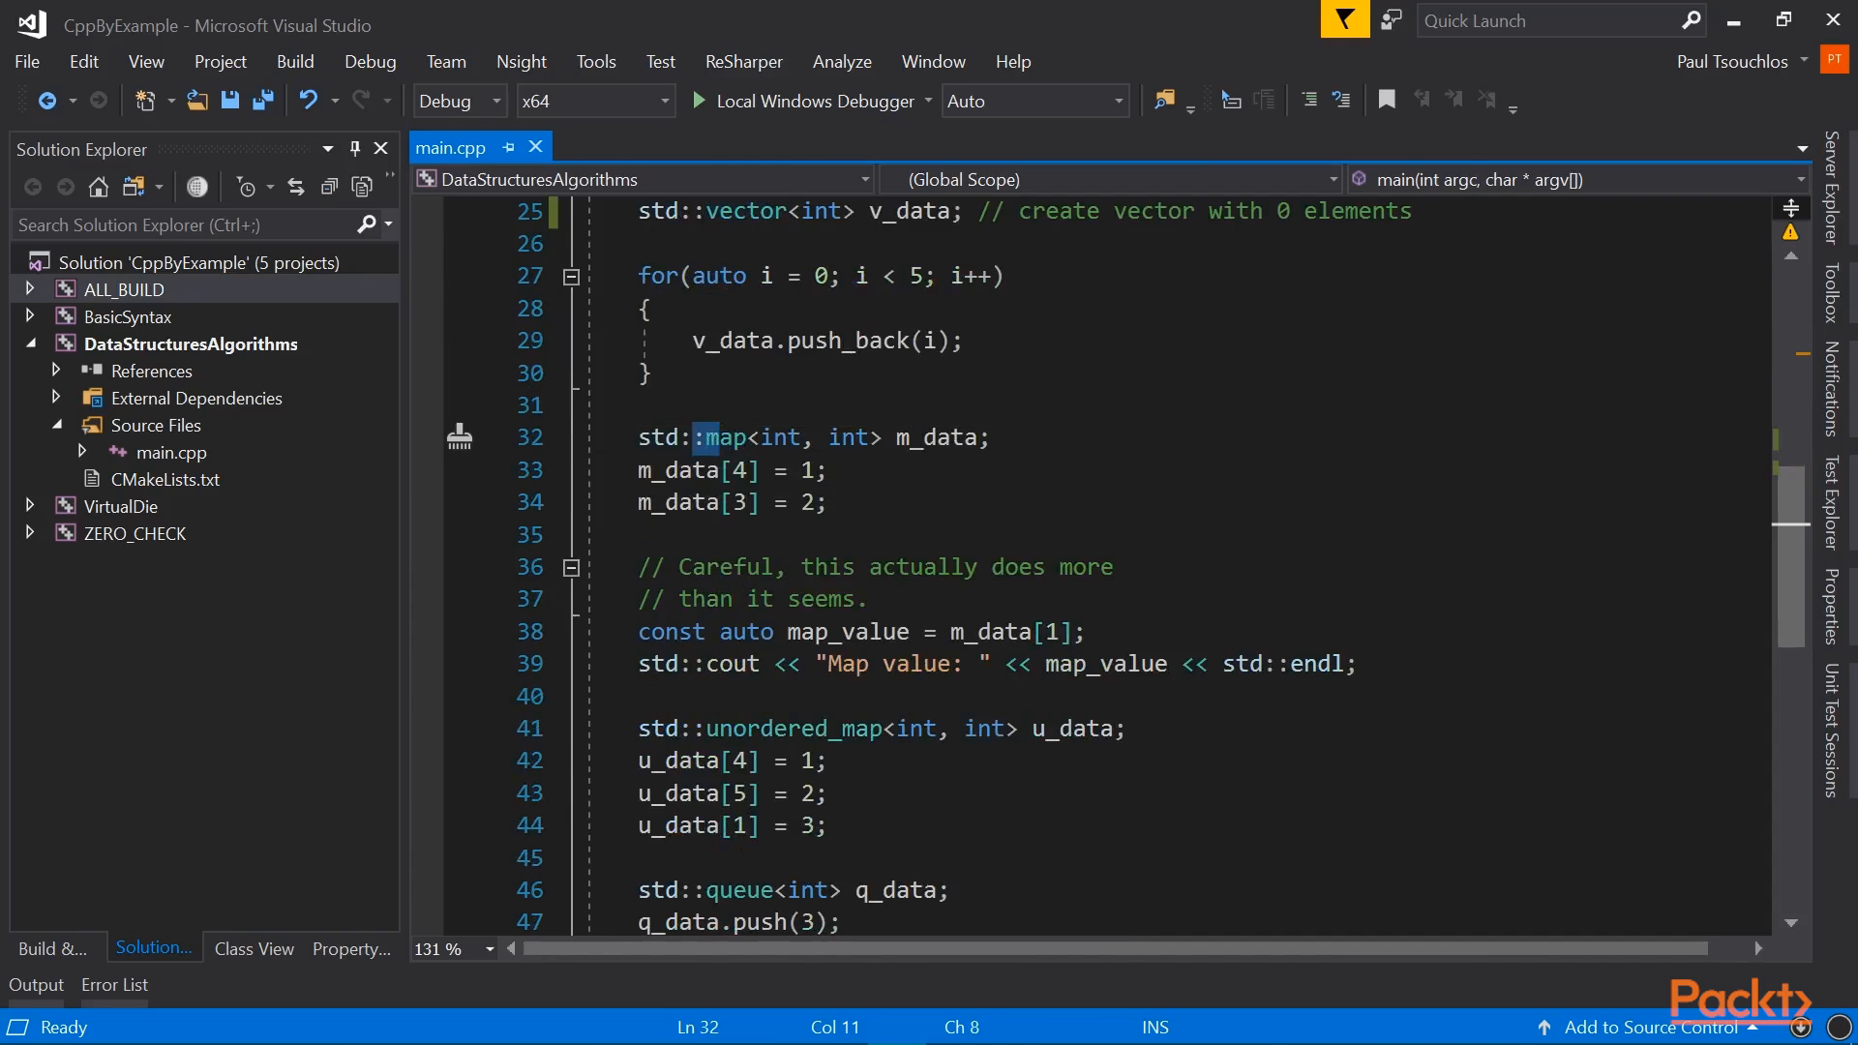
pyautogui.doubleClick(727, 438)
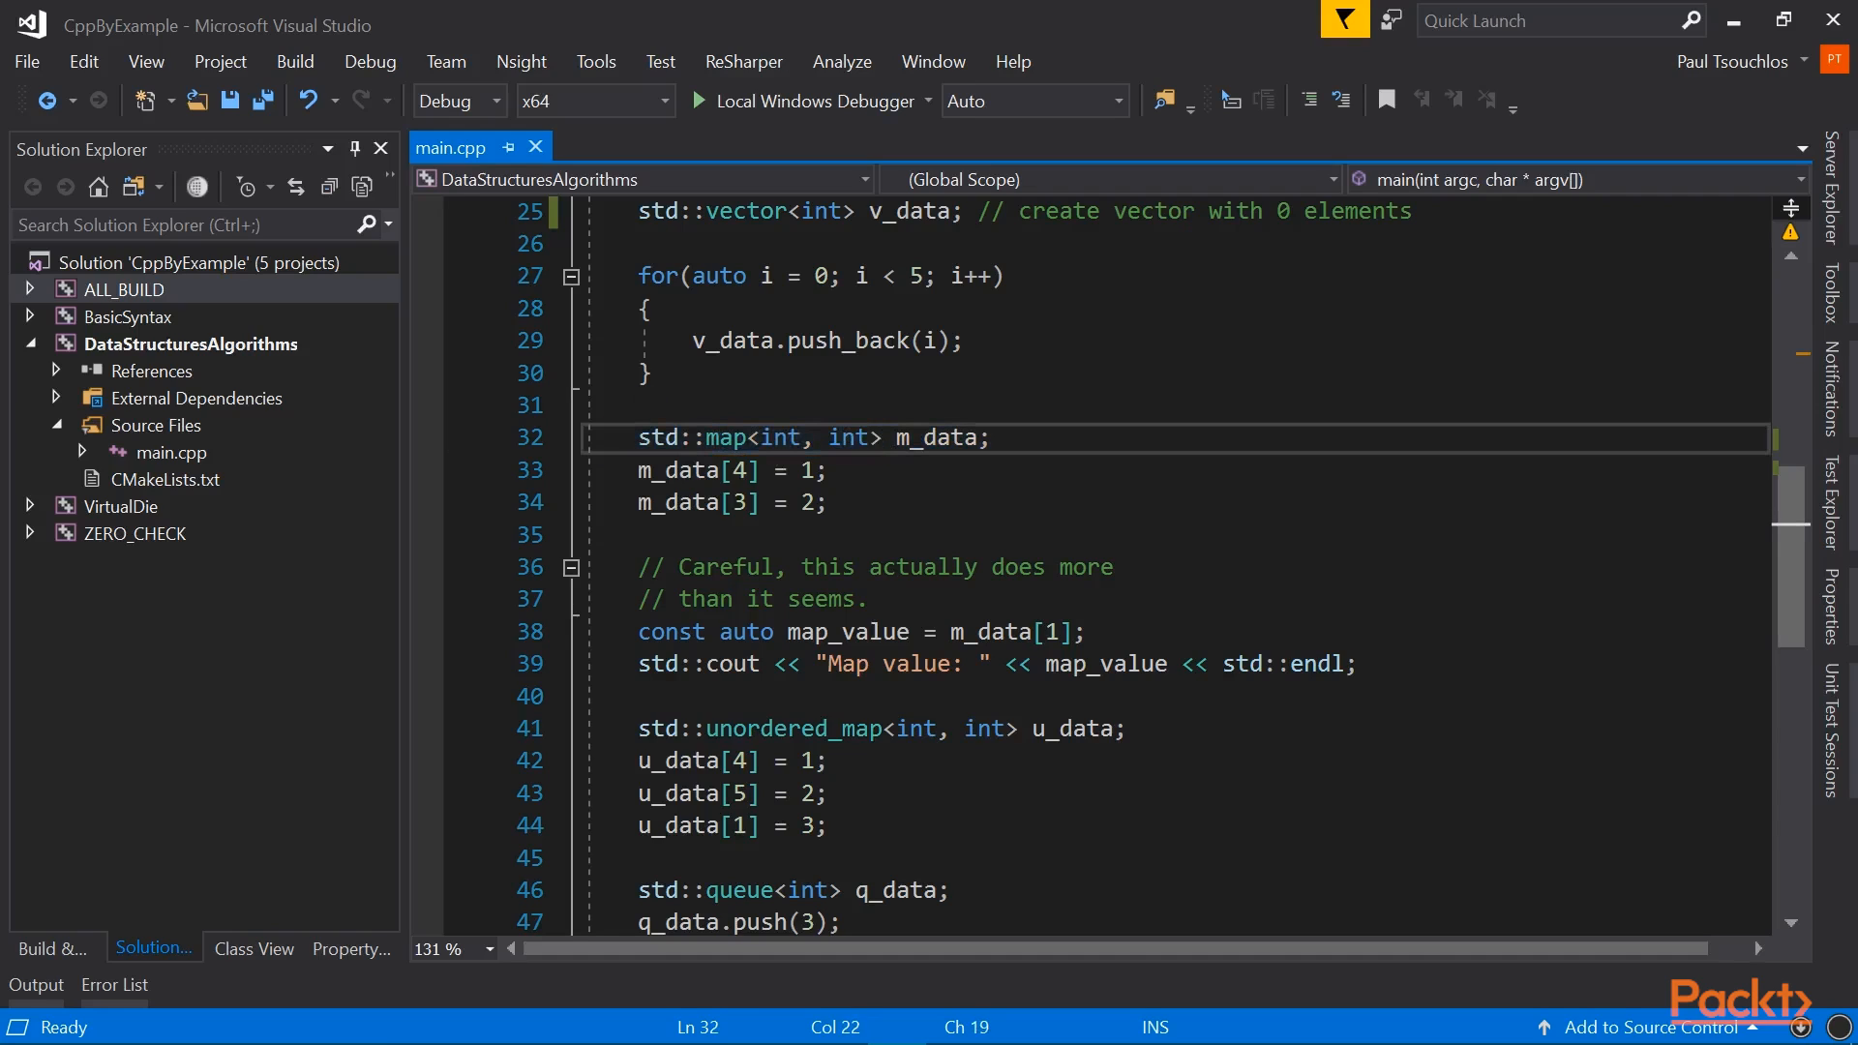
# Step: Change m_data to std::map<int, float> with values 1.0f and 2.0f
pyautogui.write('floa')
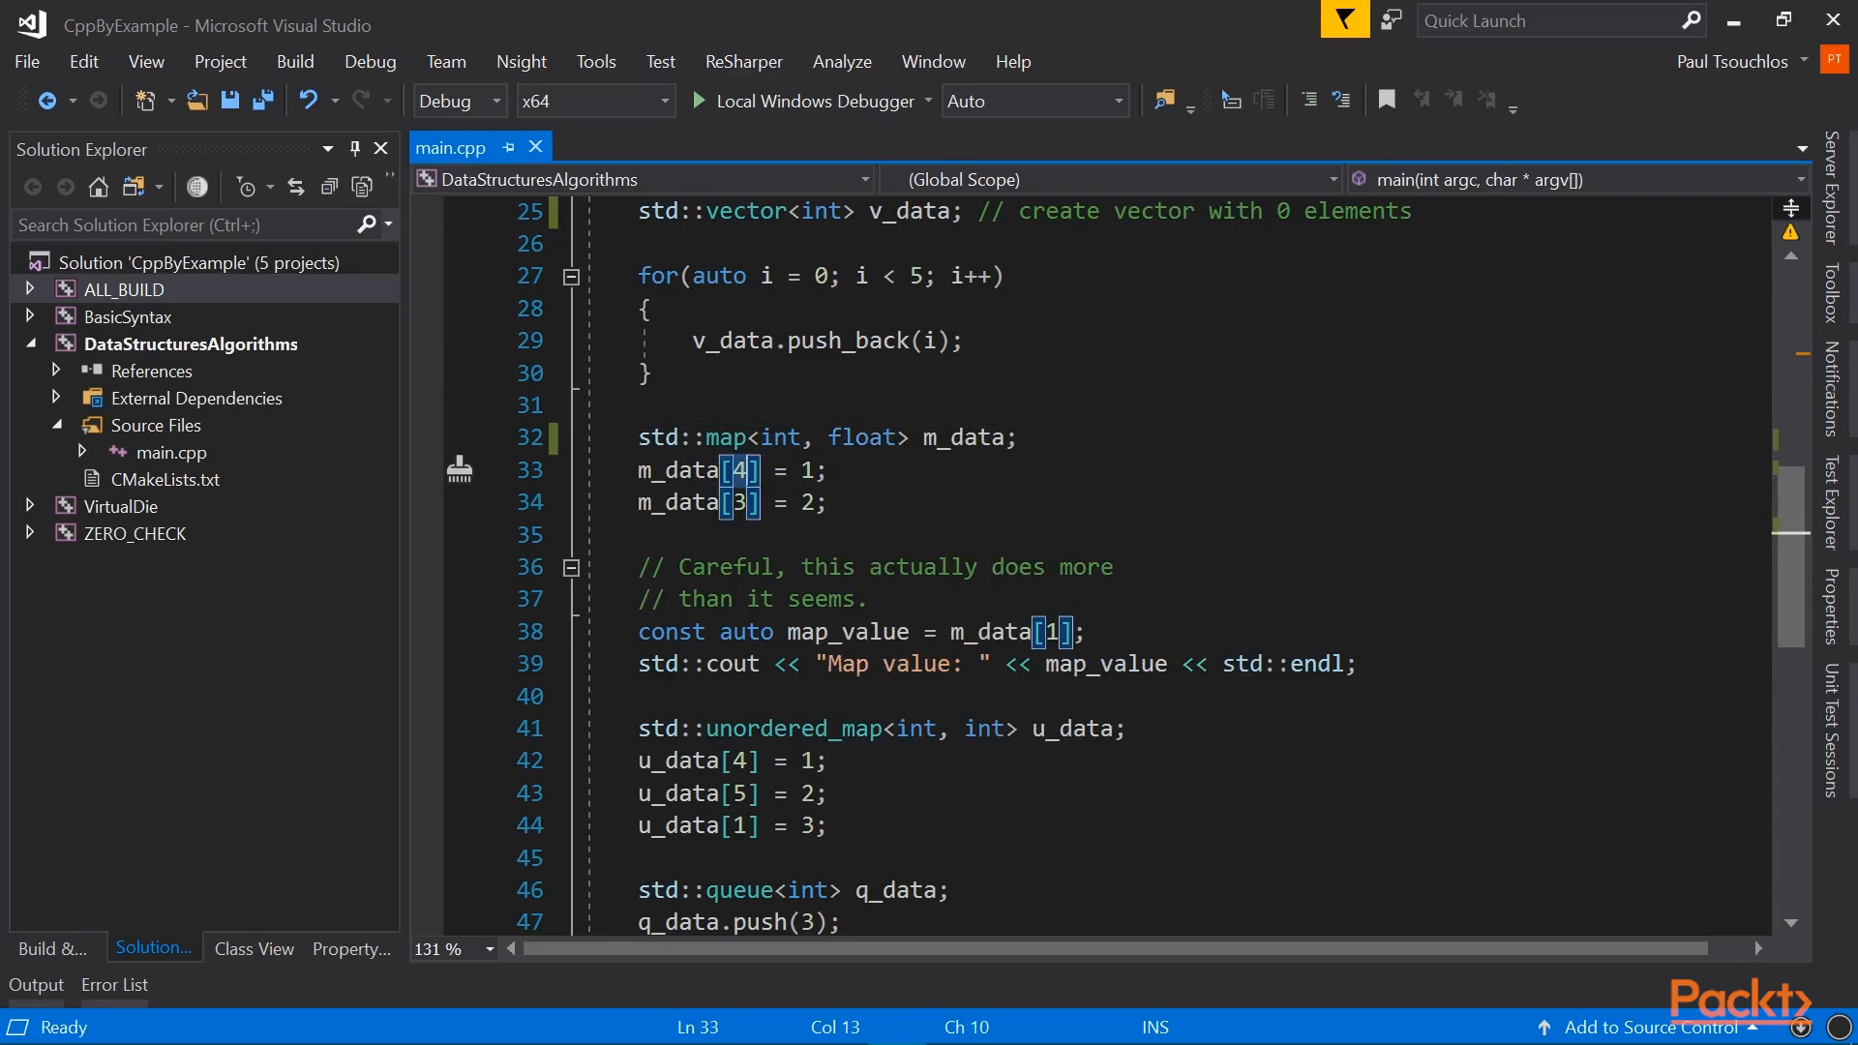
pyautogui.doubleClick(779, 437)
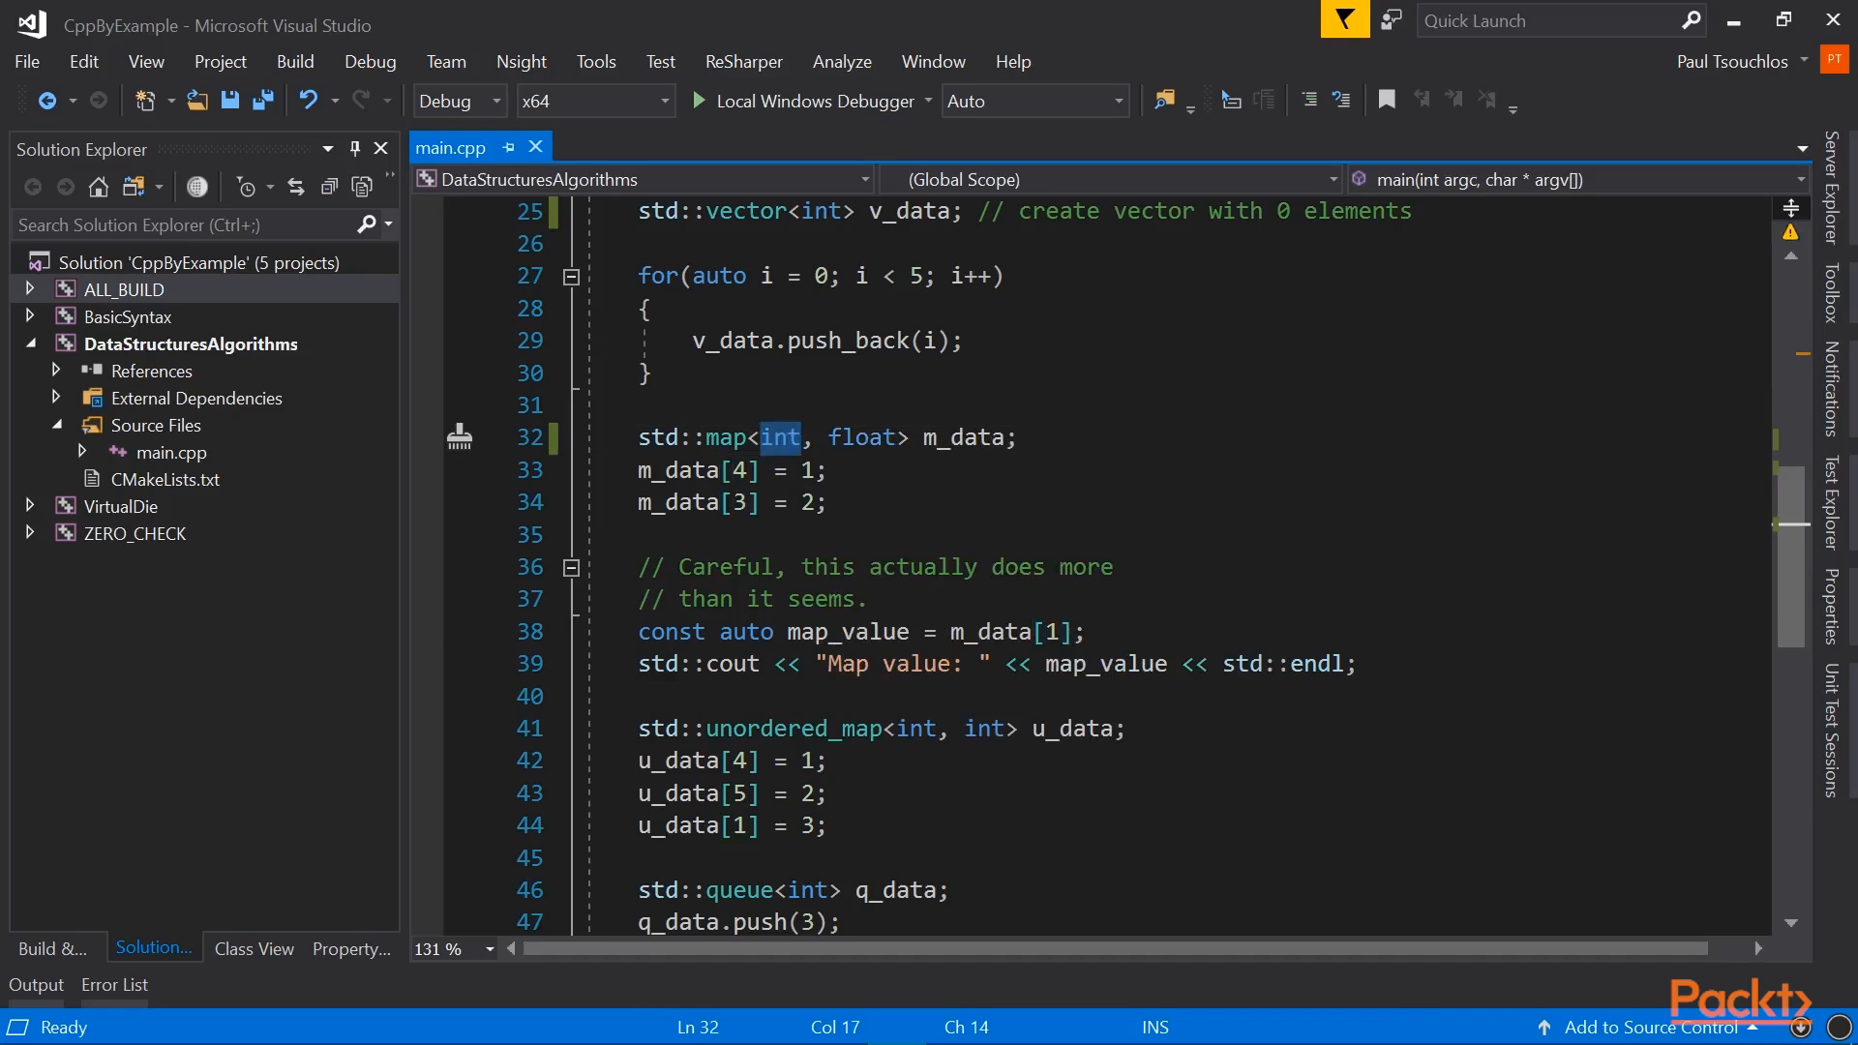
pyautogui.click(732, 468)
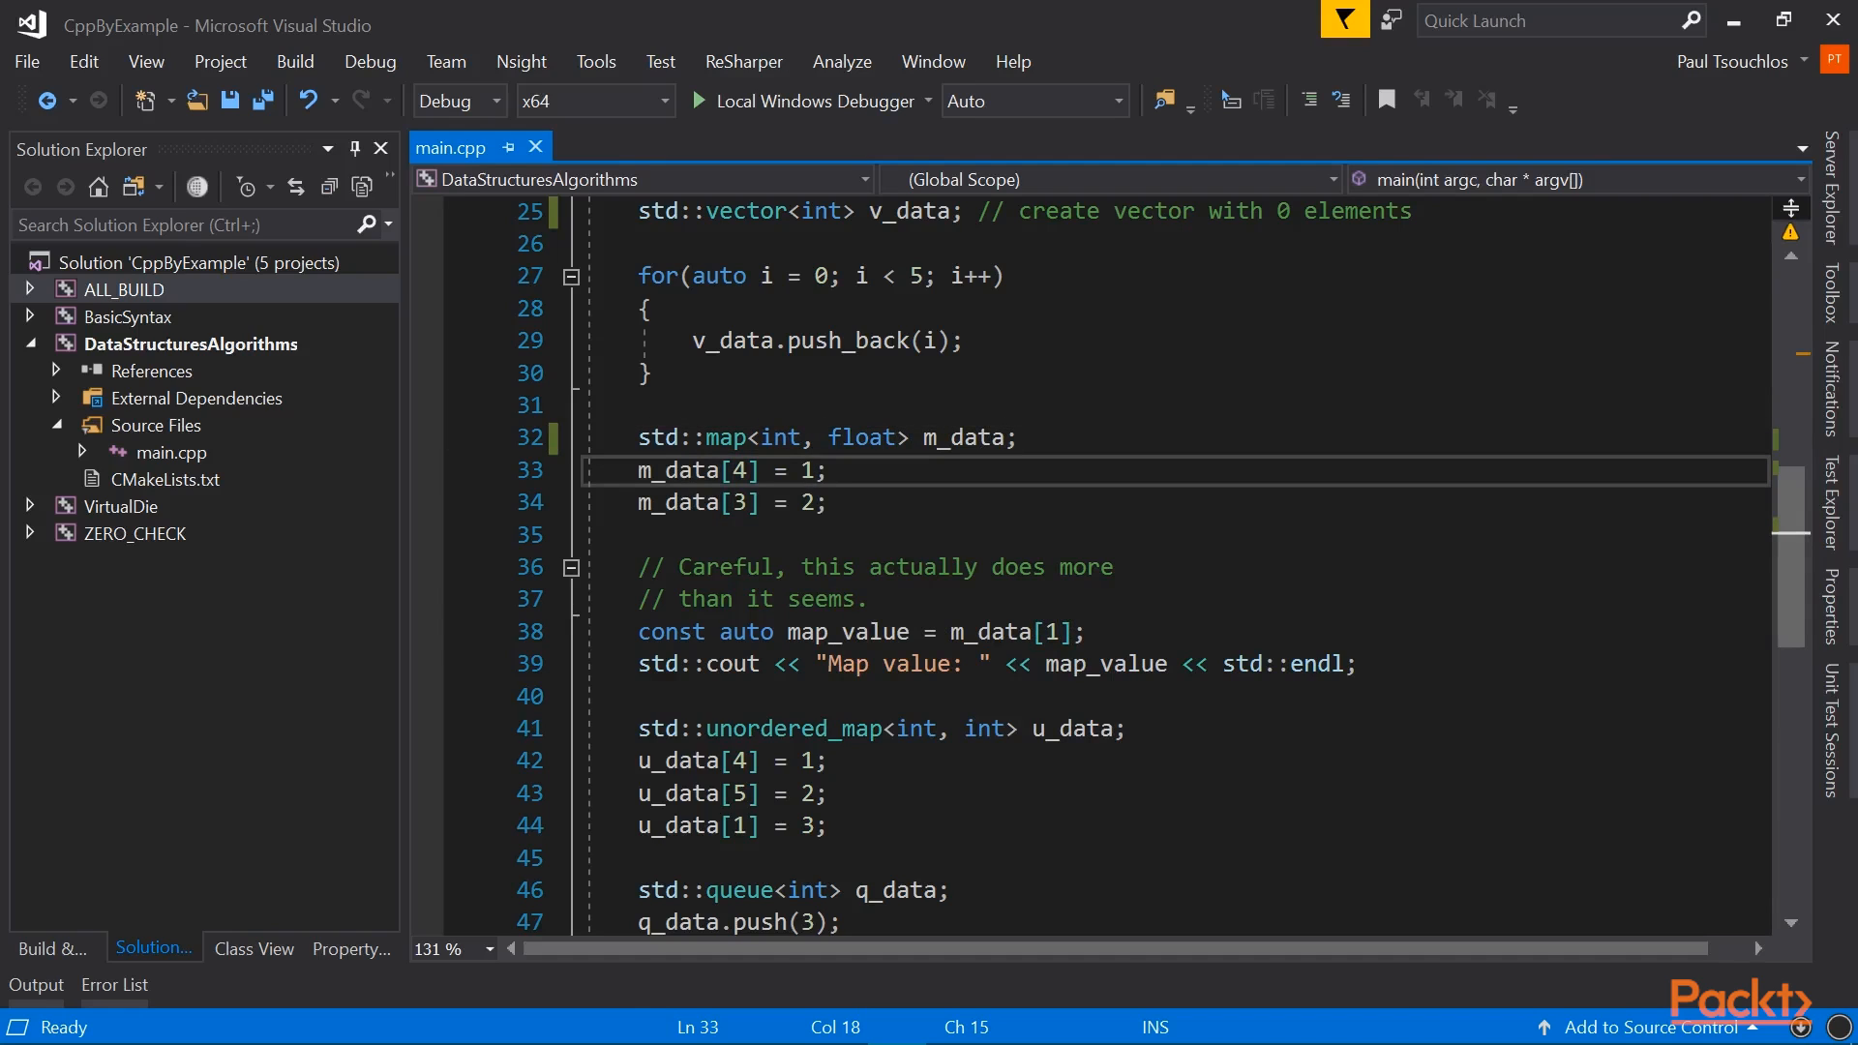
pyautogui.write('.0f')
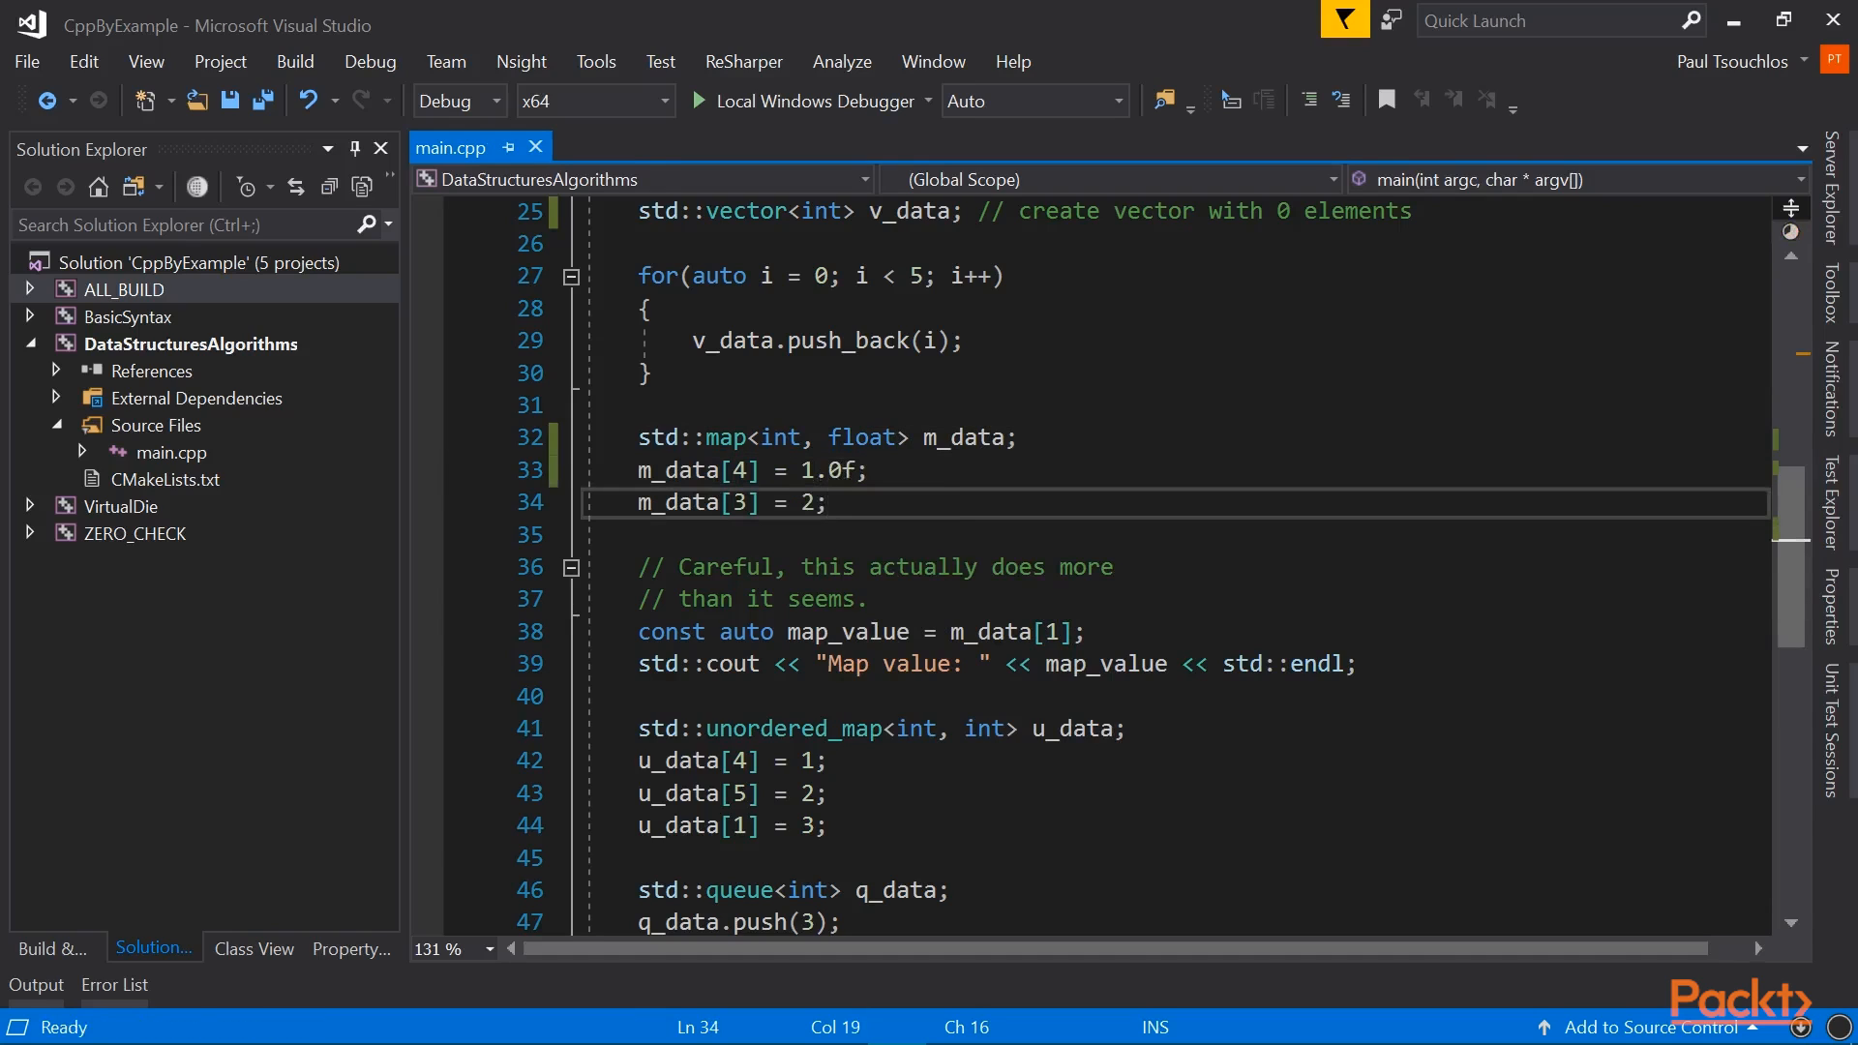
pyautogui.write('.0')
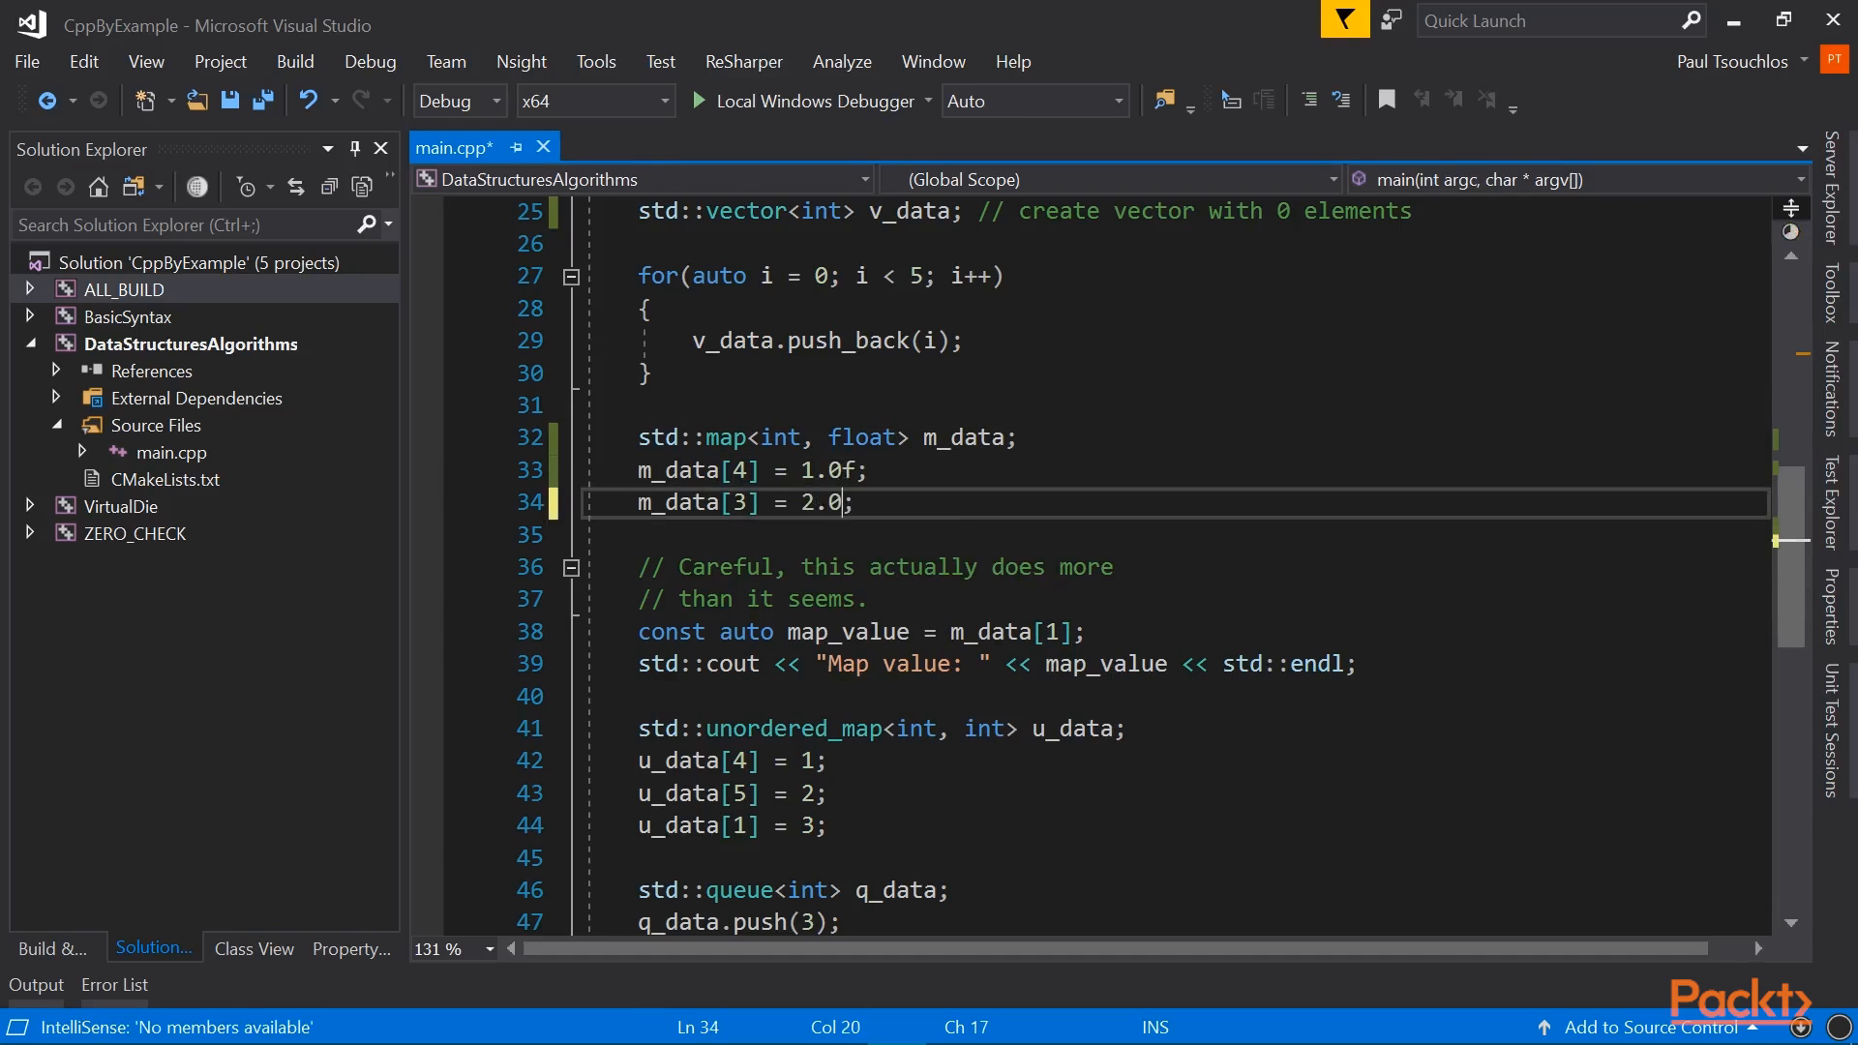
pyautogui.write('f')
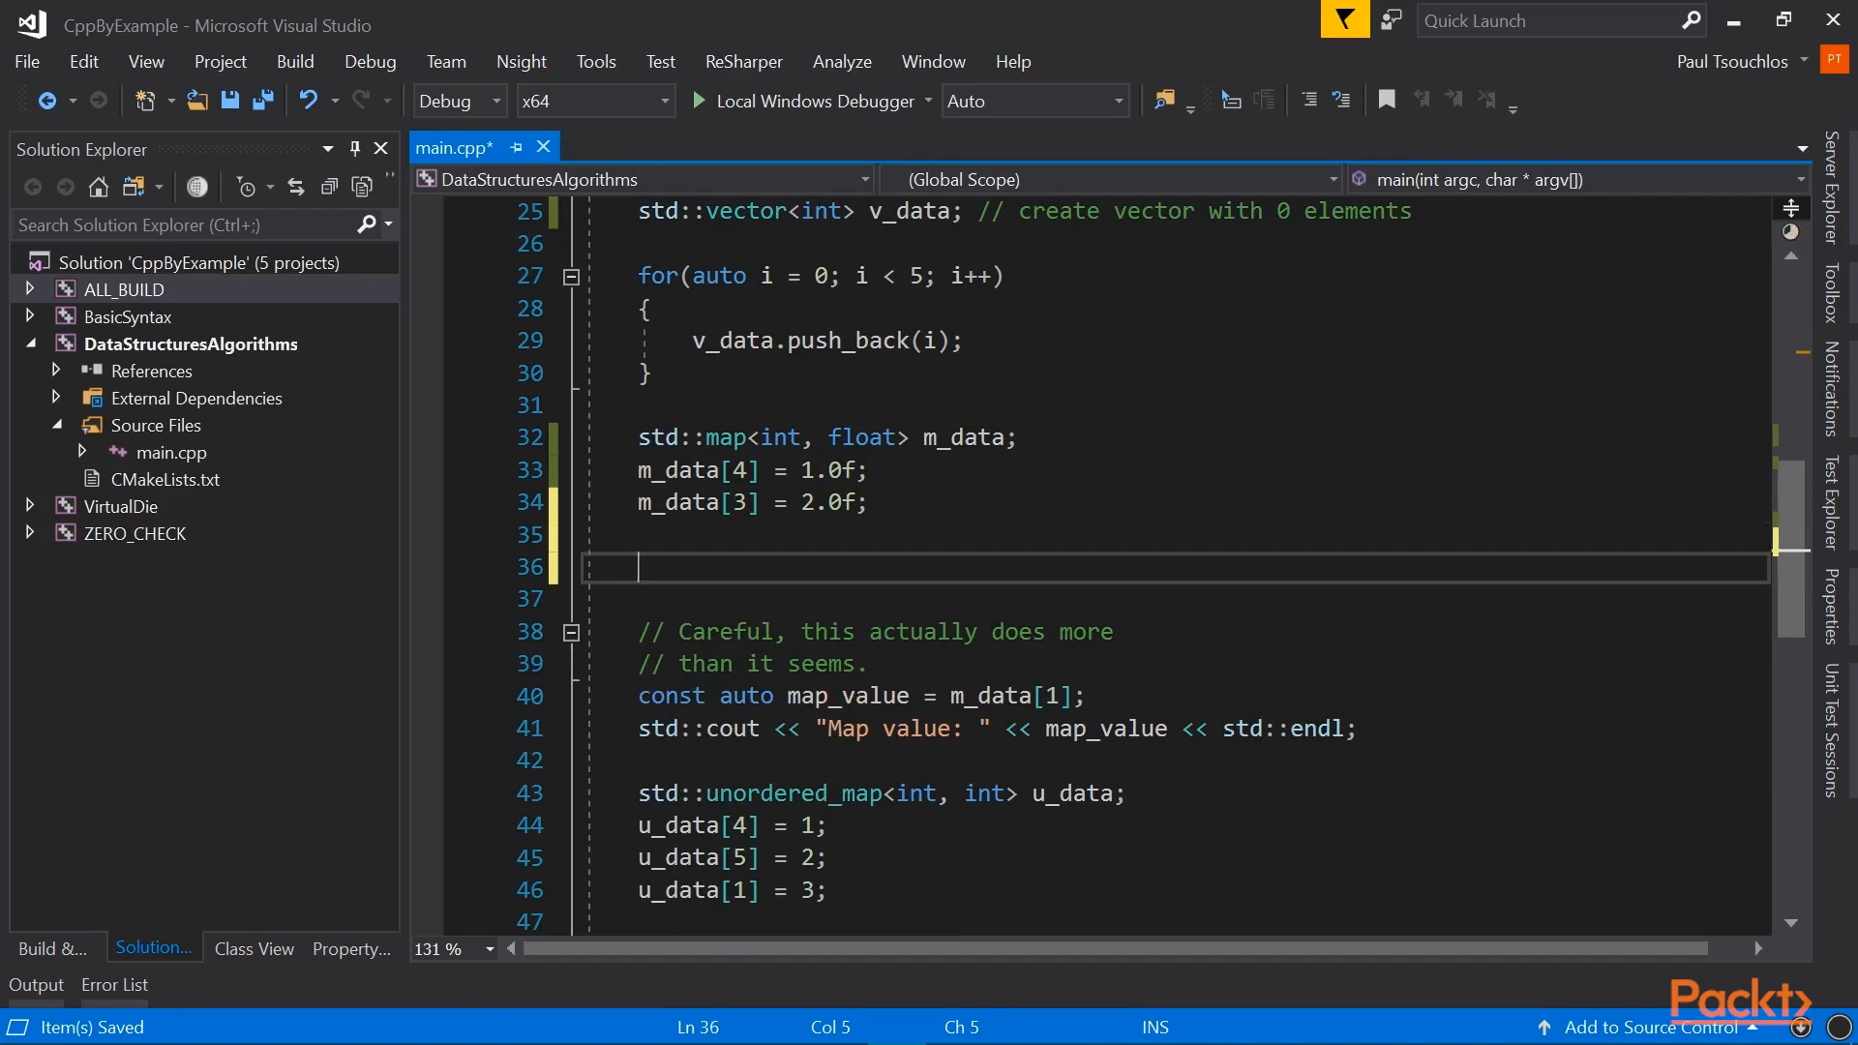
# Step: Begin the auto f_value = m_data[4]; lookup line below the map assignments
pyautogui.write('auto f_value = m_data[4];')
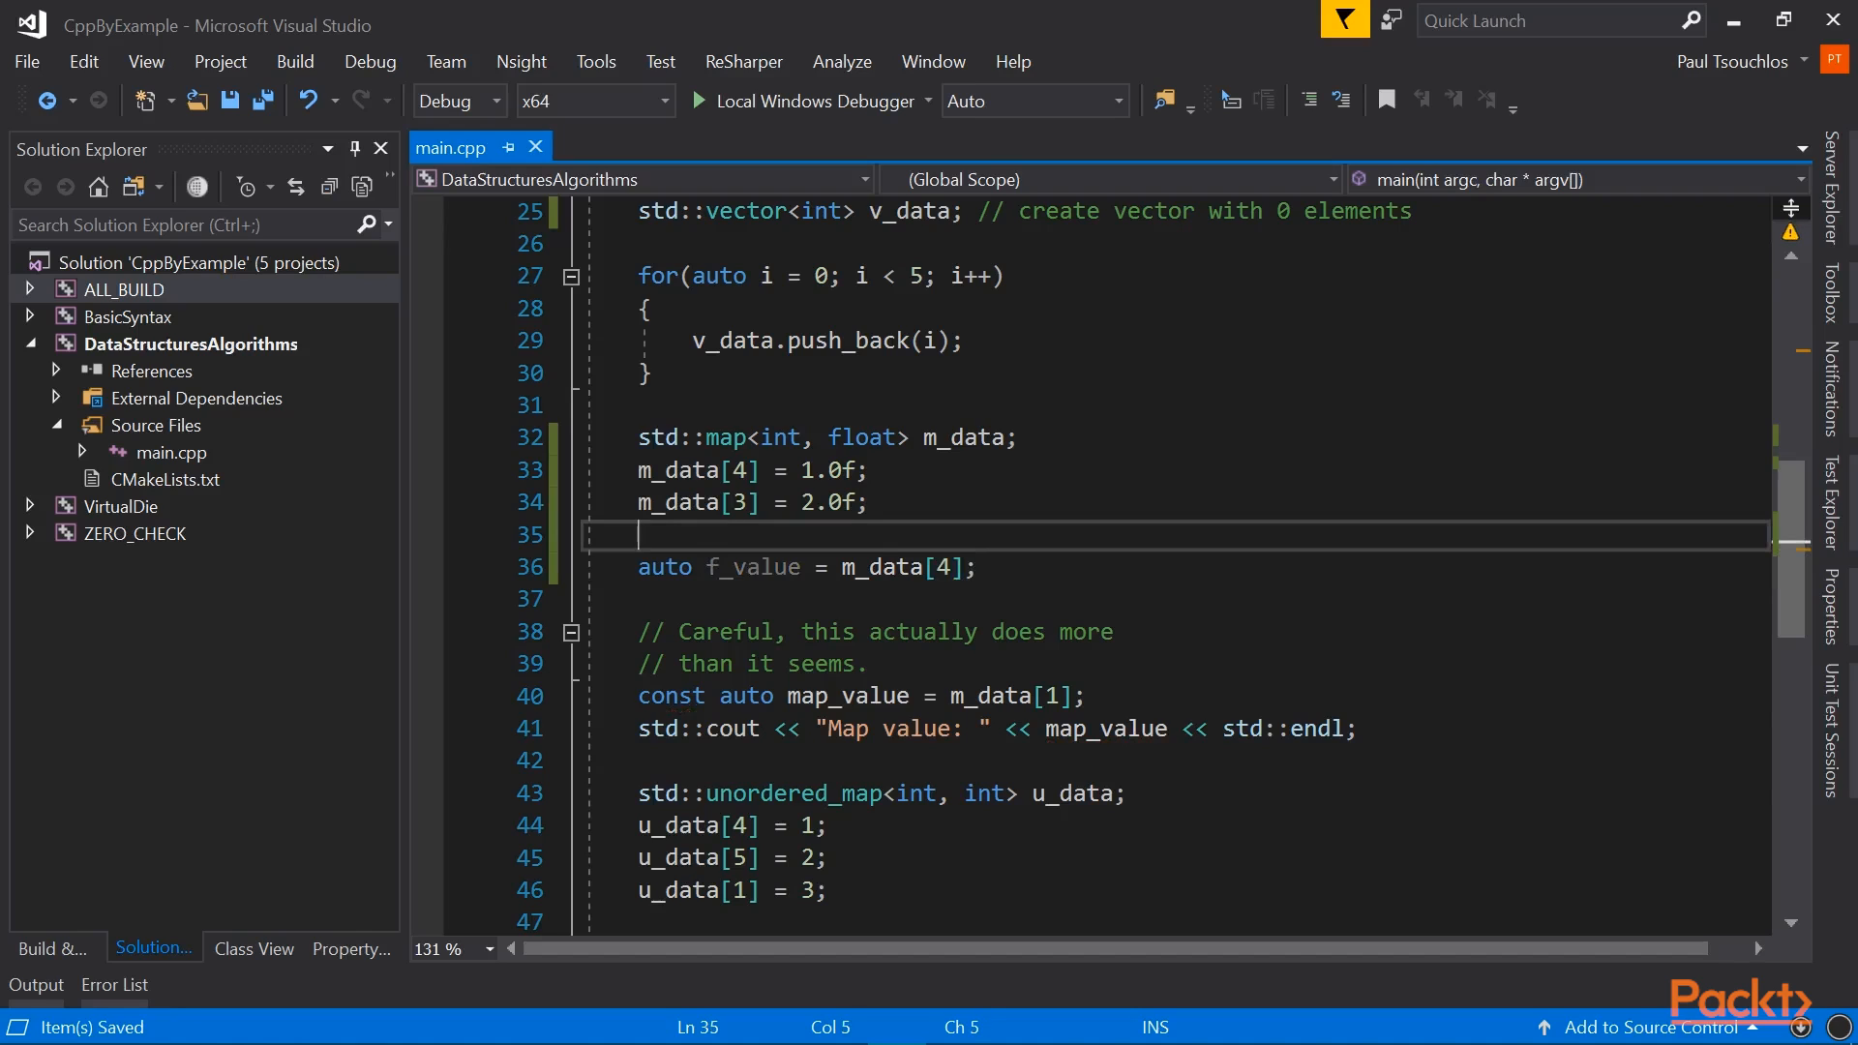
pyautogui.tripleClick(805, 567)
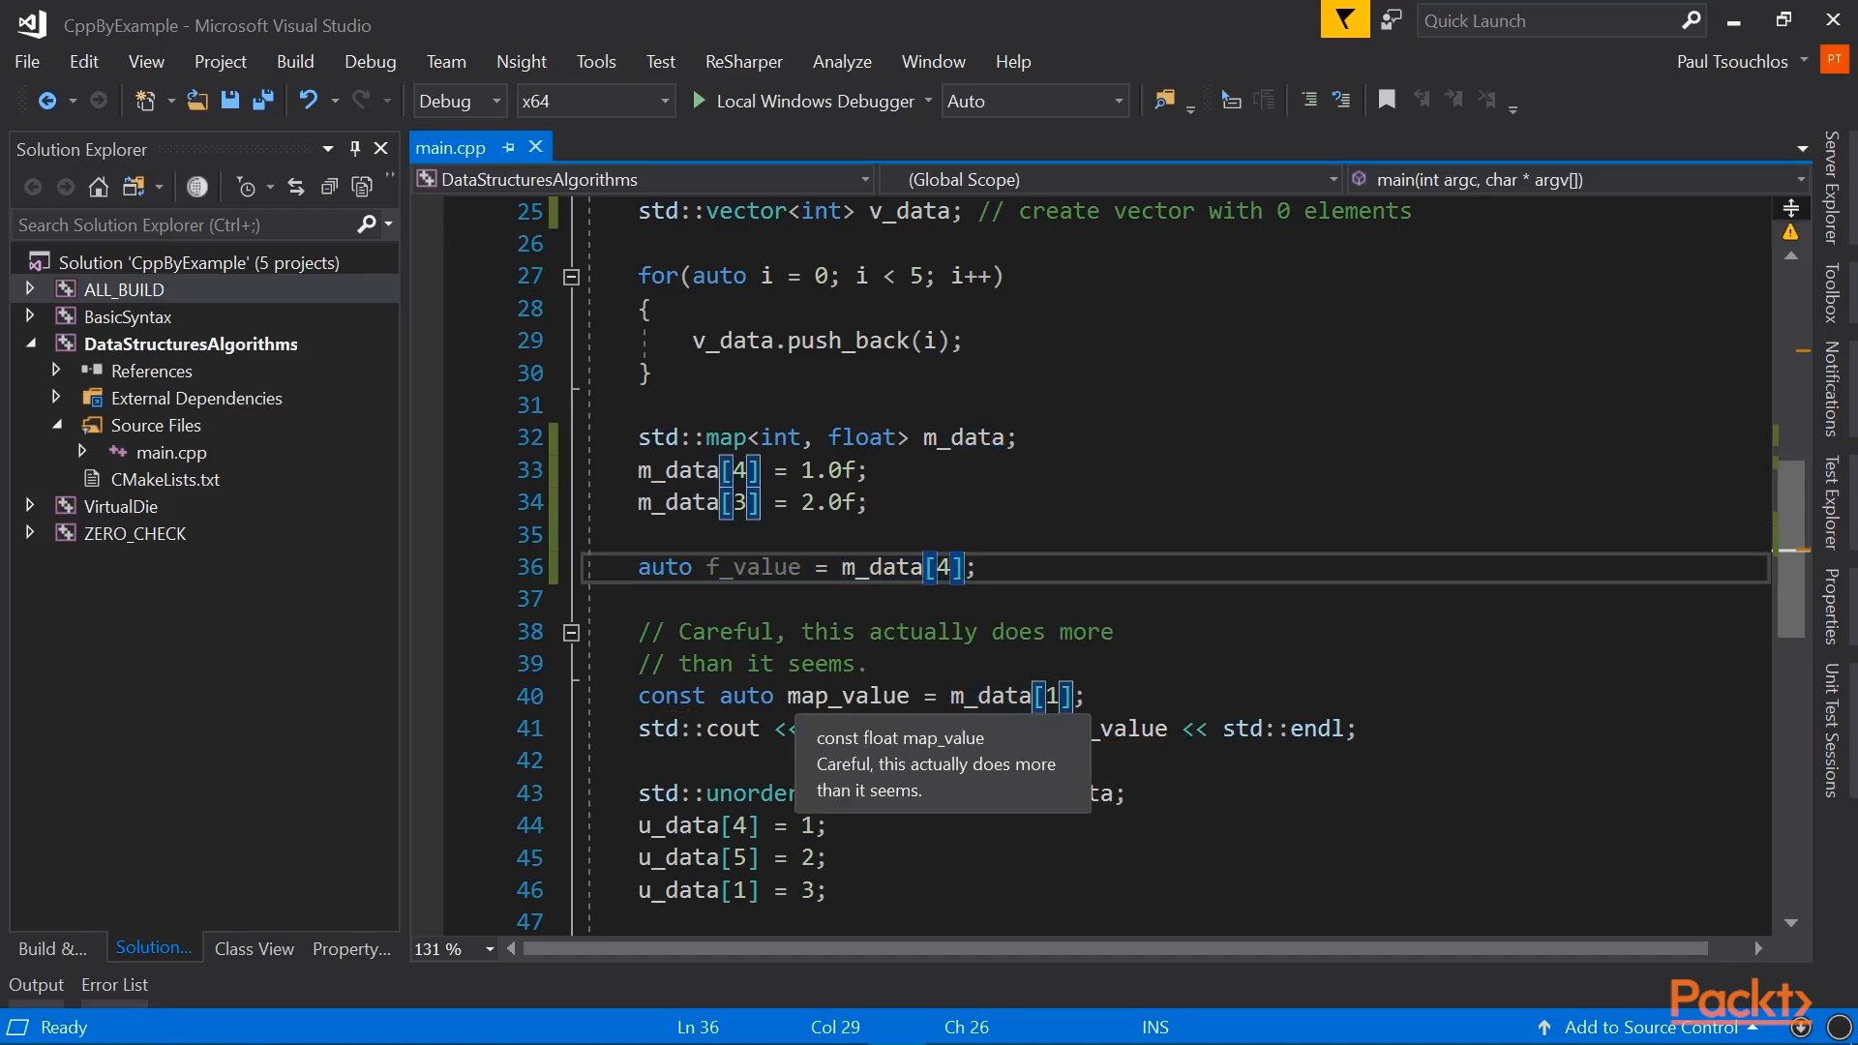
pyautogui.click(988, 695)
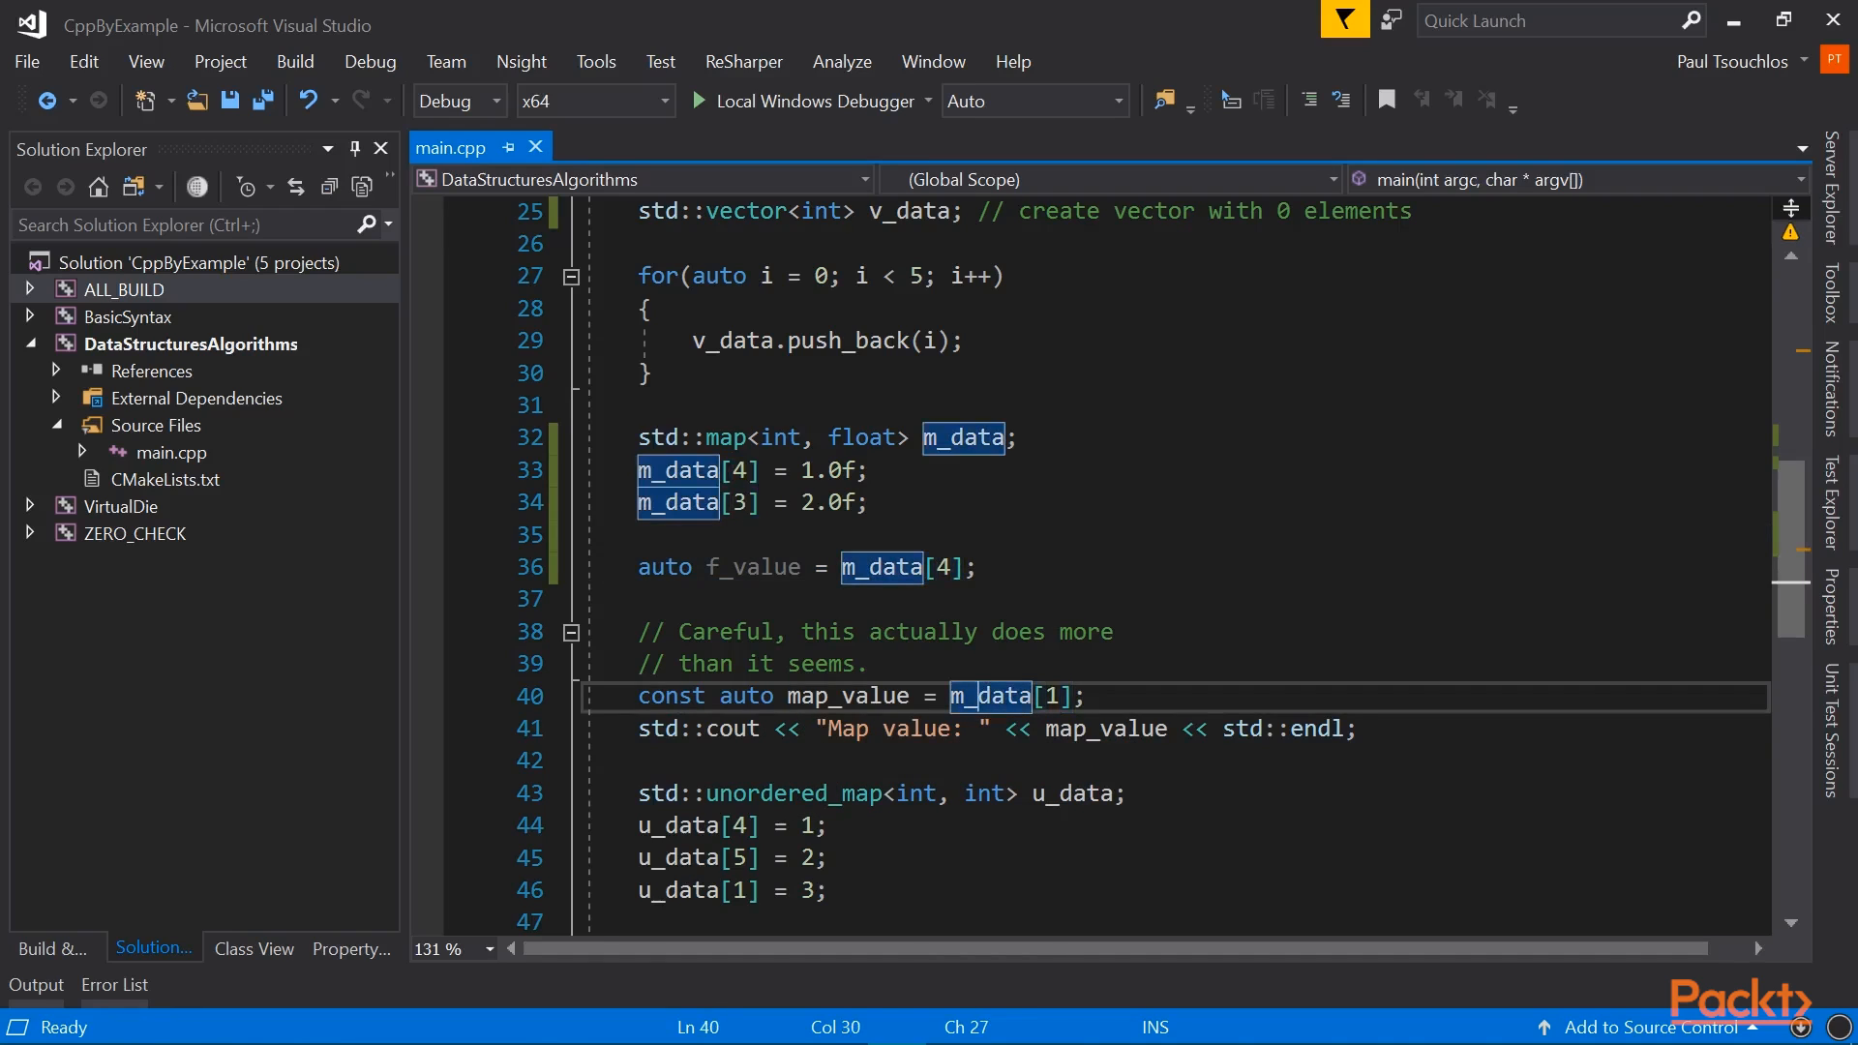
pyautogui.click(846, 694)
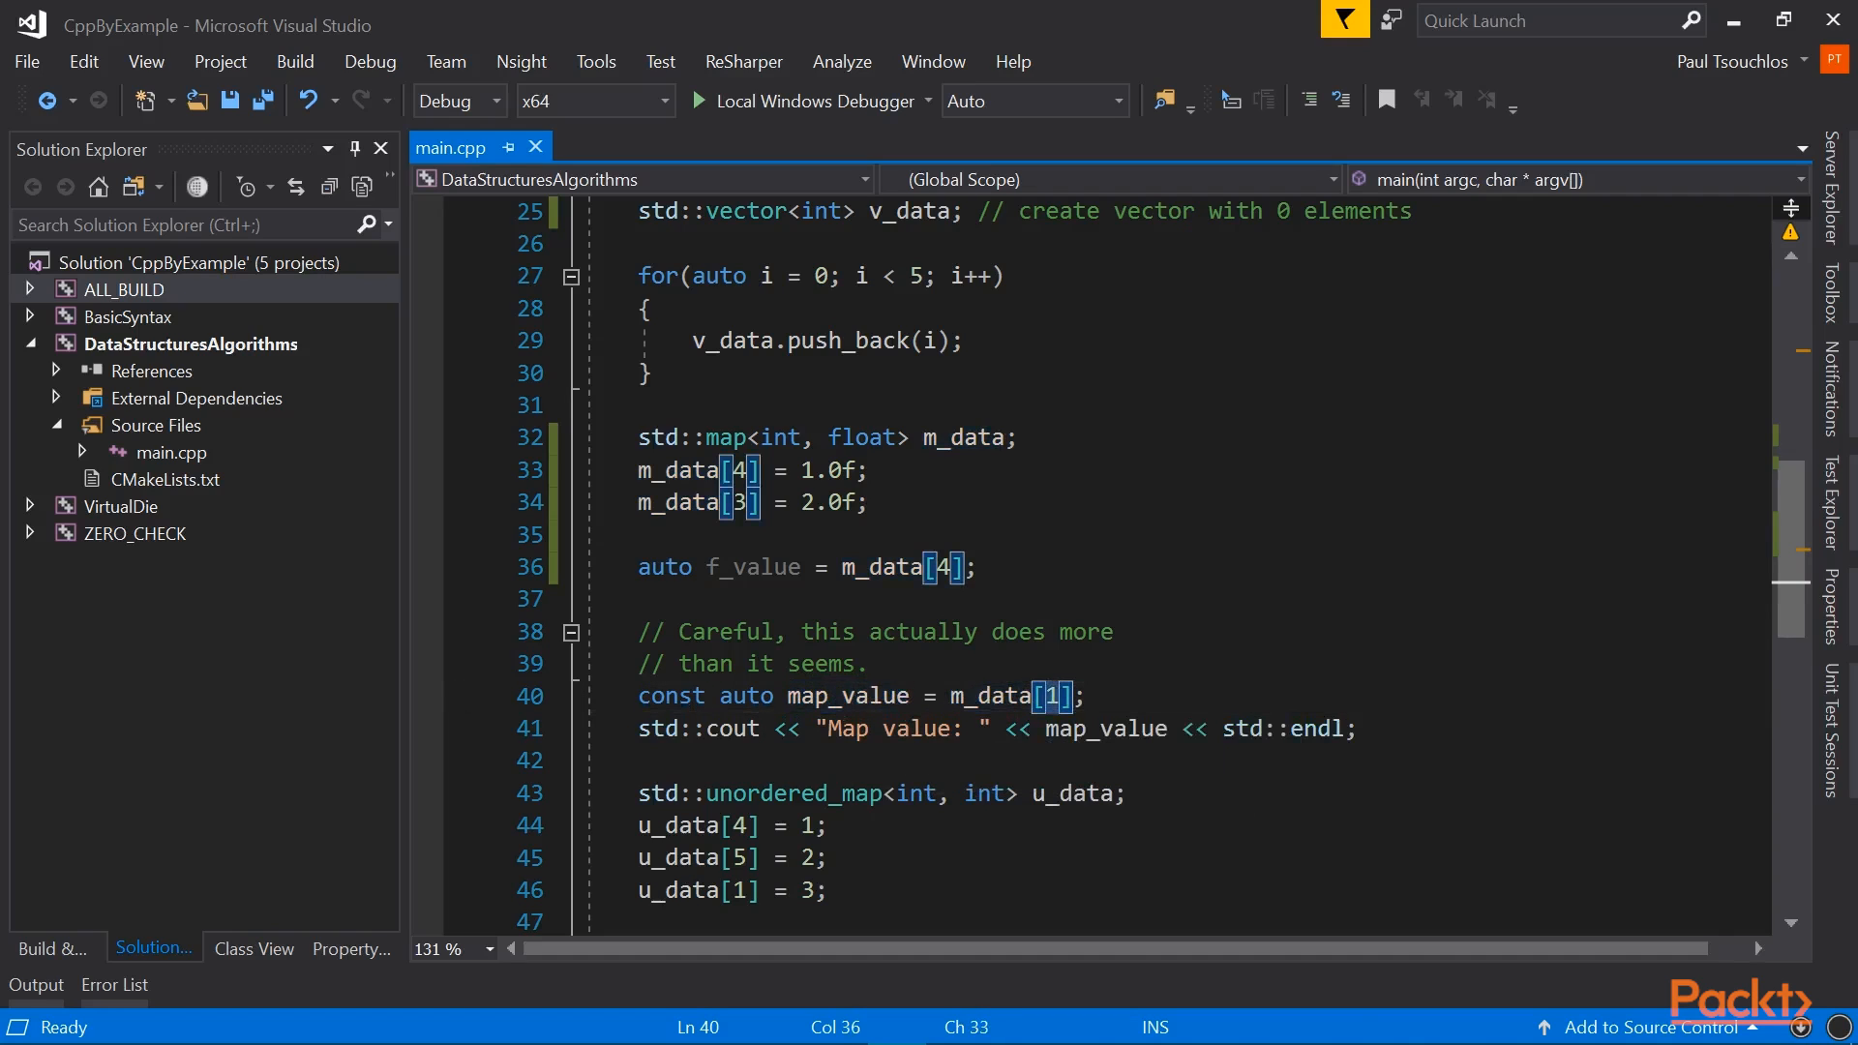
pyautogui.doubleClick(677, 468)
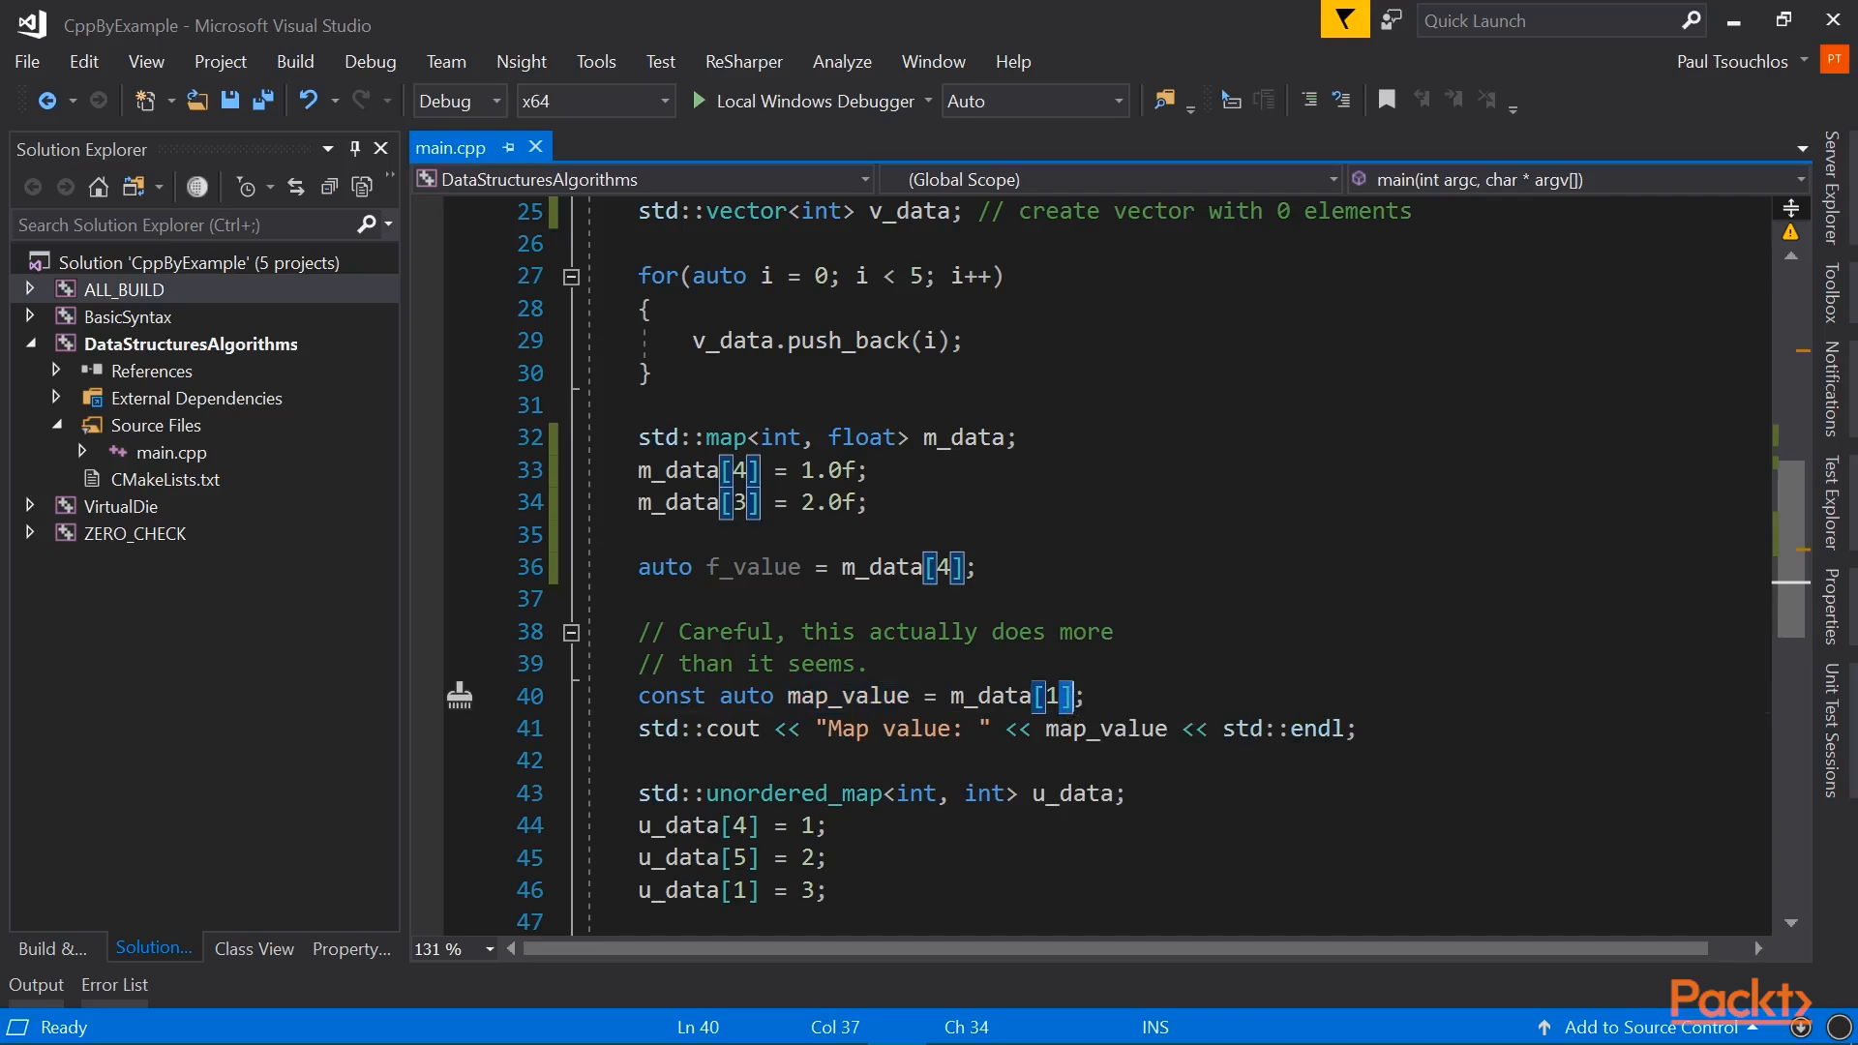
pyautogui.doubleClick(846, 695)
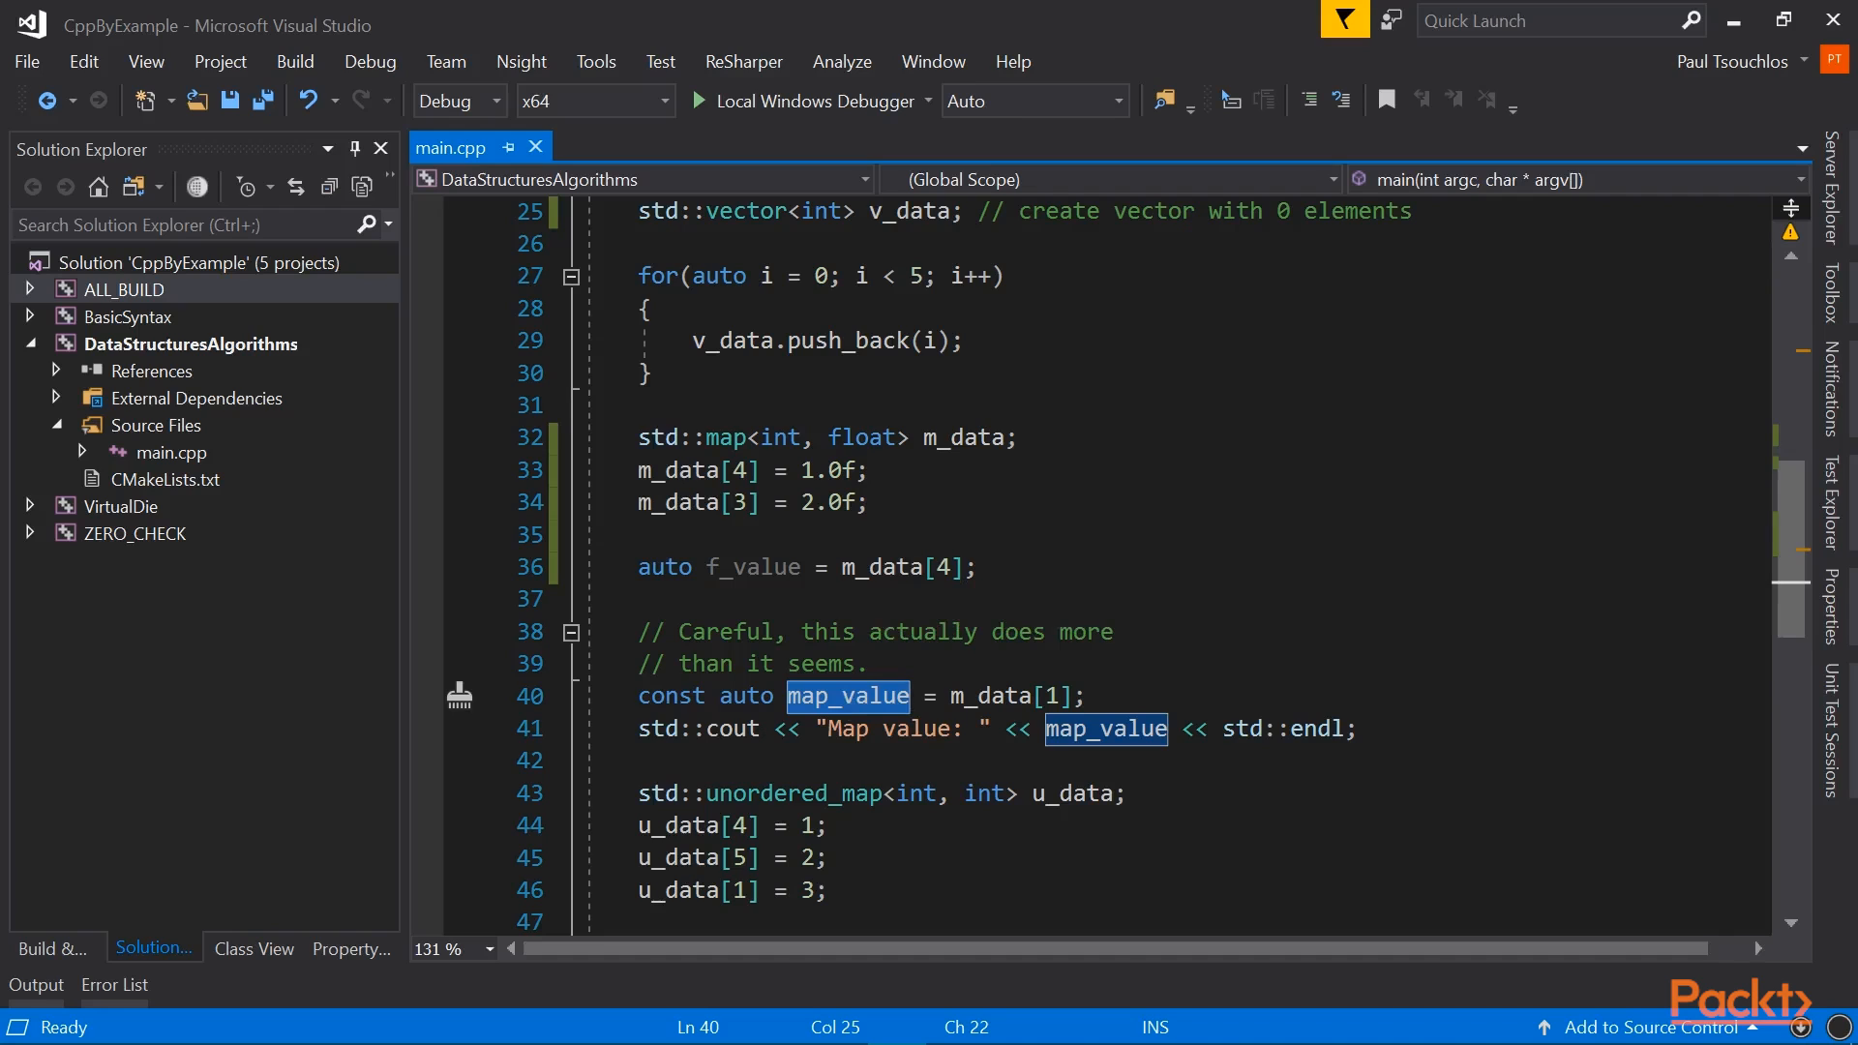
pyautogui.scroll(-3)
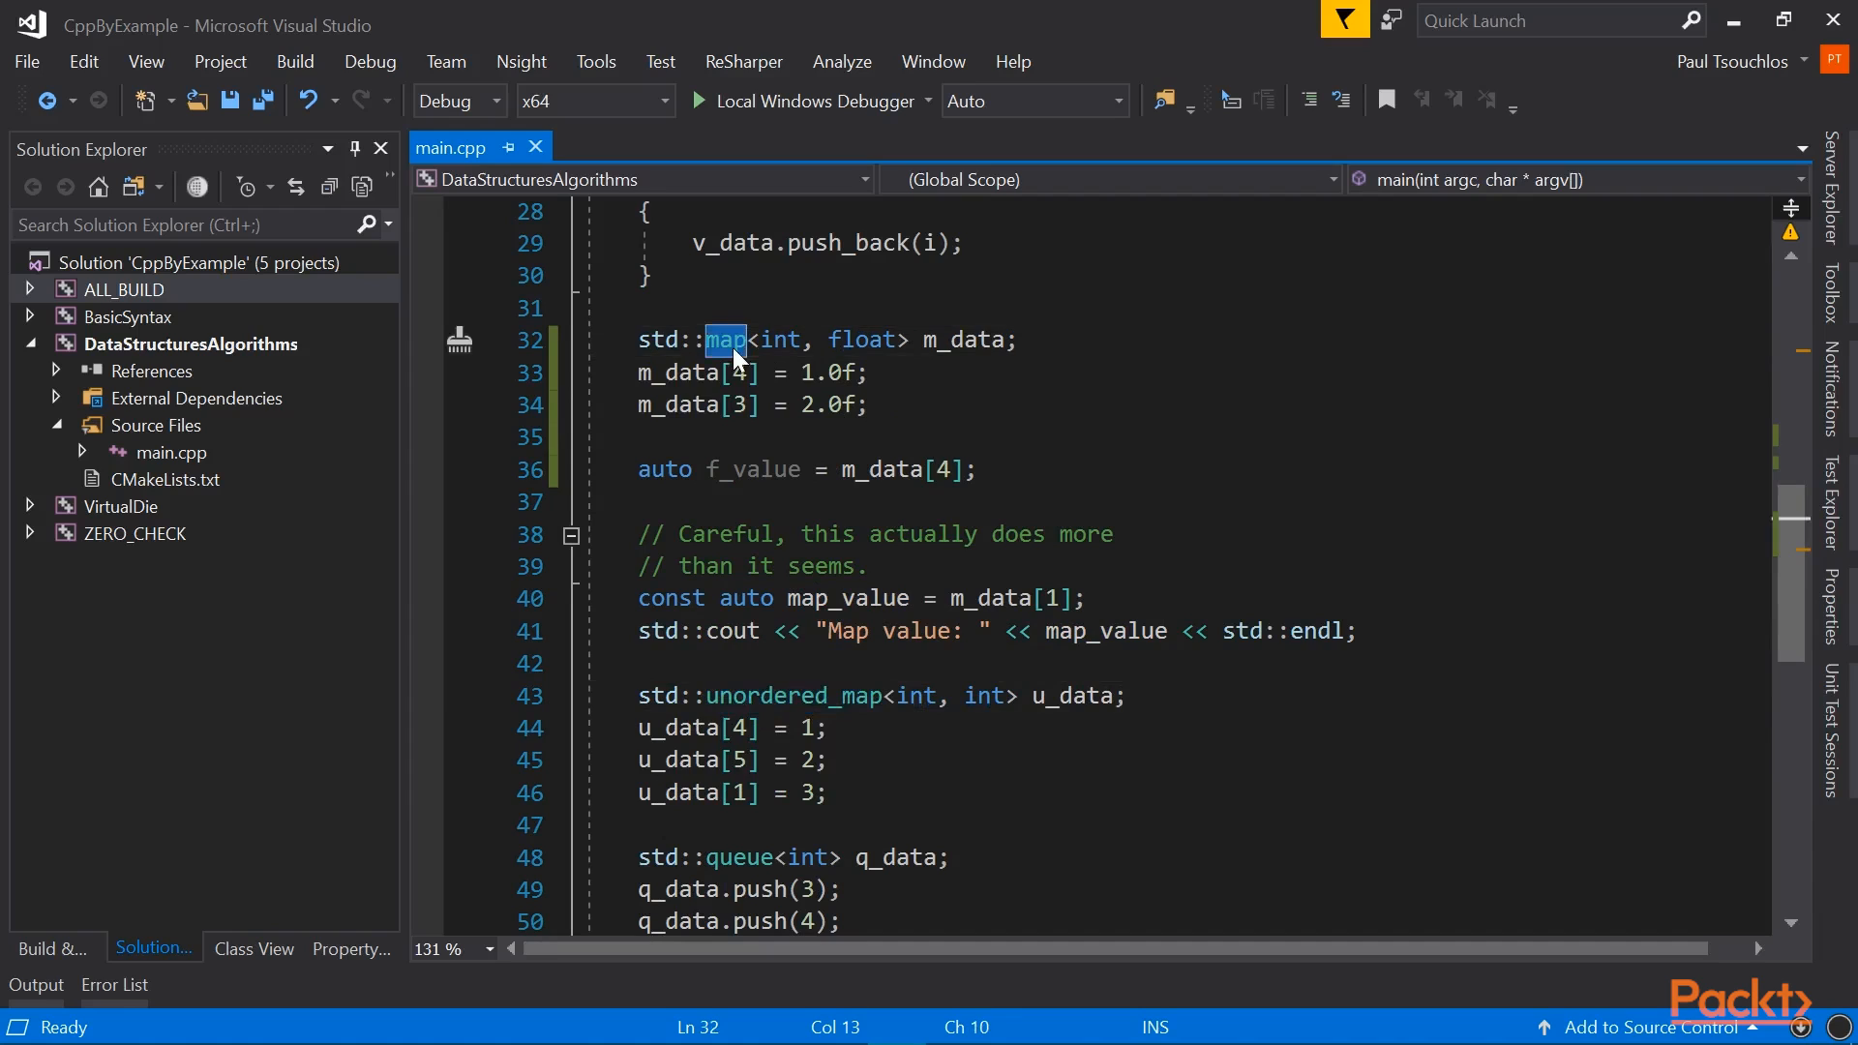
pyautogui.moveTo(724, 340)
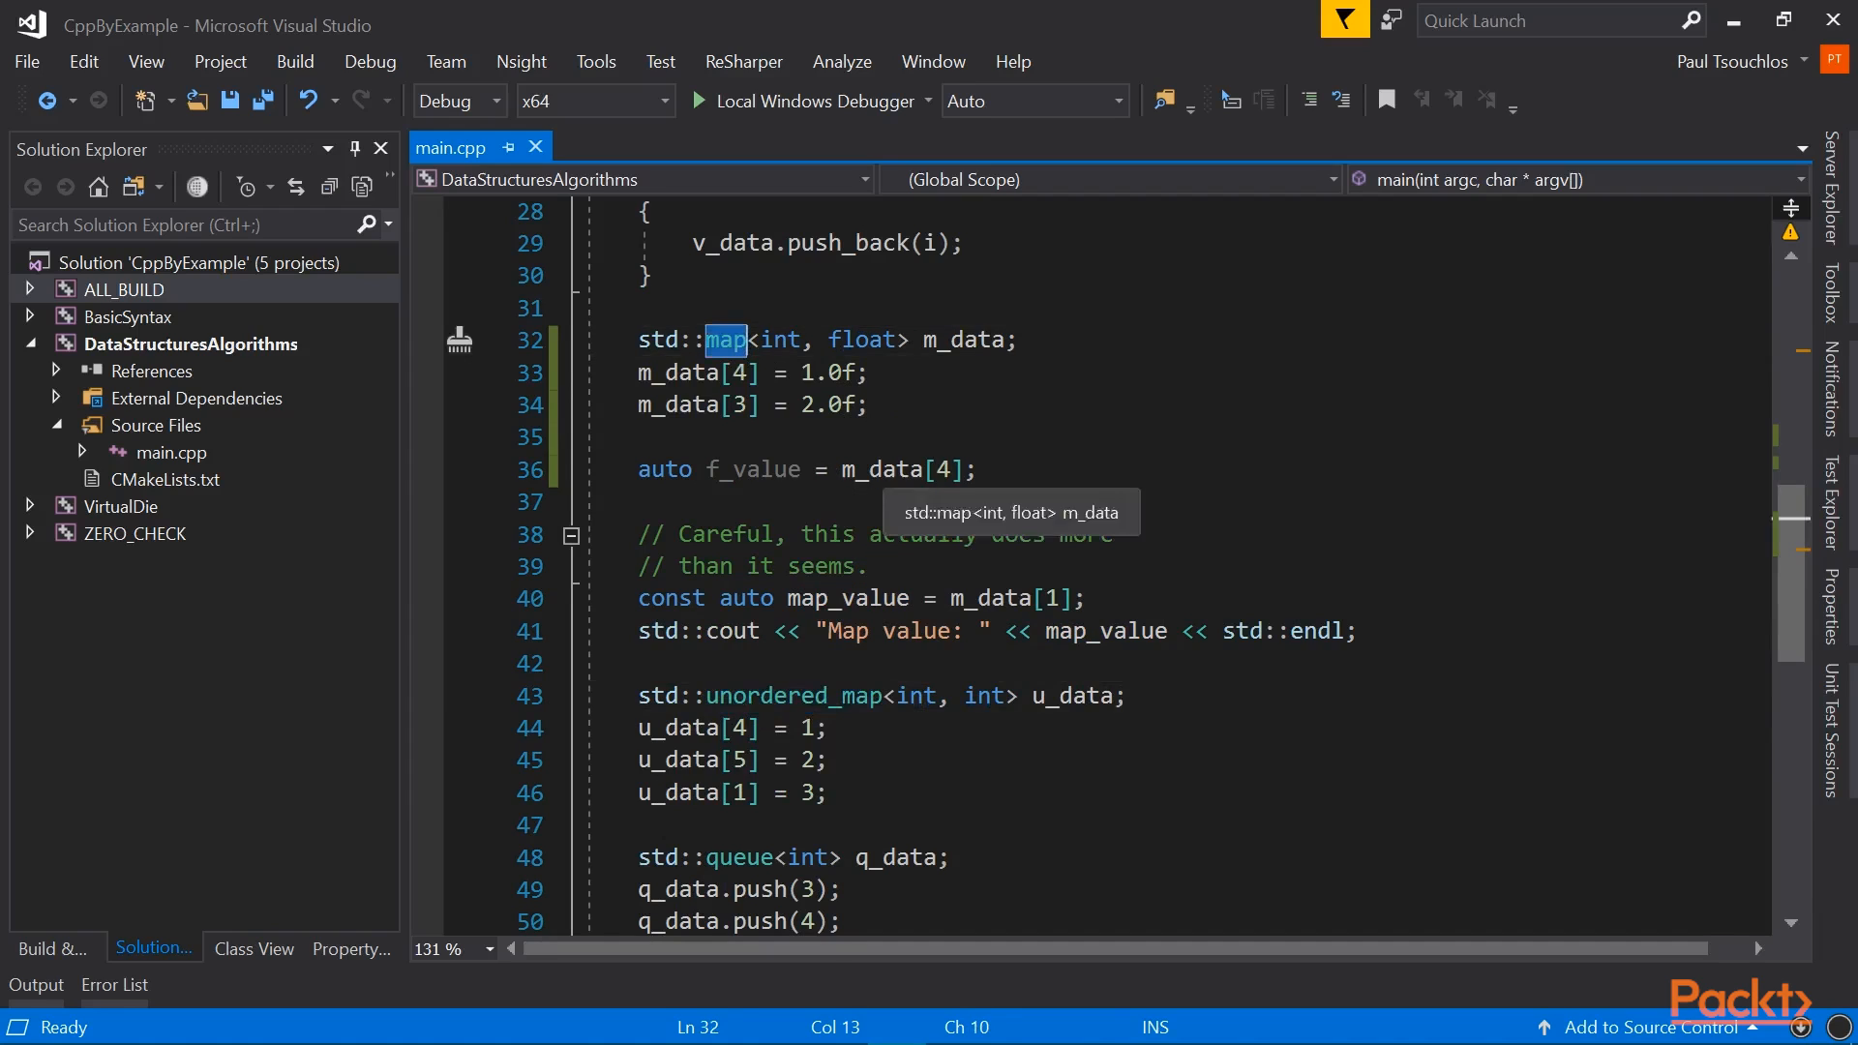
pyautogui.click(847, 598)
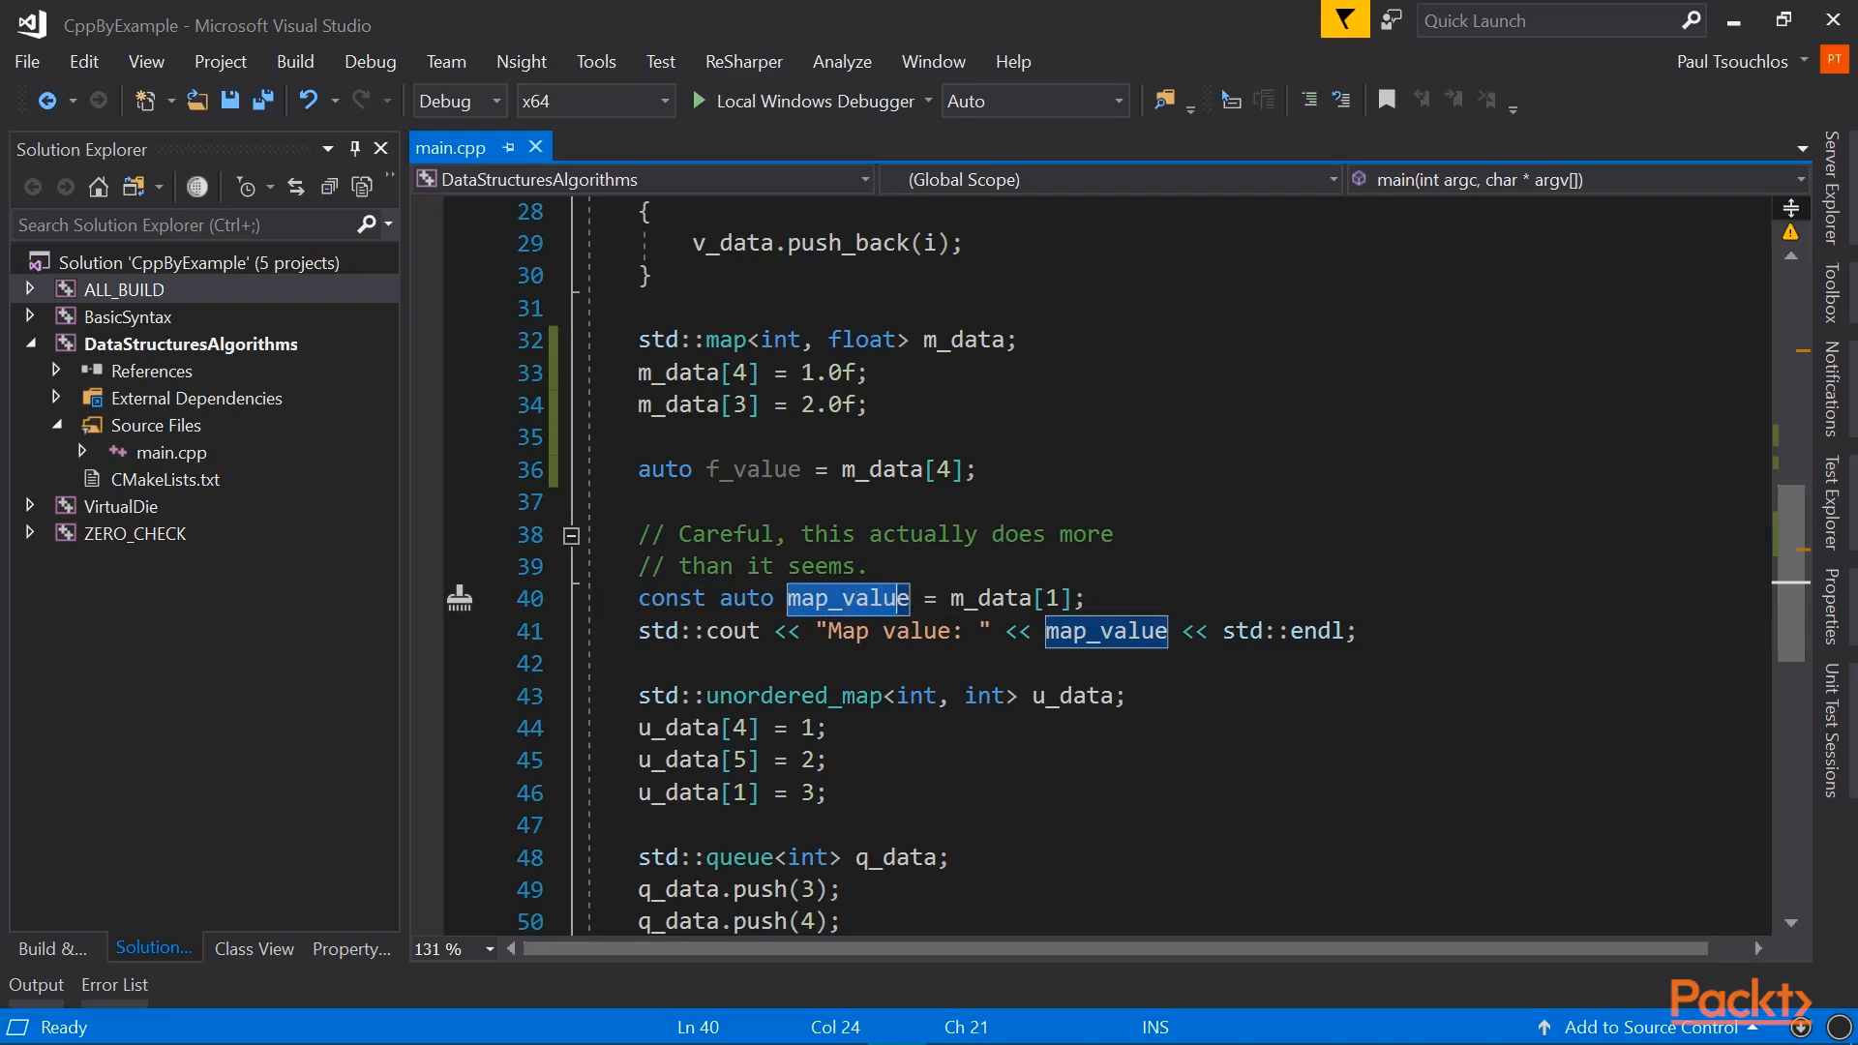
pyautogui.click(894, 598)
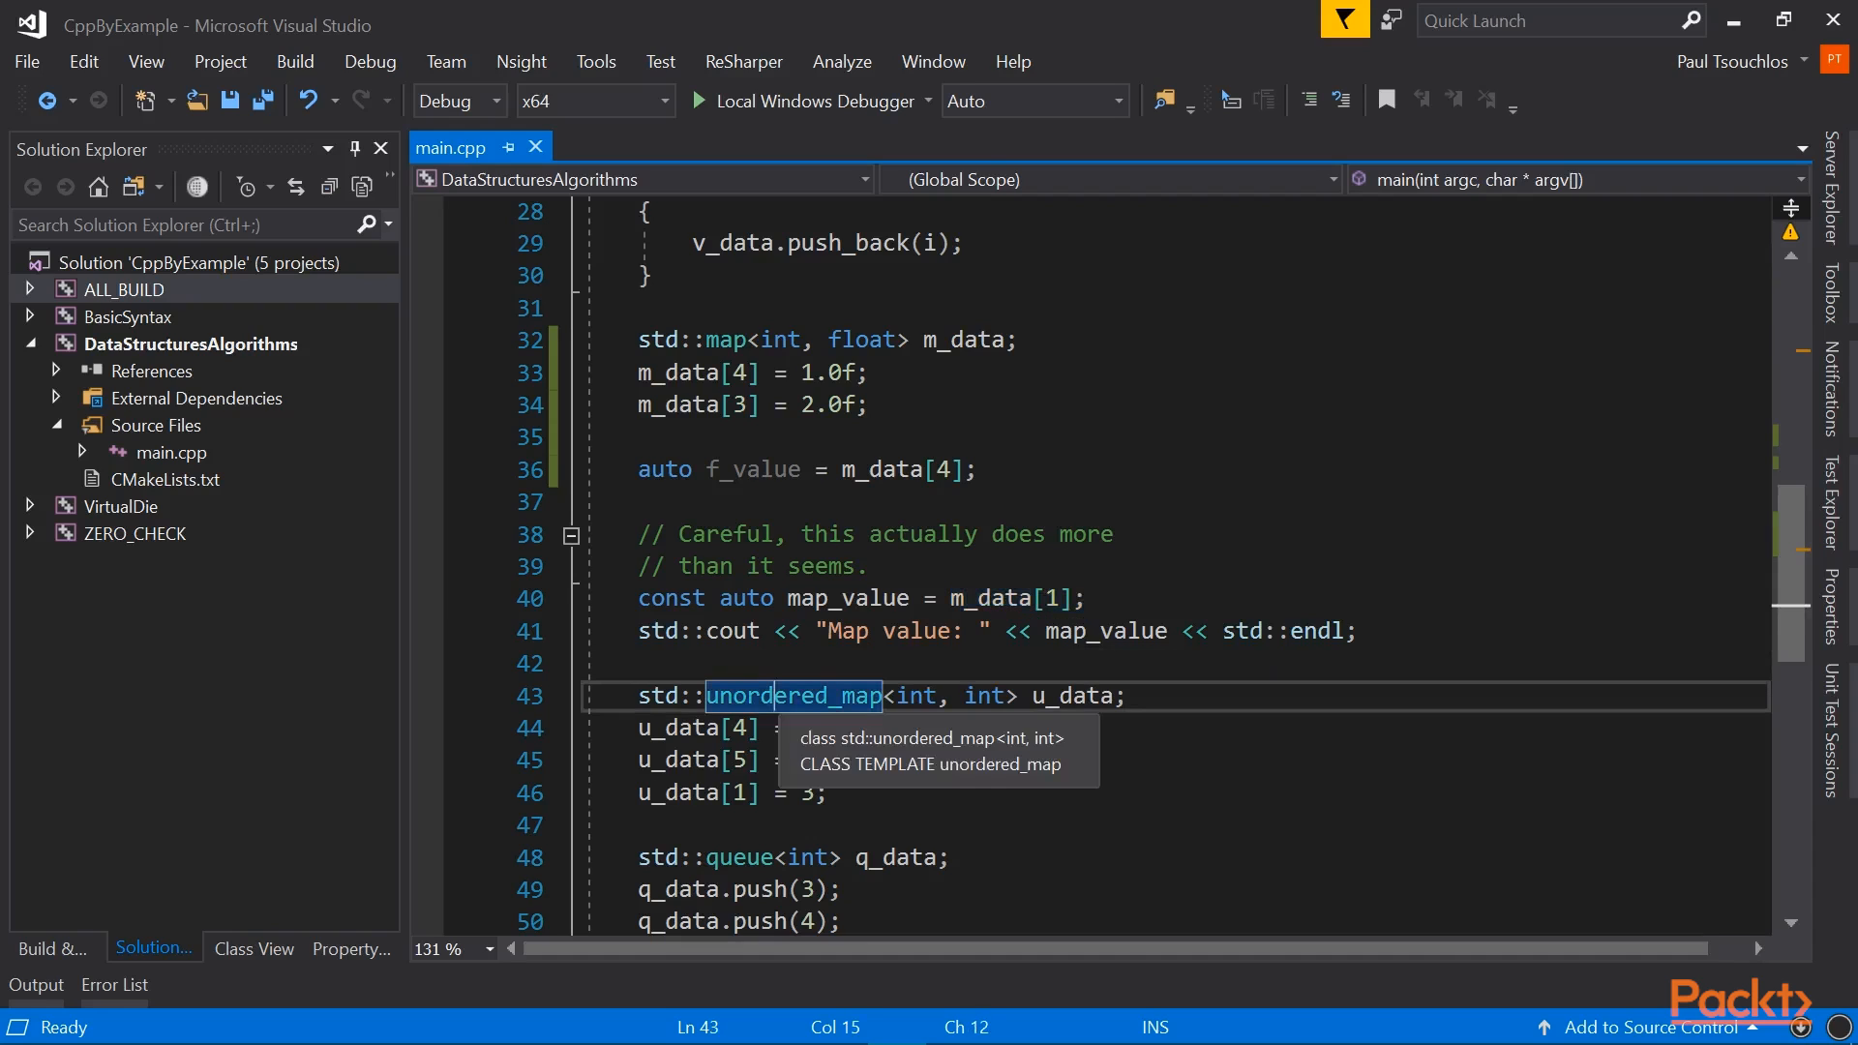
pyautogui.scroll(-3)
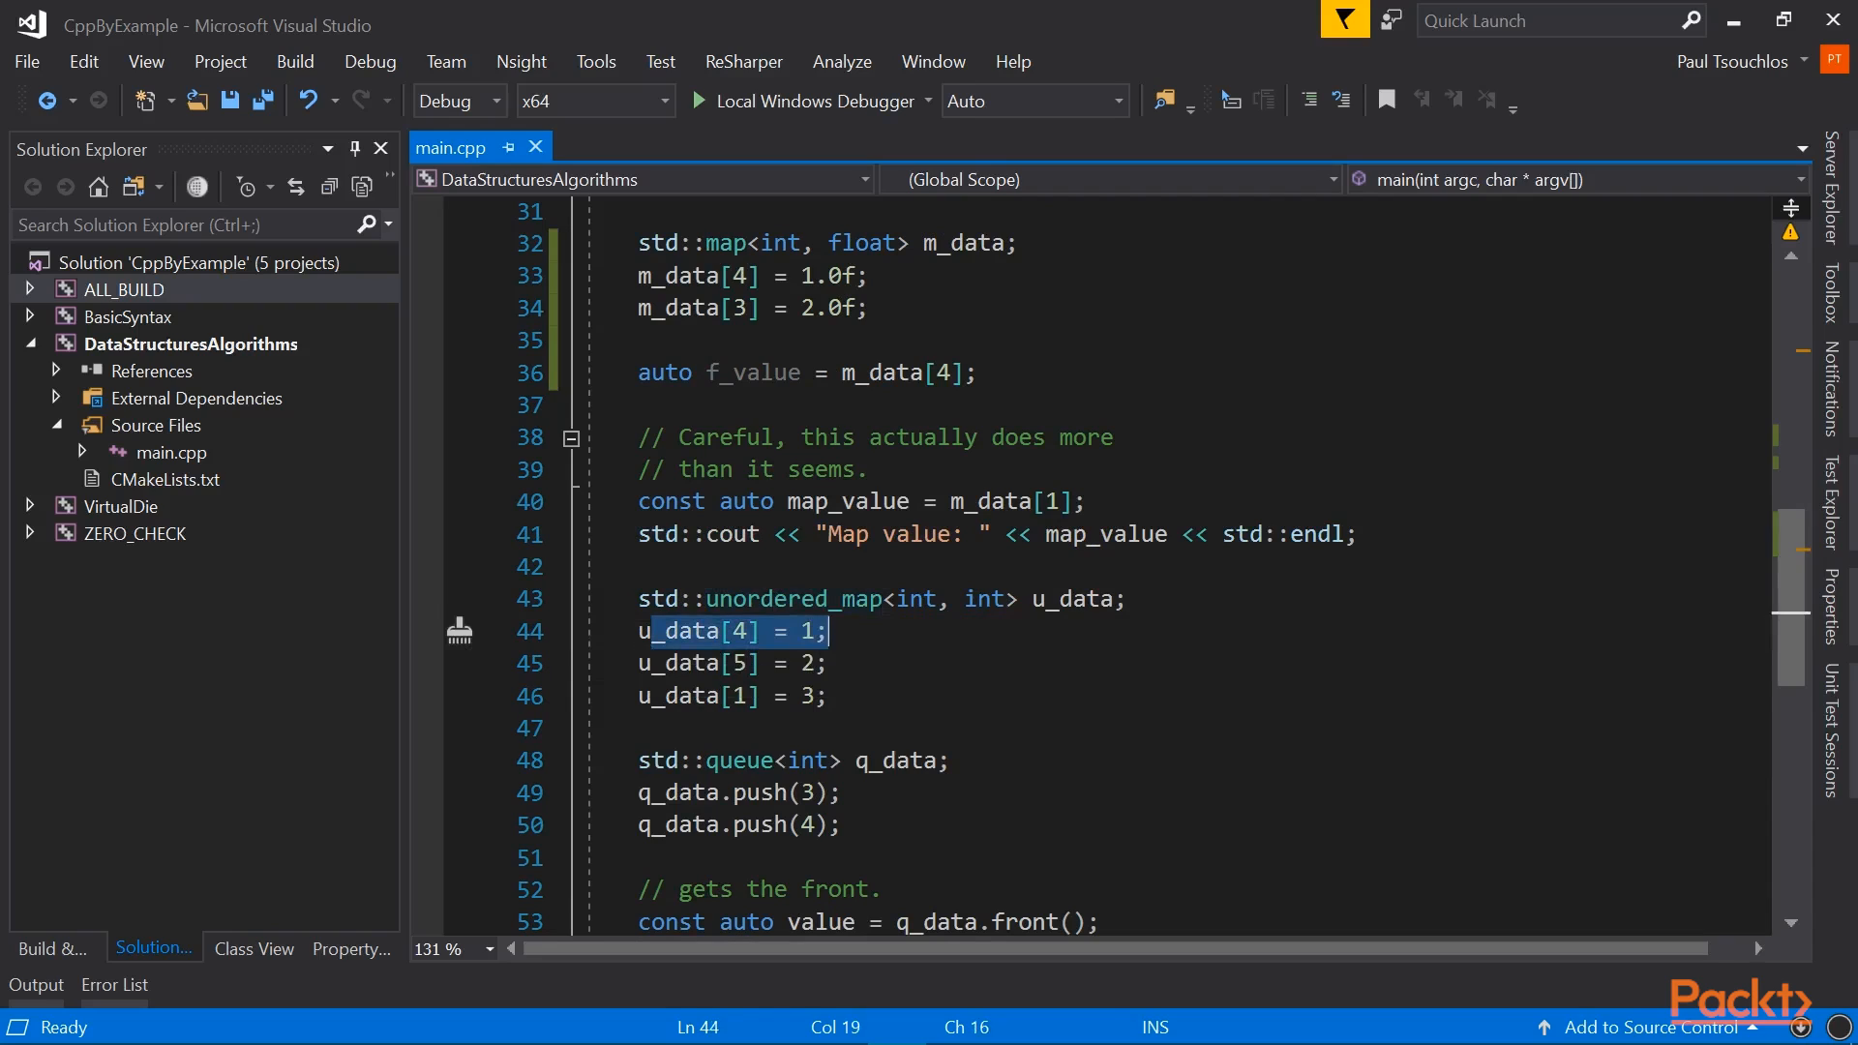
pyautogui.moveTo(729, 651)
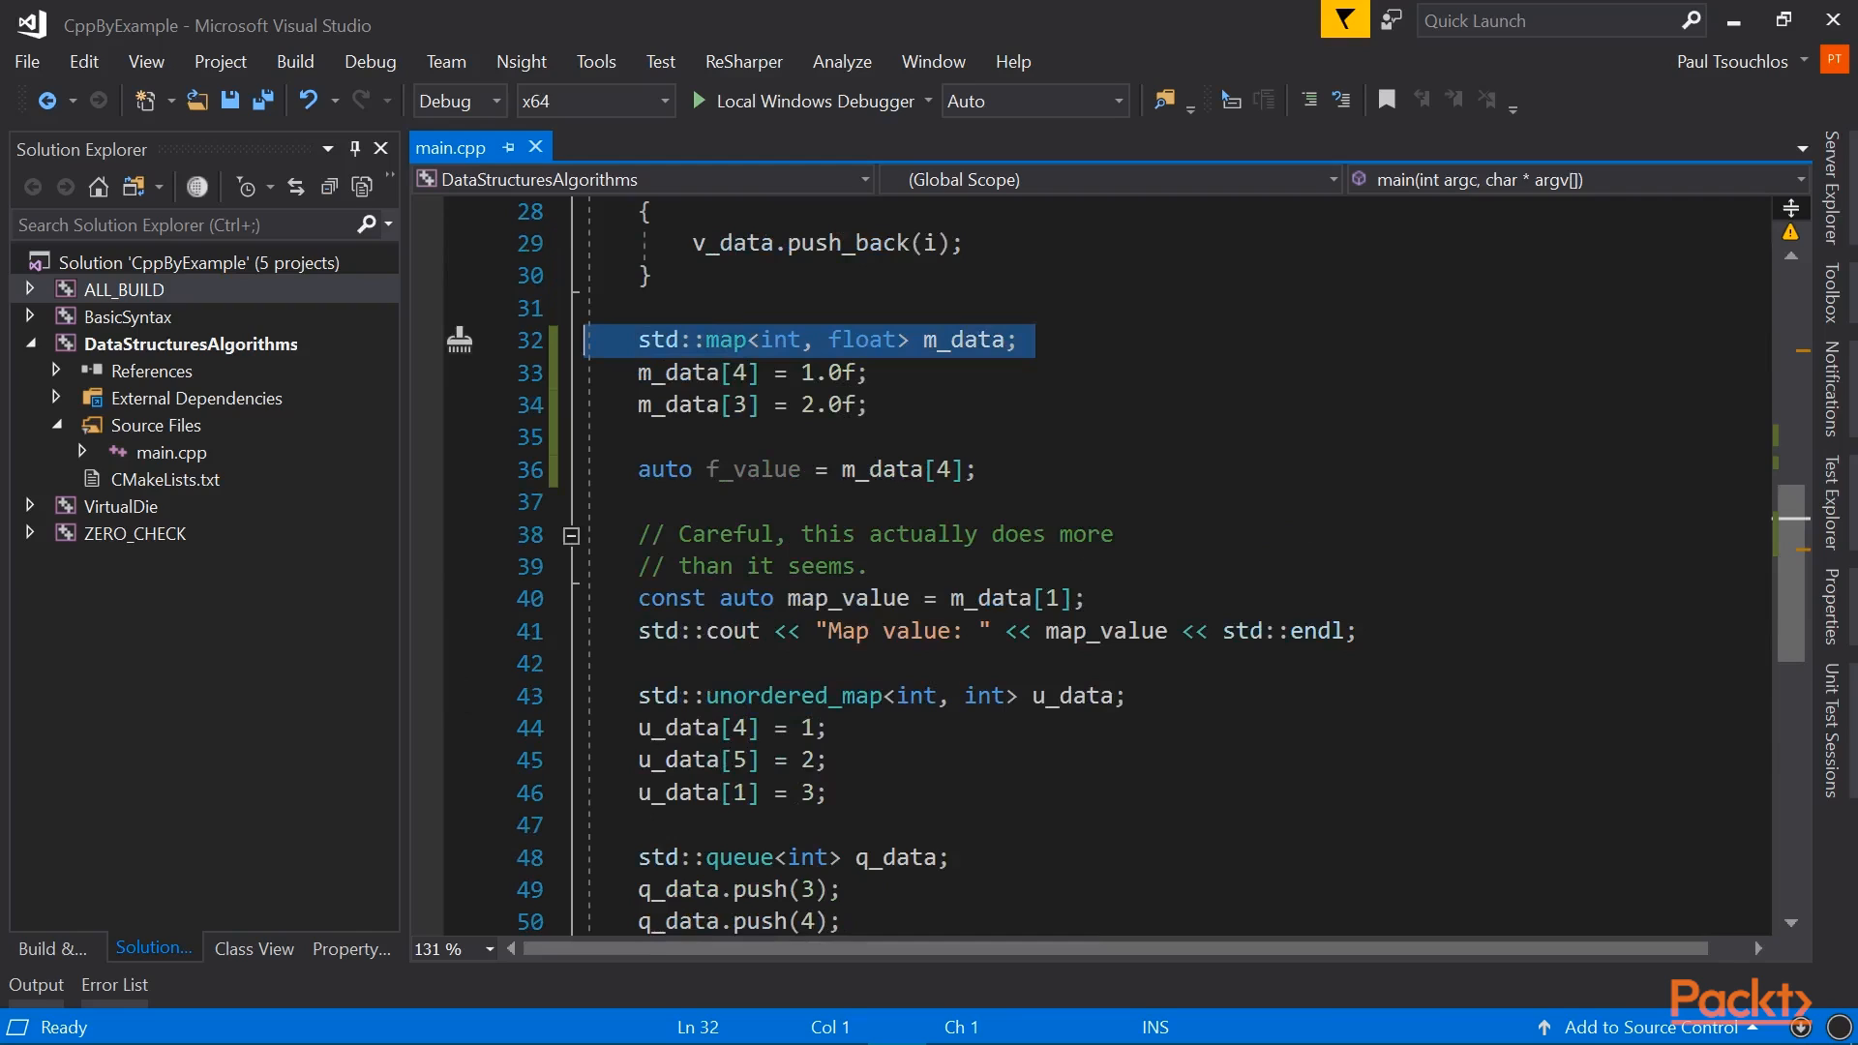
pyautogui.doubleClick(790, 694)
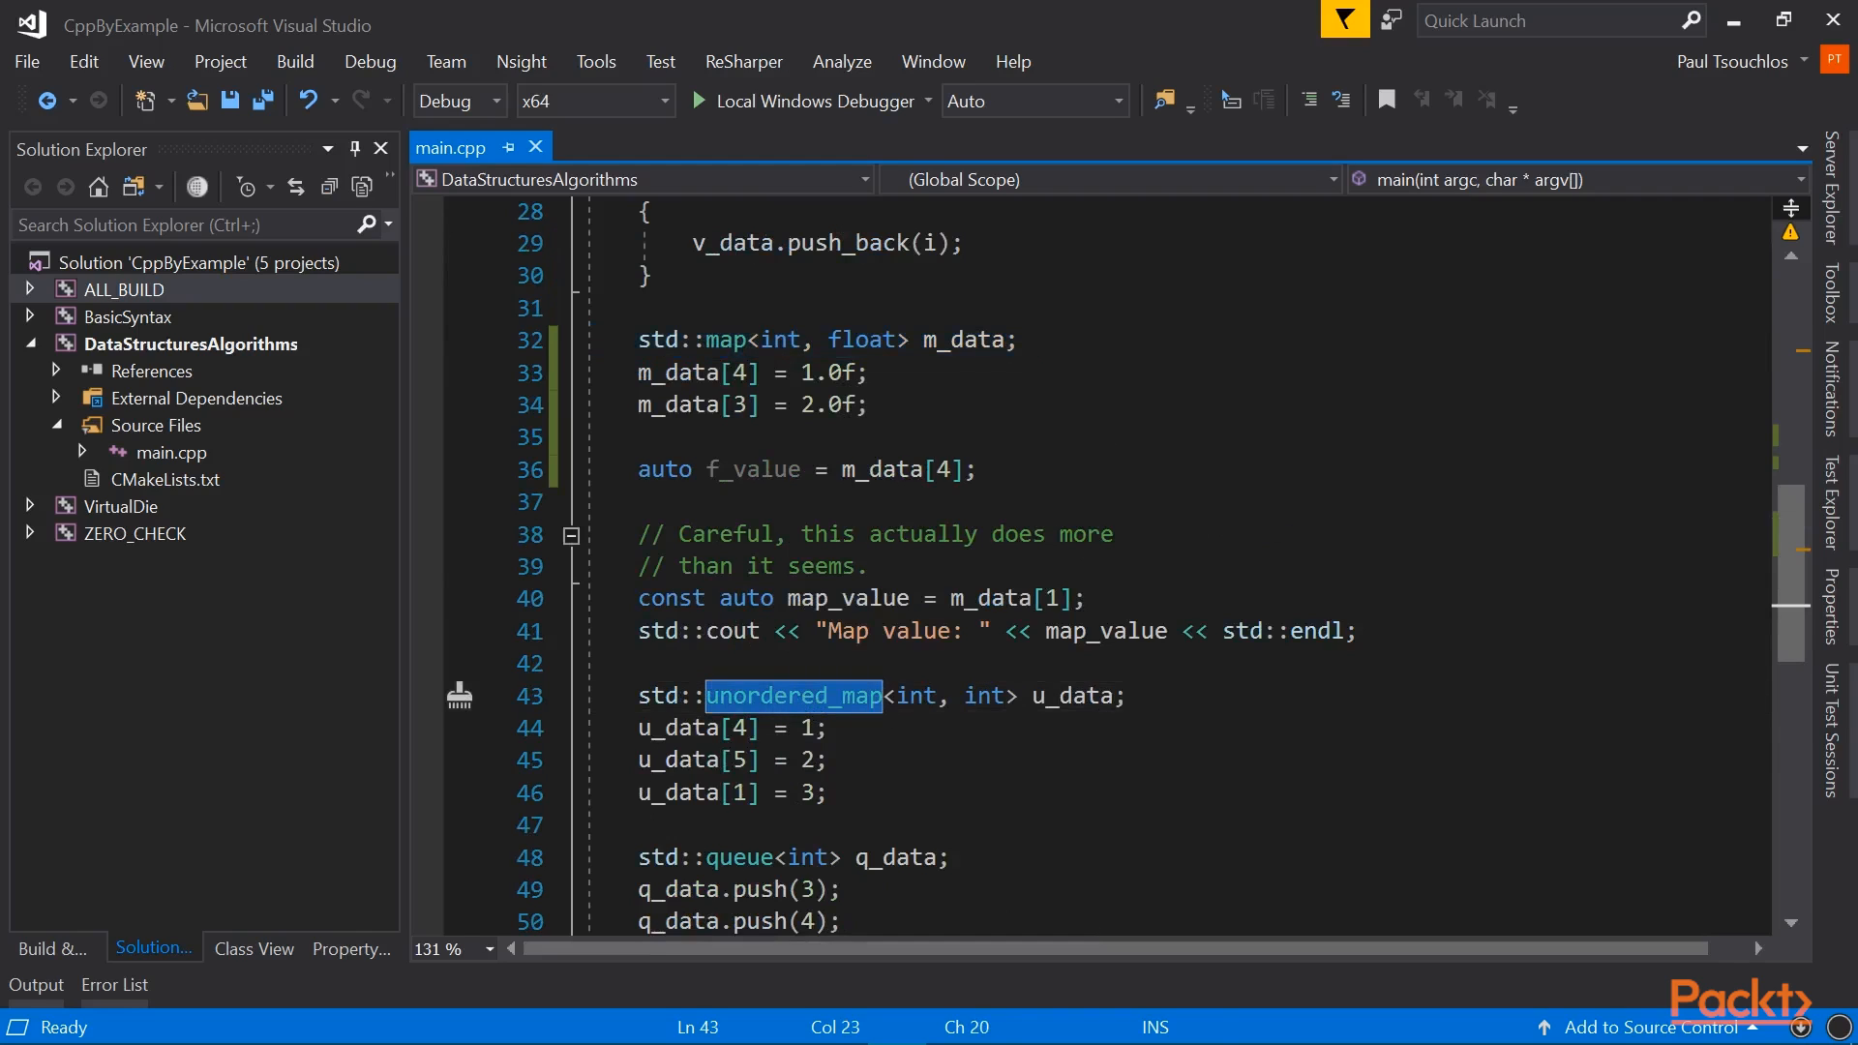
pyautogui.click(917, 695)
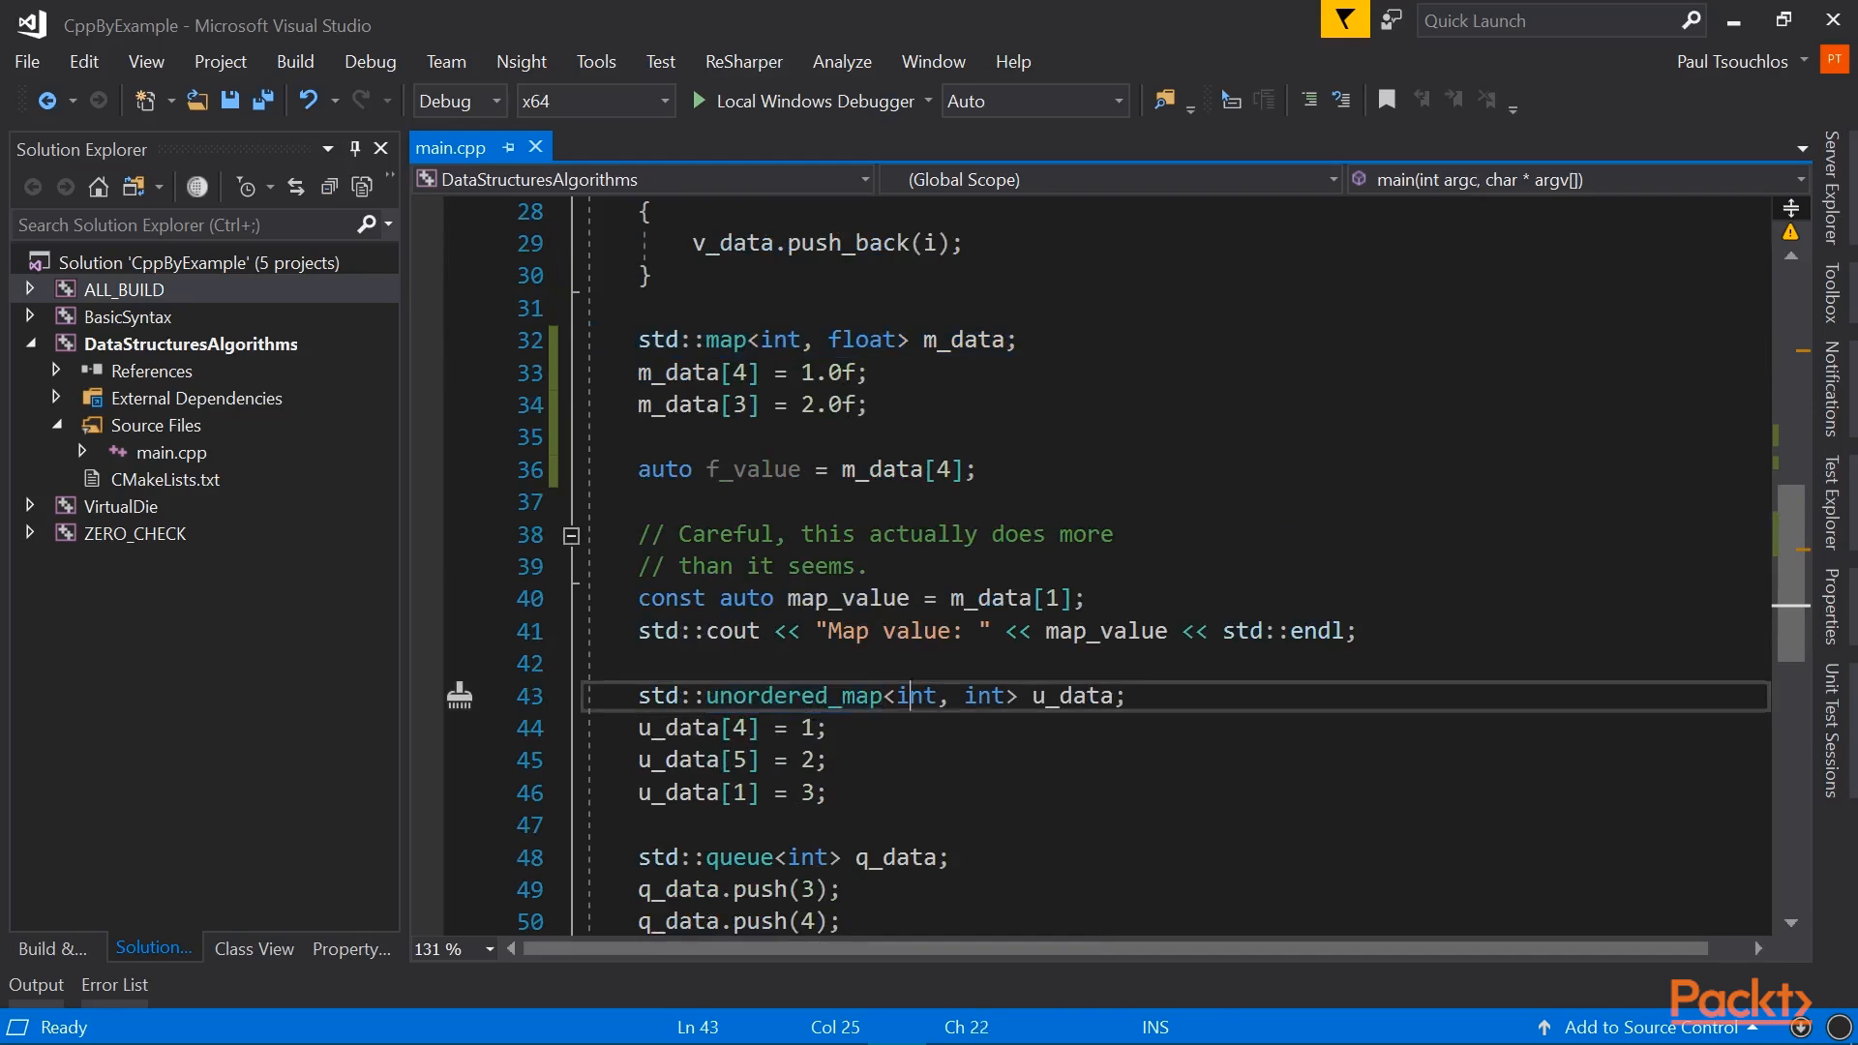
pyautogui.doubleClick(981, 694)
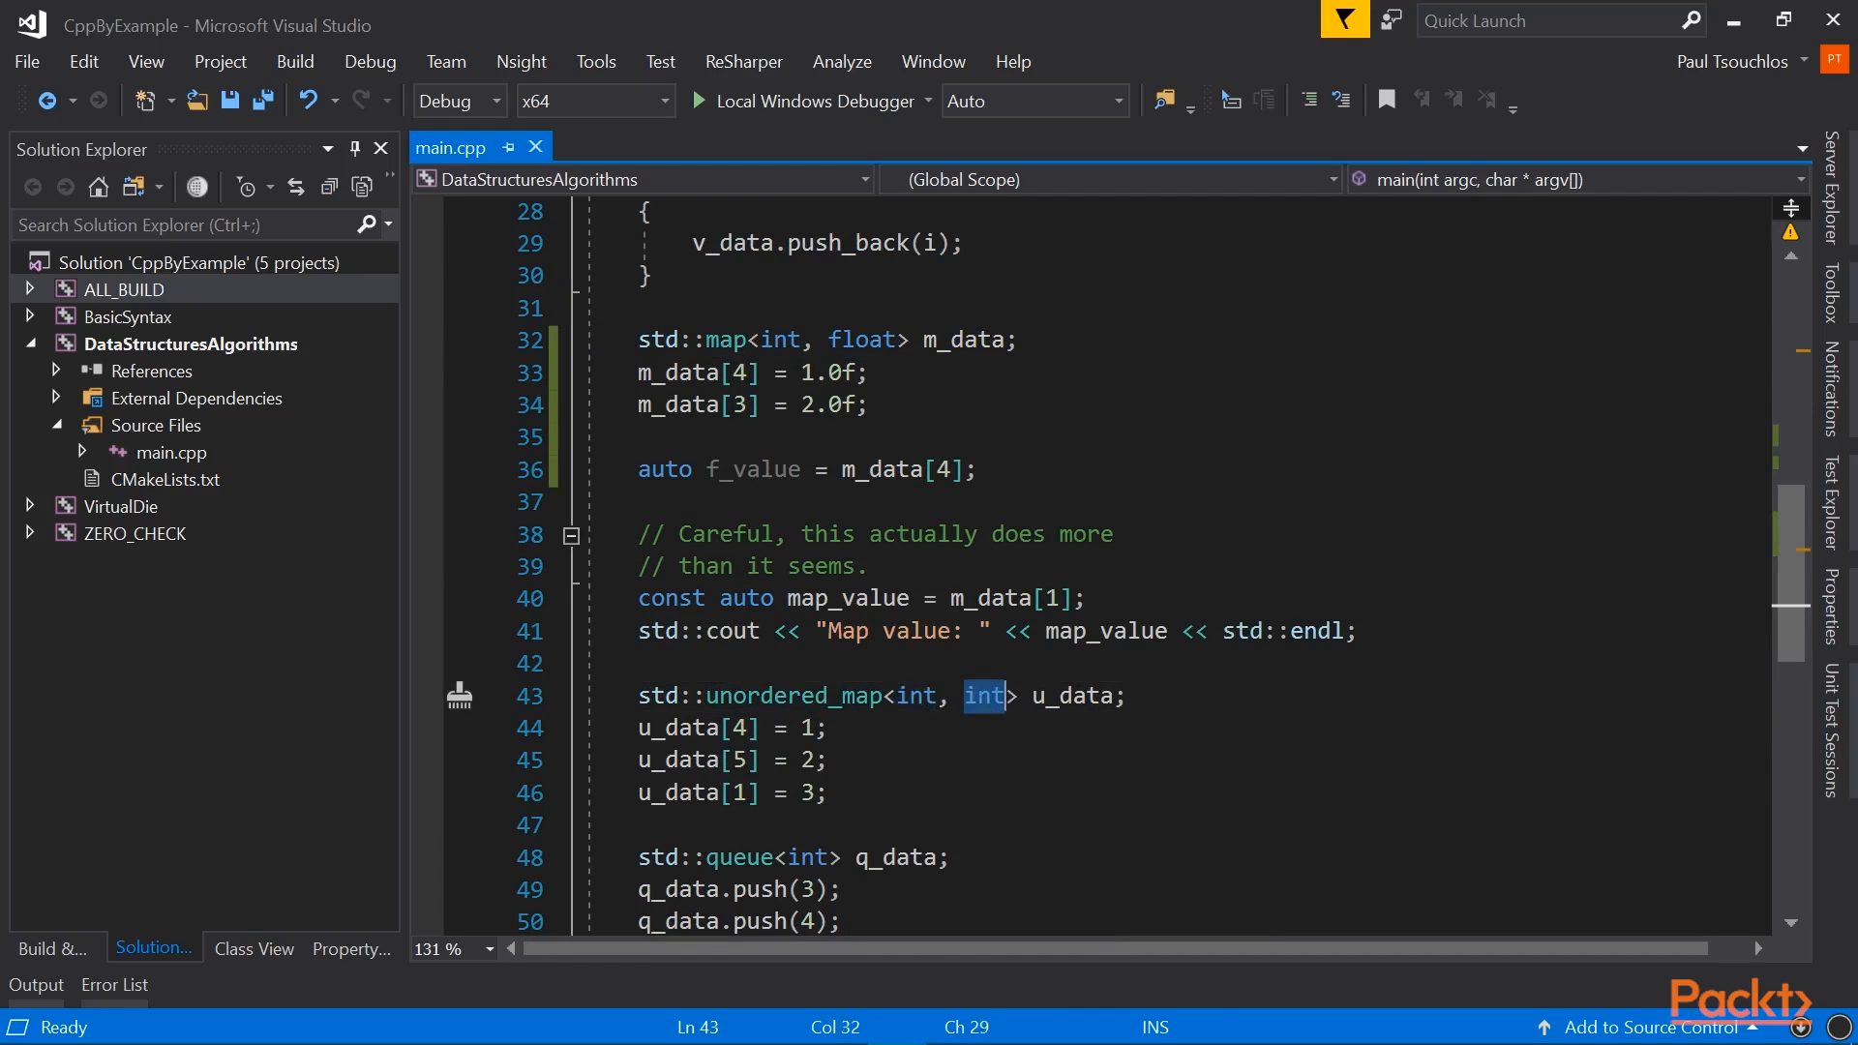
pyautogui.scroll(-3)
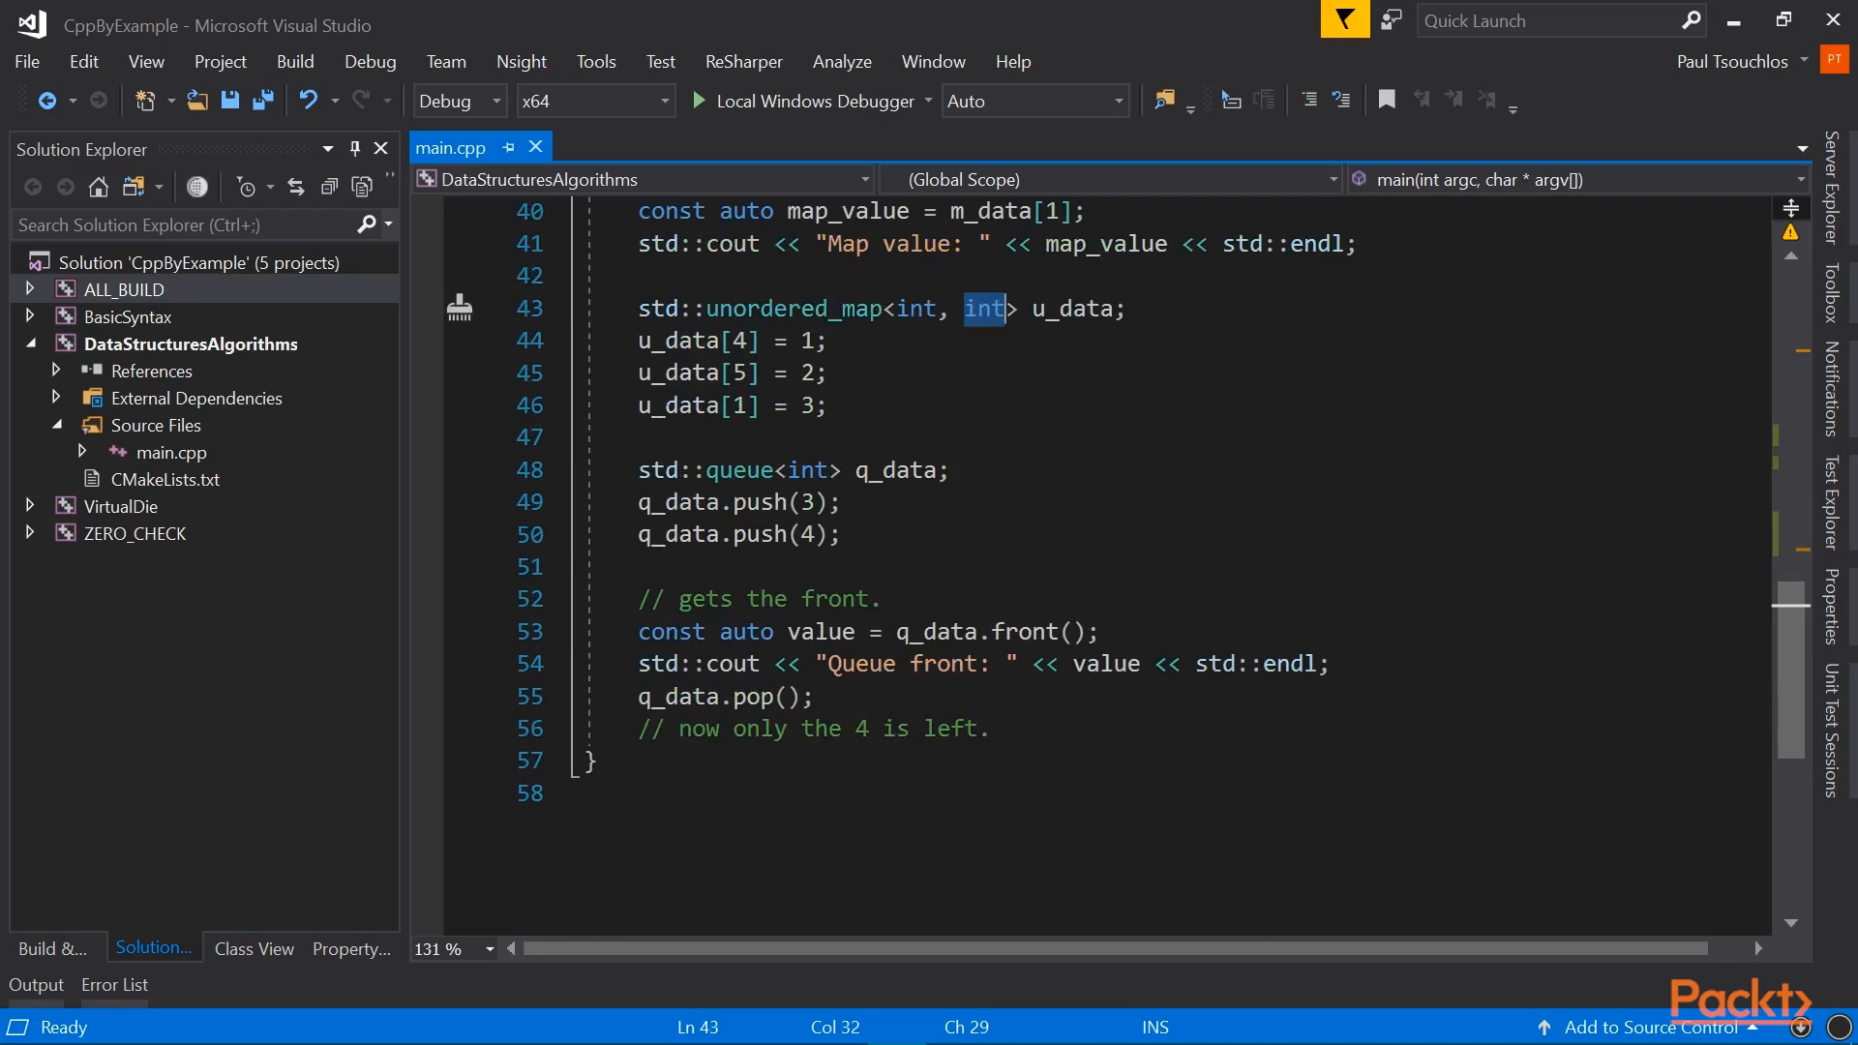
pyautogui.moveTo(827, 469)
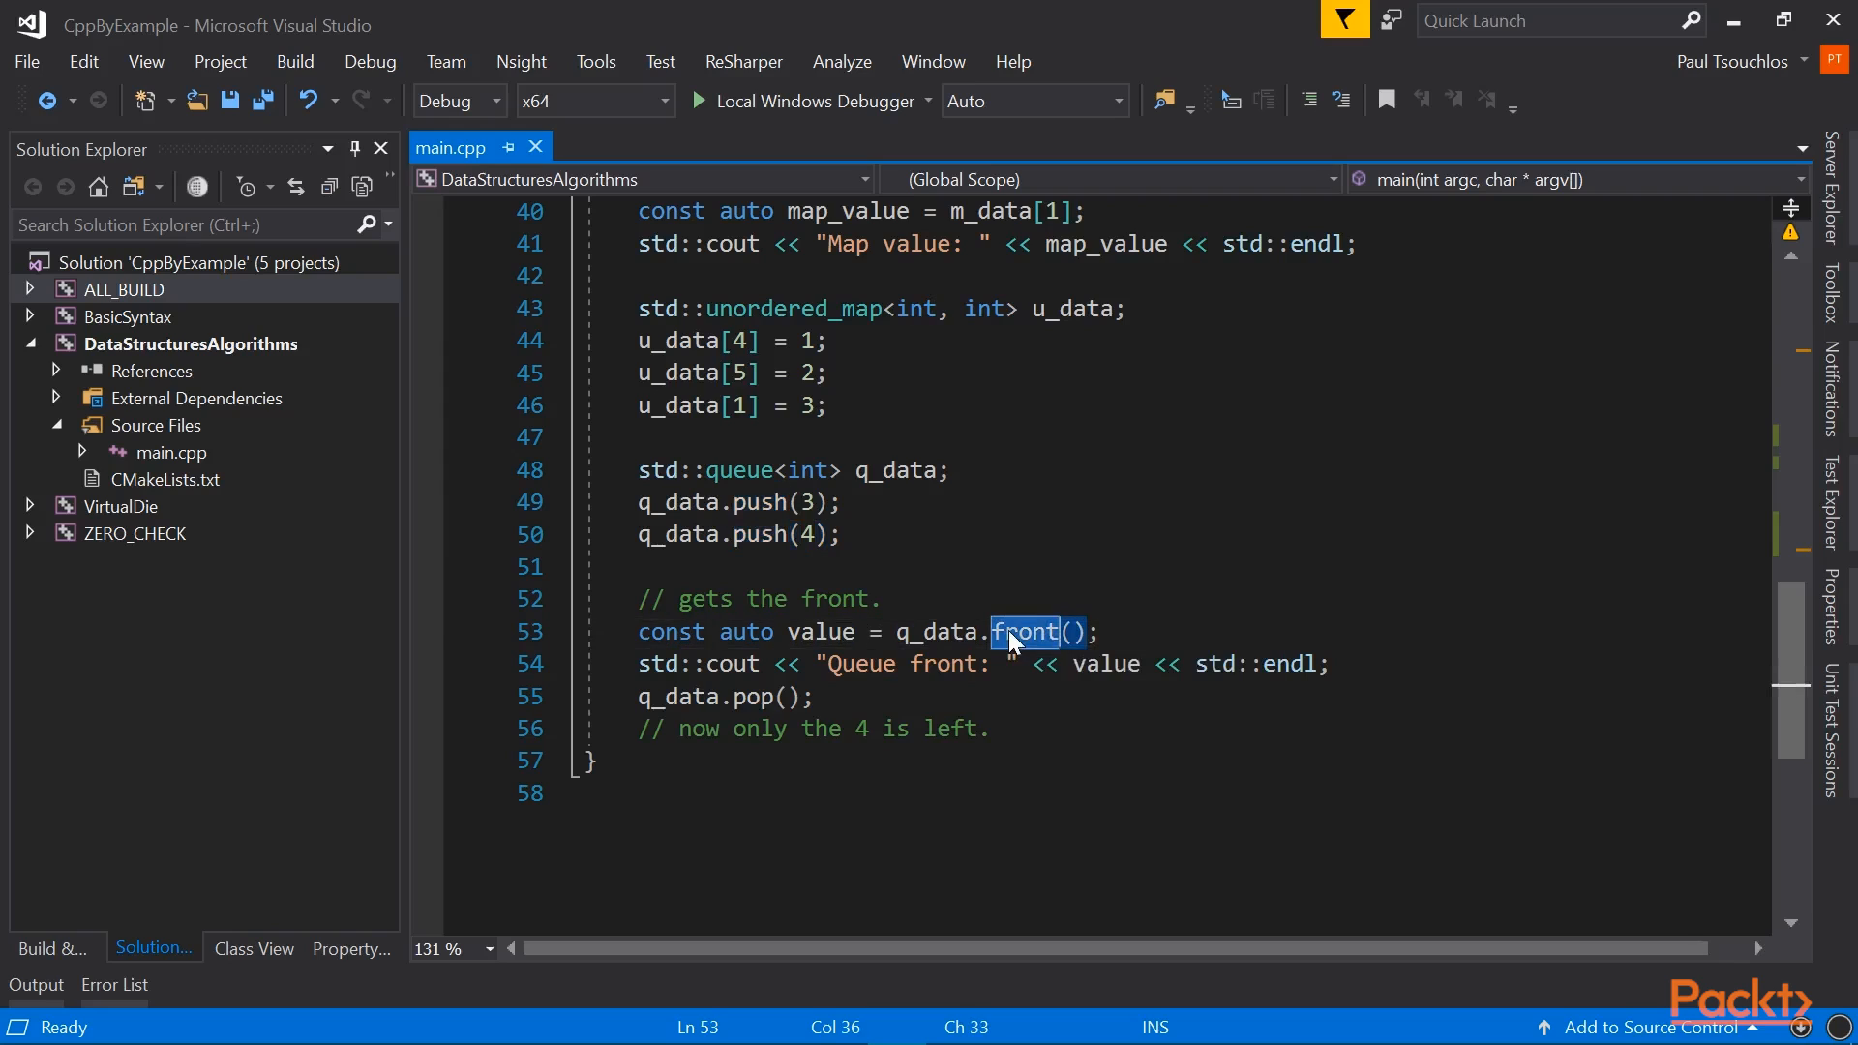
pyautogui.write('ba')
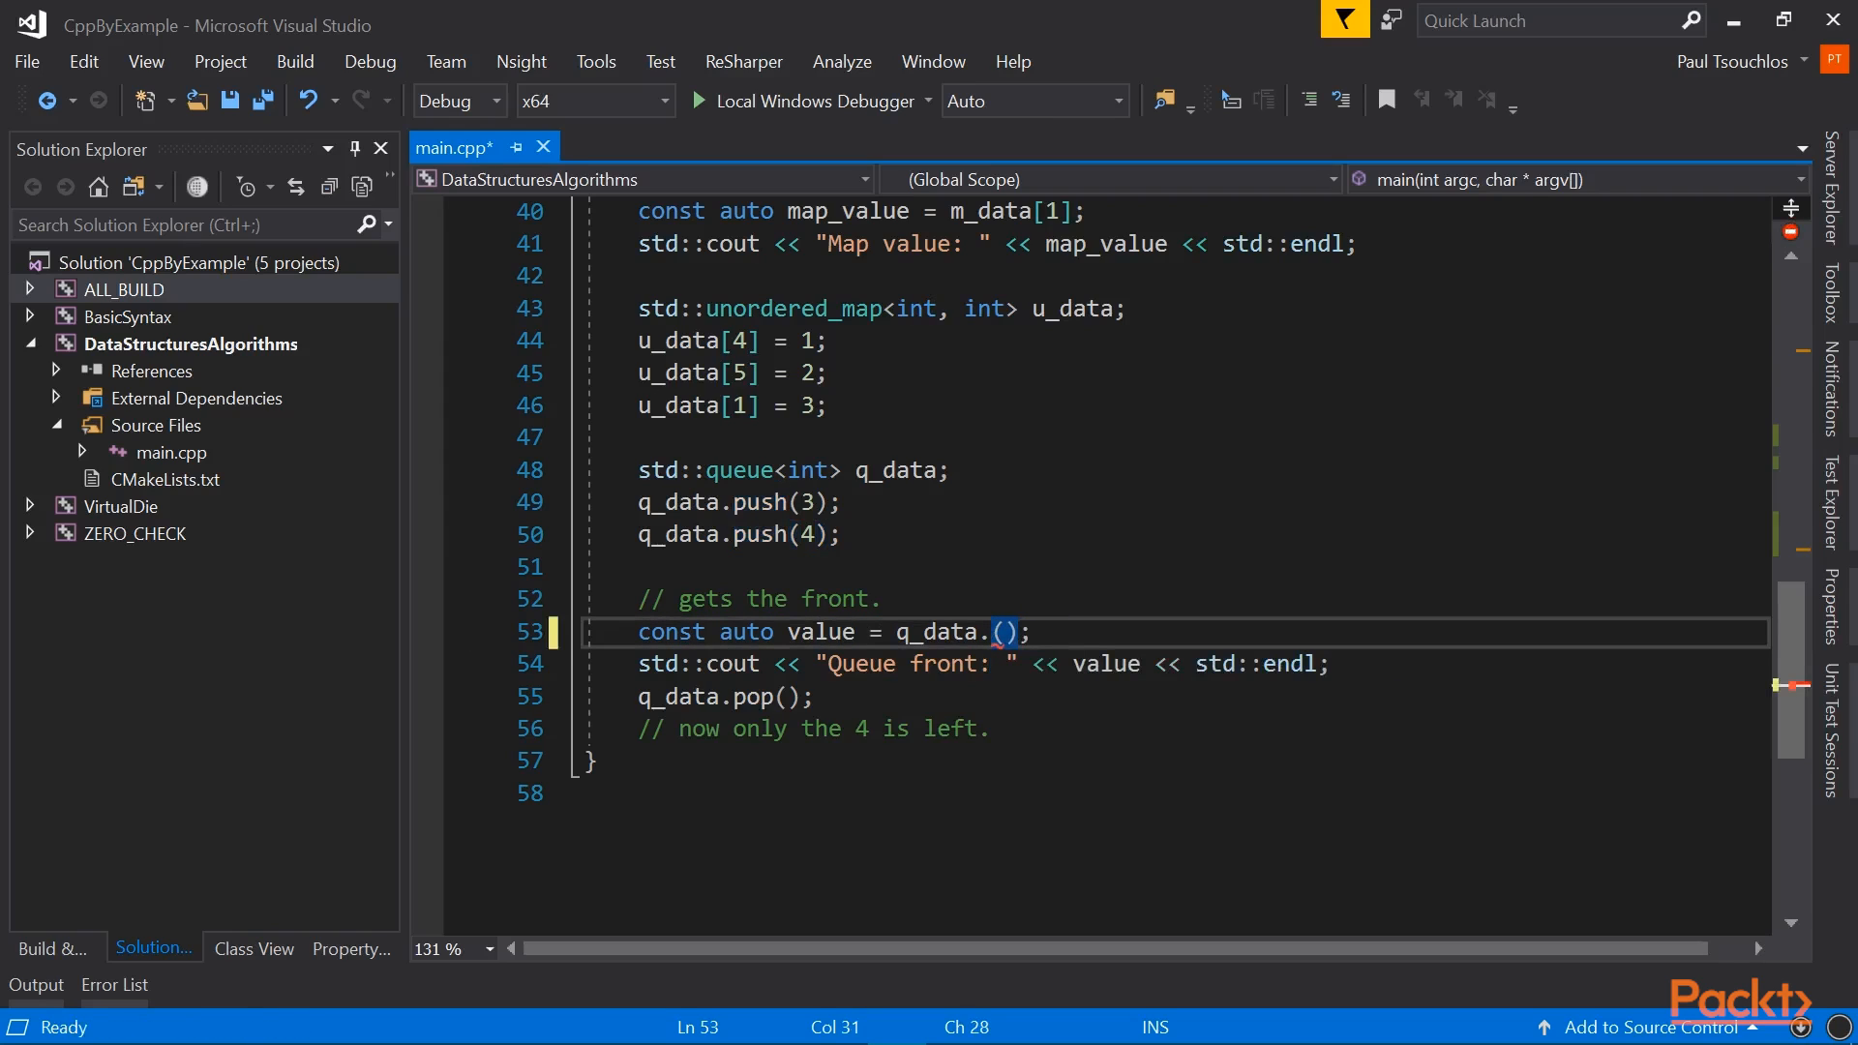
pyautogui.write('front')
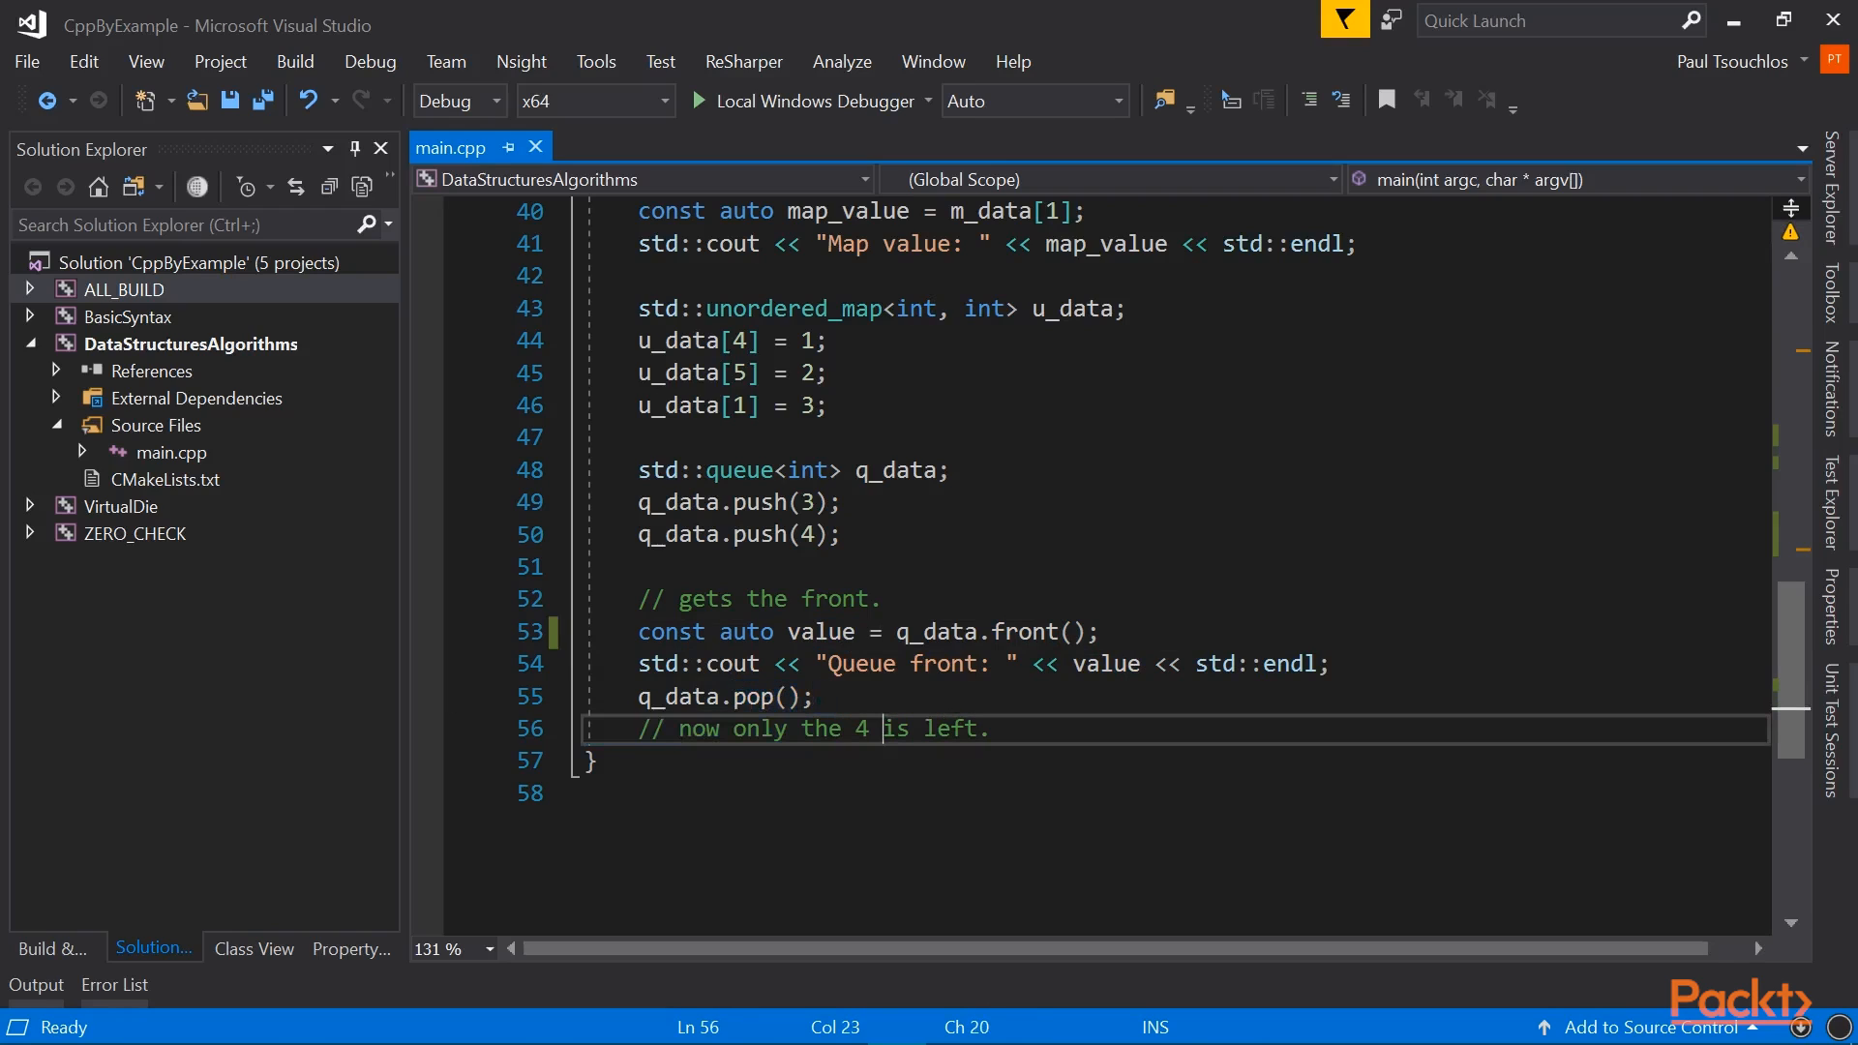
pyautogui.click(793, 534)
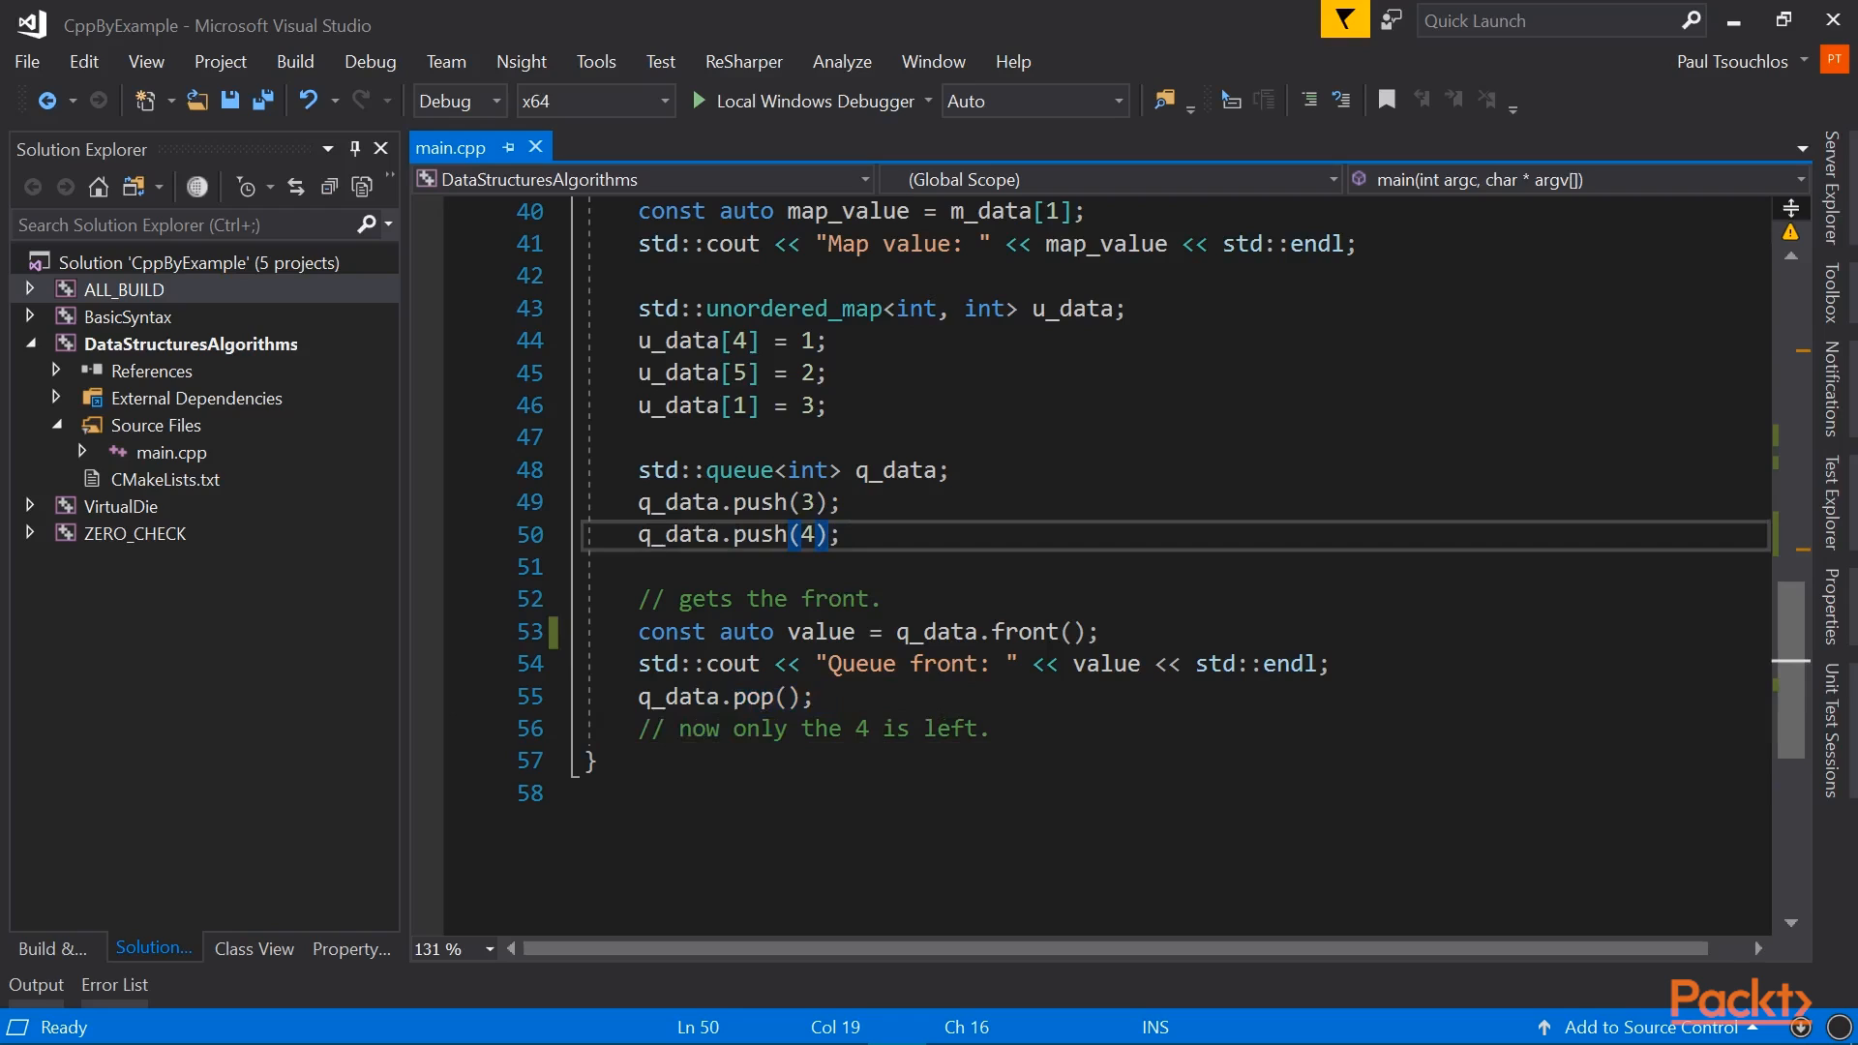